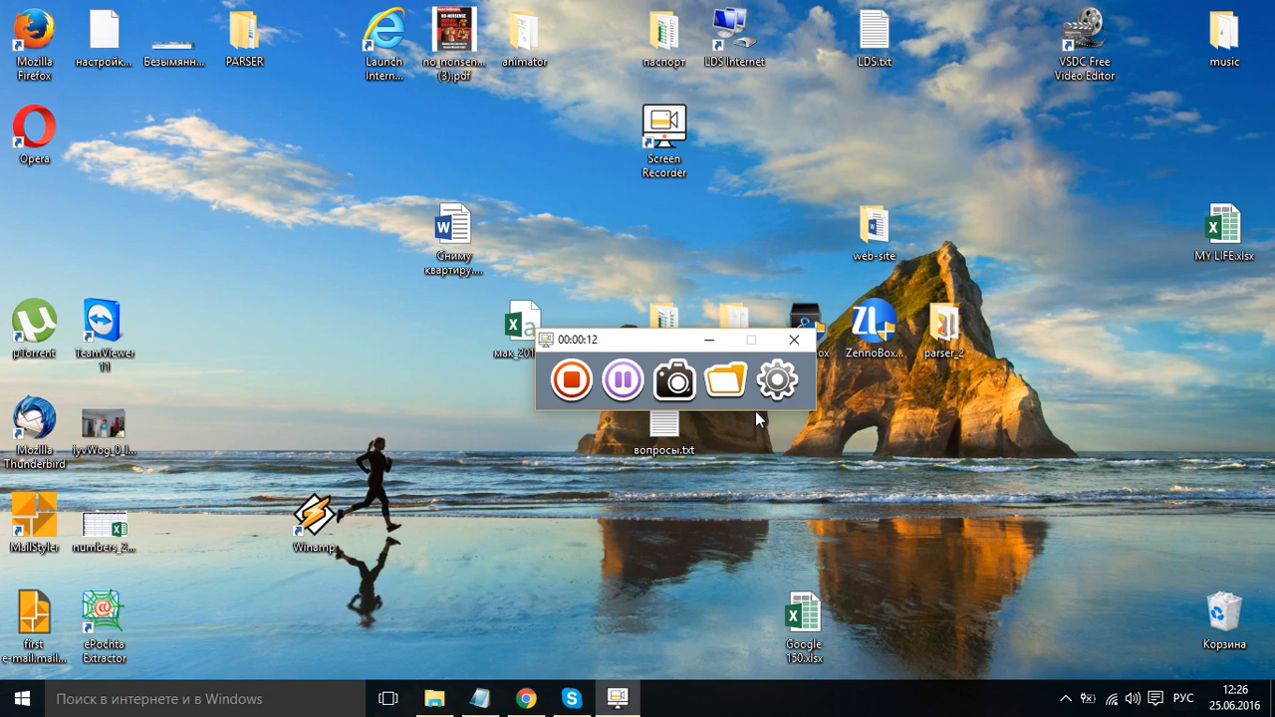
mouse_move(777, 378)
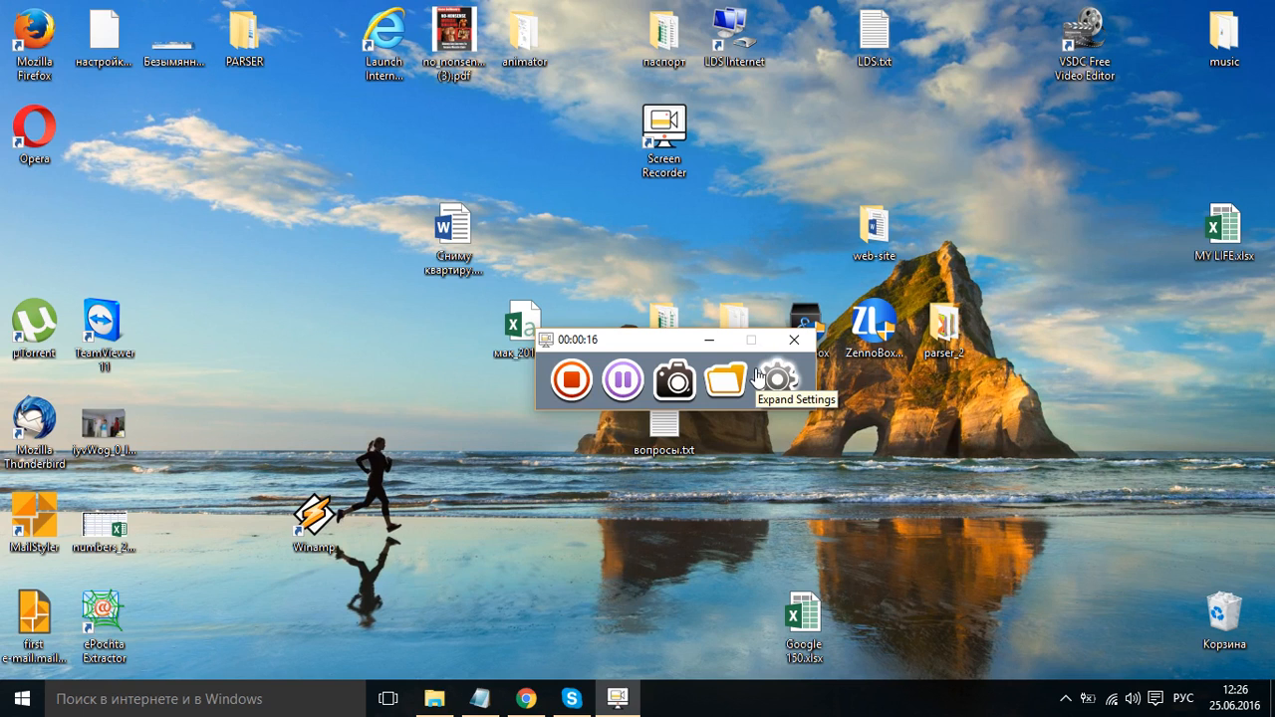
mouse_move(725, 379)
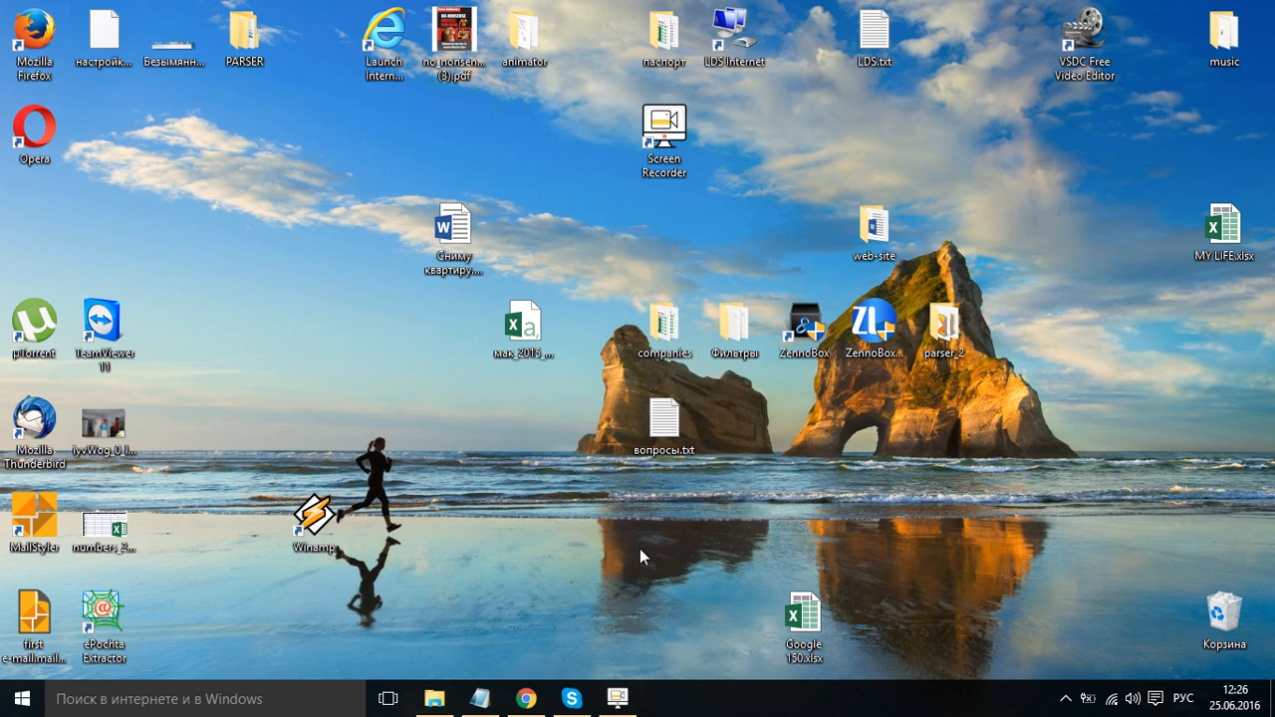
mouse_move(562, 528)
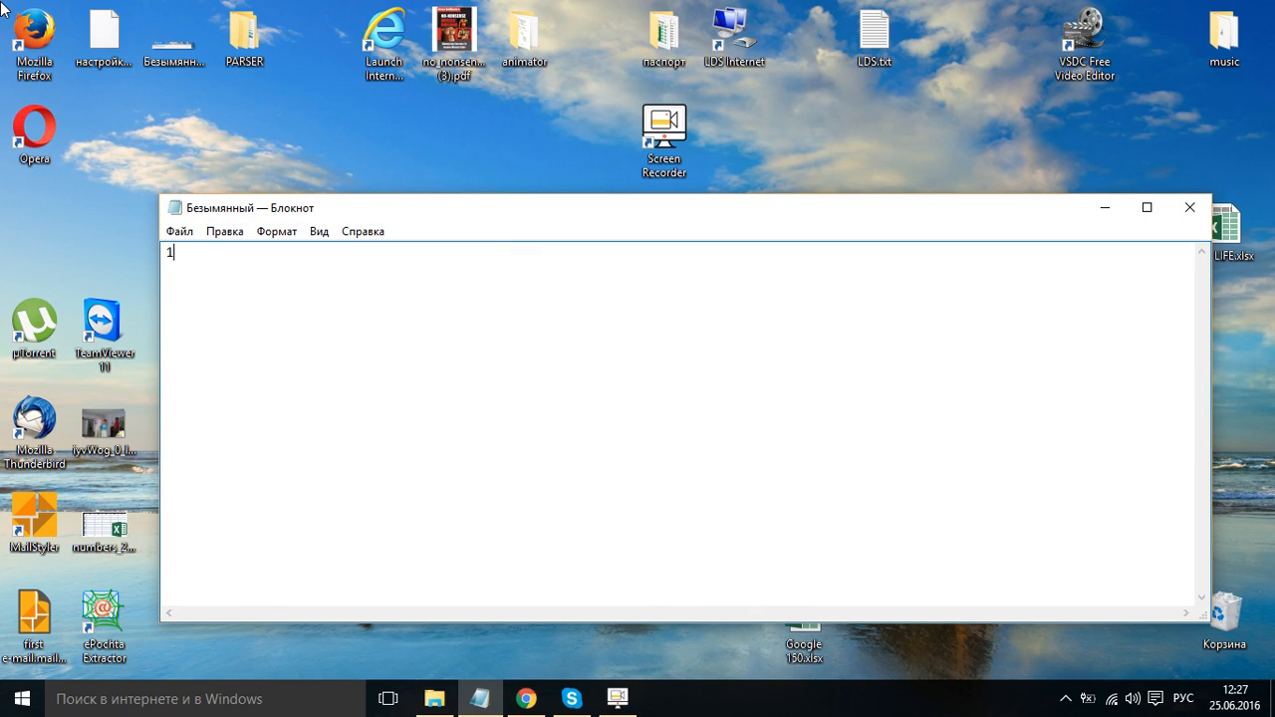
Write the first list item '1) register a domain name' and begin a second line.
text())
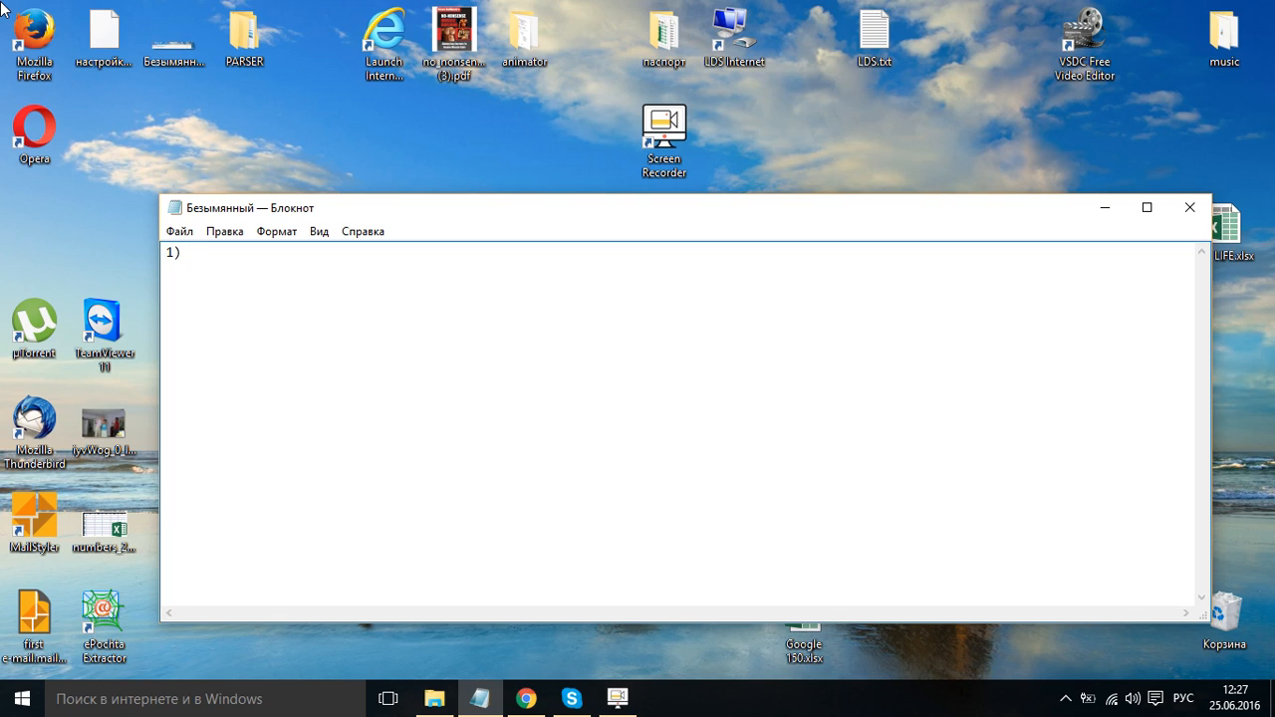
text(купшыеук)
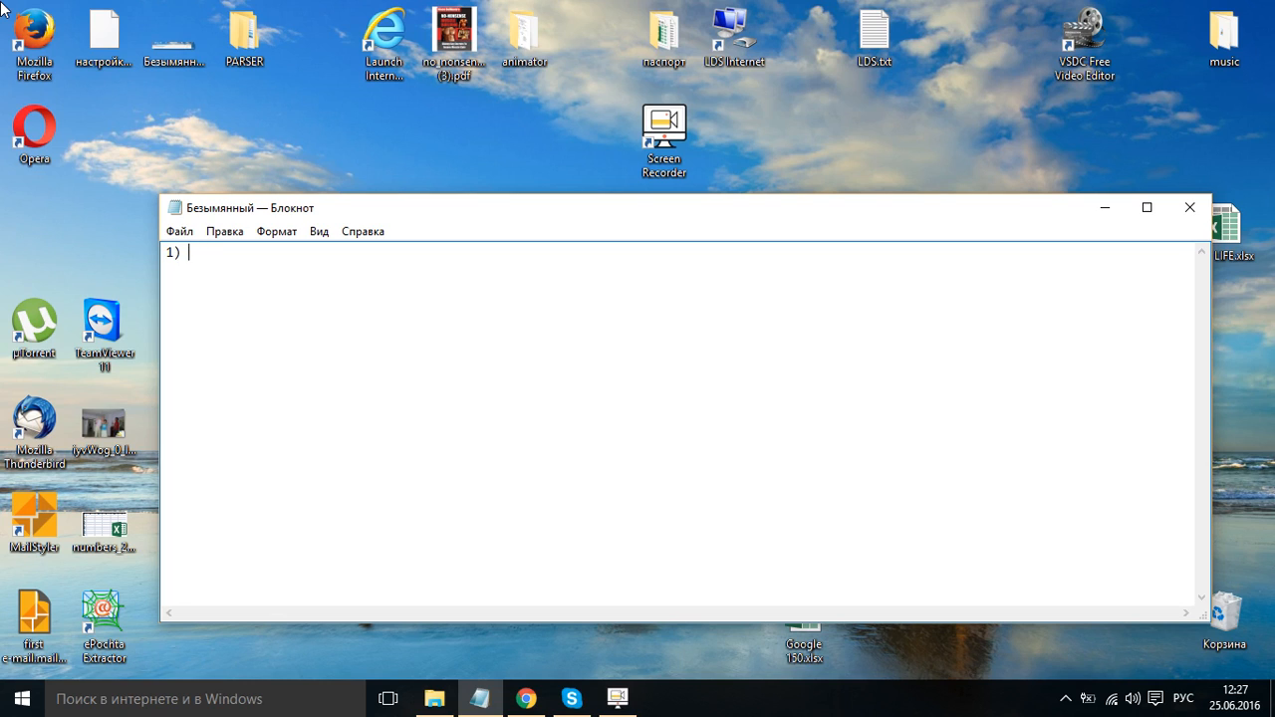
text(register a)
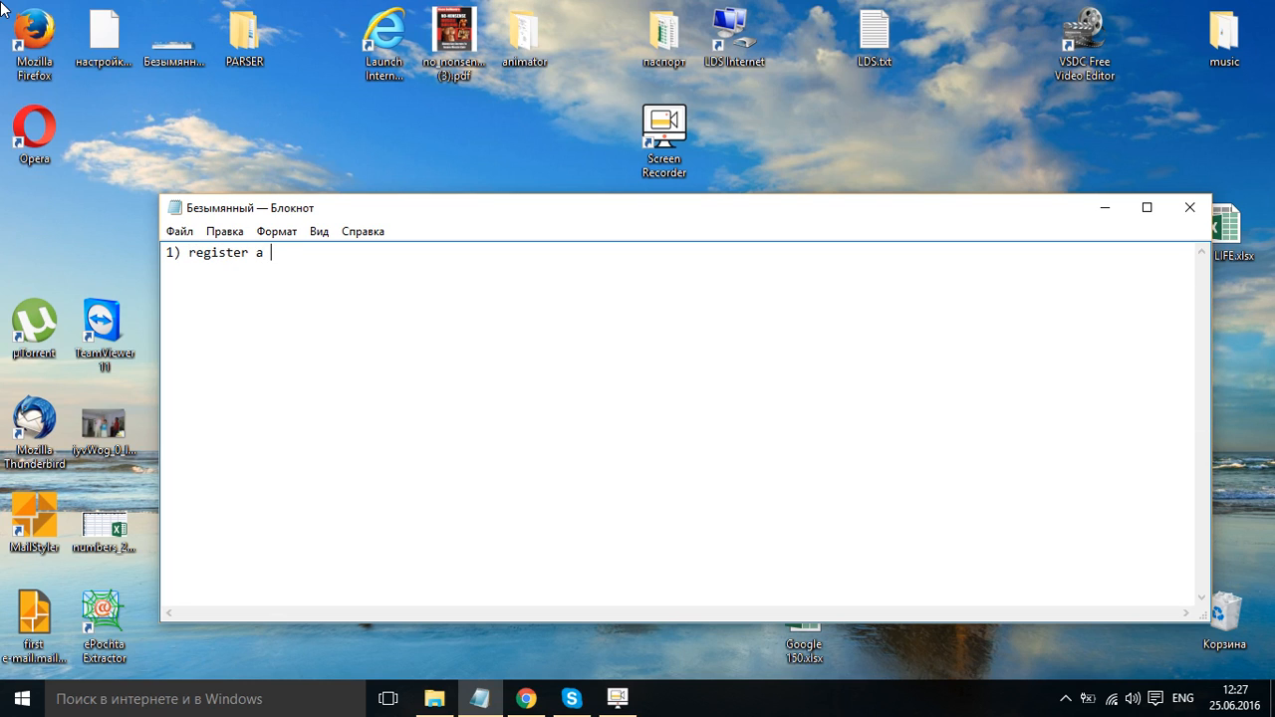
text(domain name)
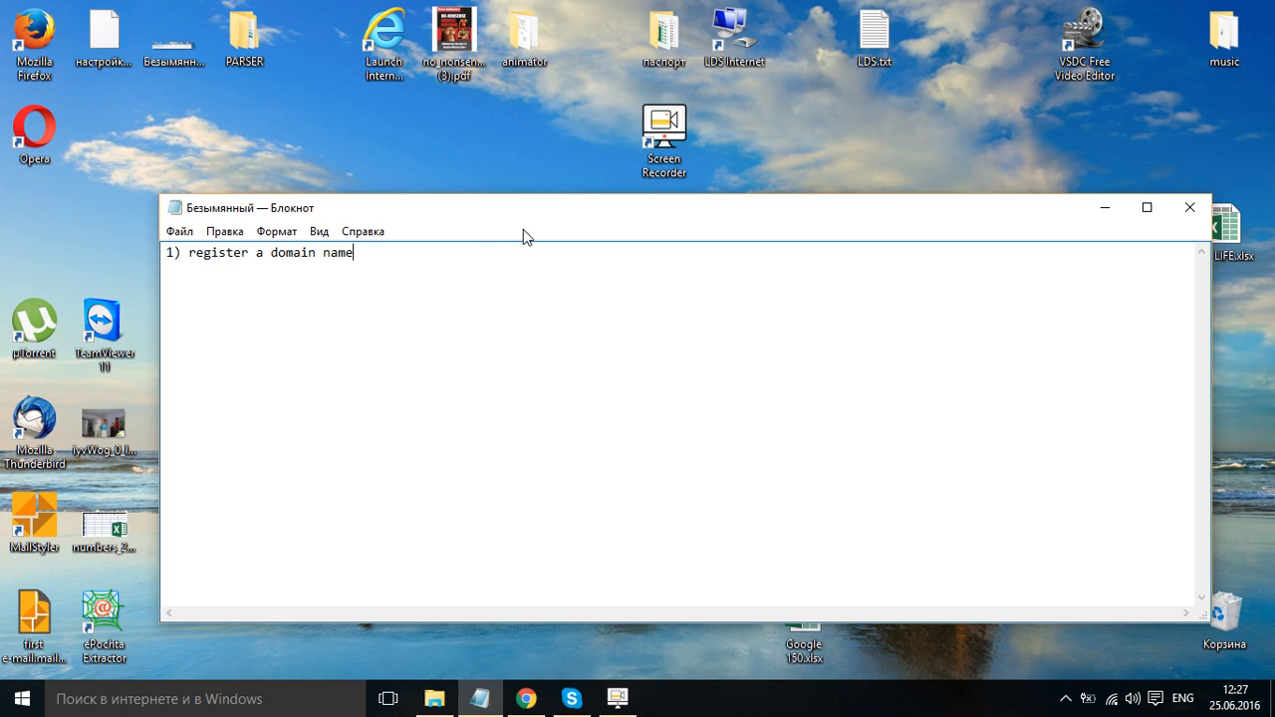
mouse_move(462, 263)
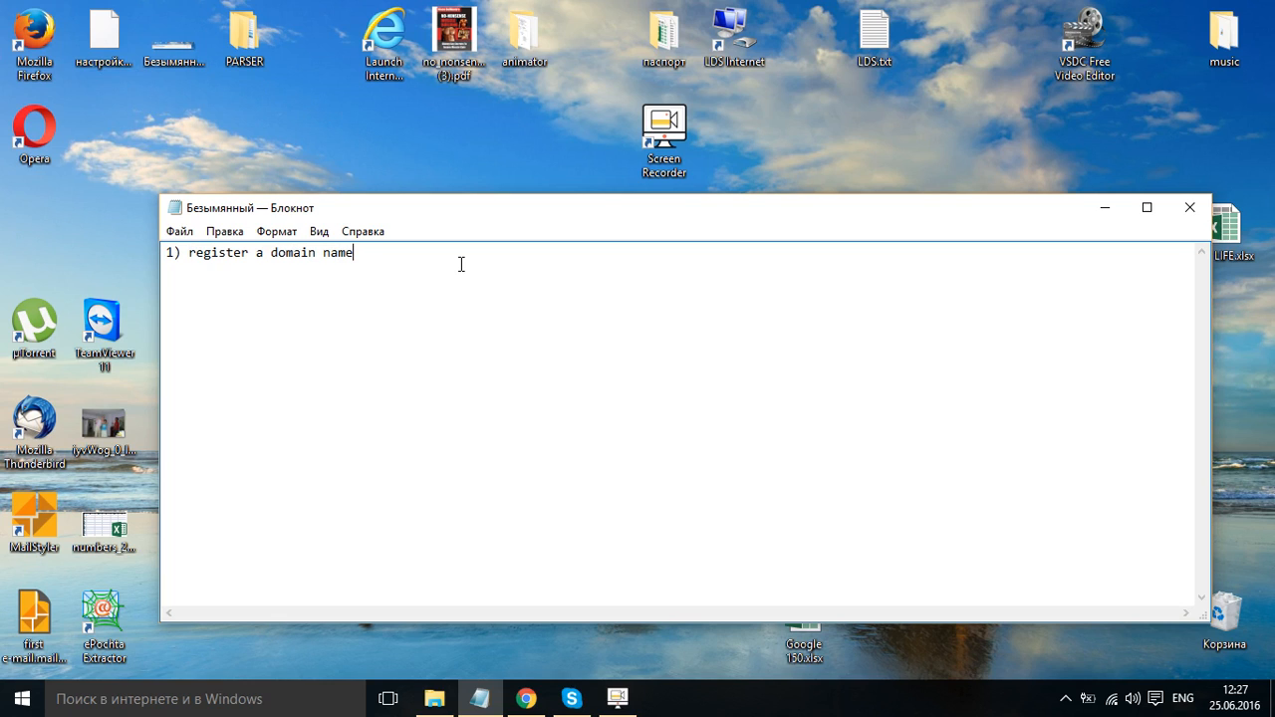
key(Backspace)
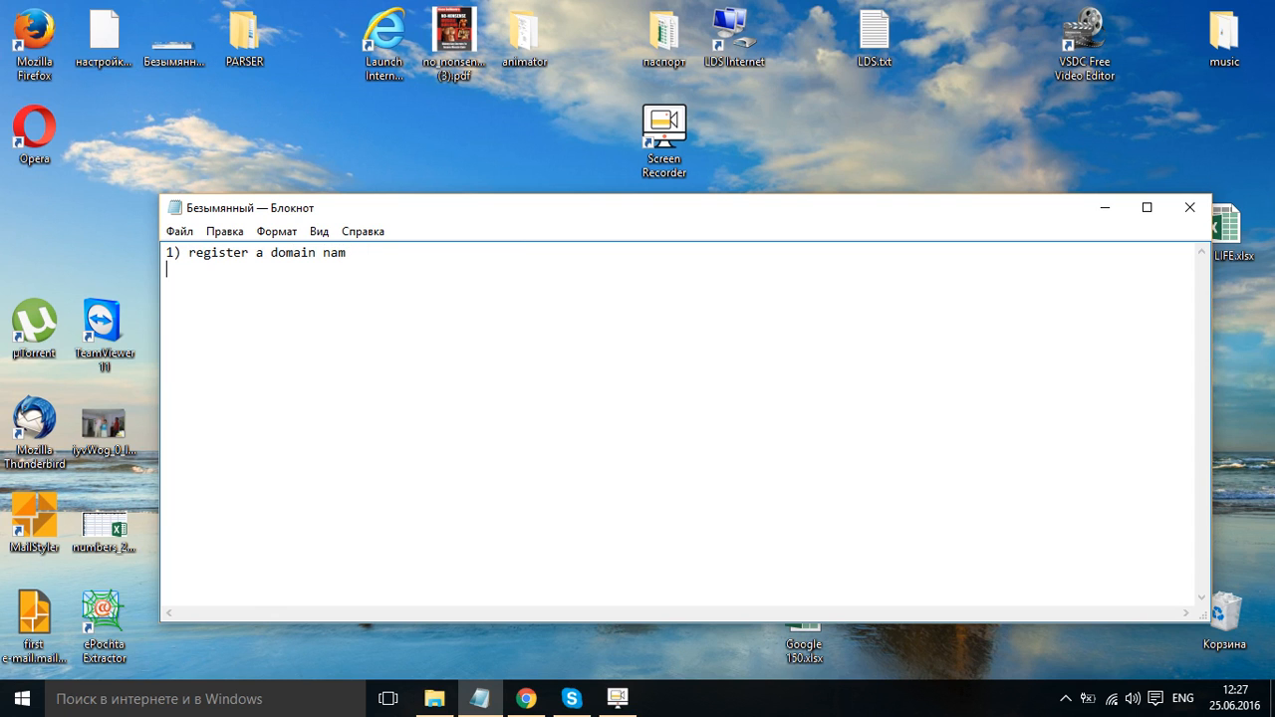
text(e)
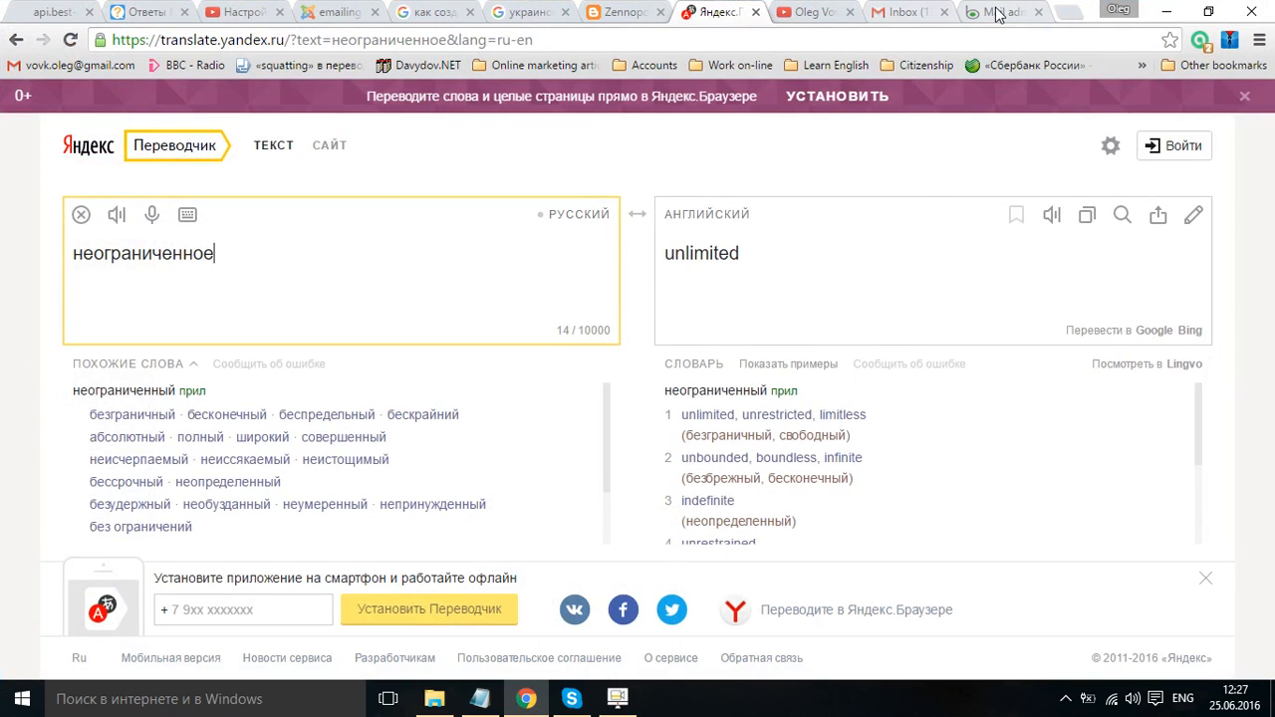
Switch to the Beget panel and view the domain administration page with its domain list.
click(1006, 12)
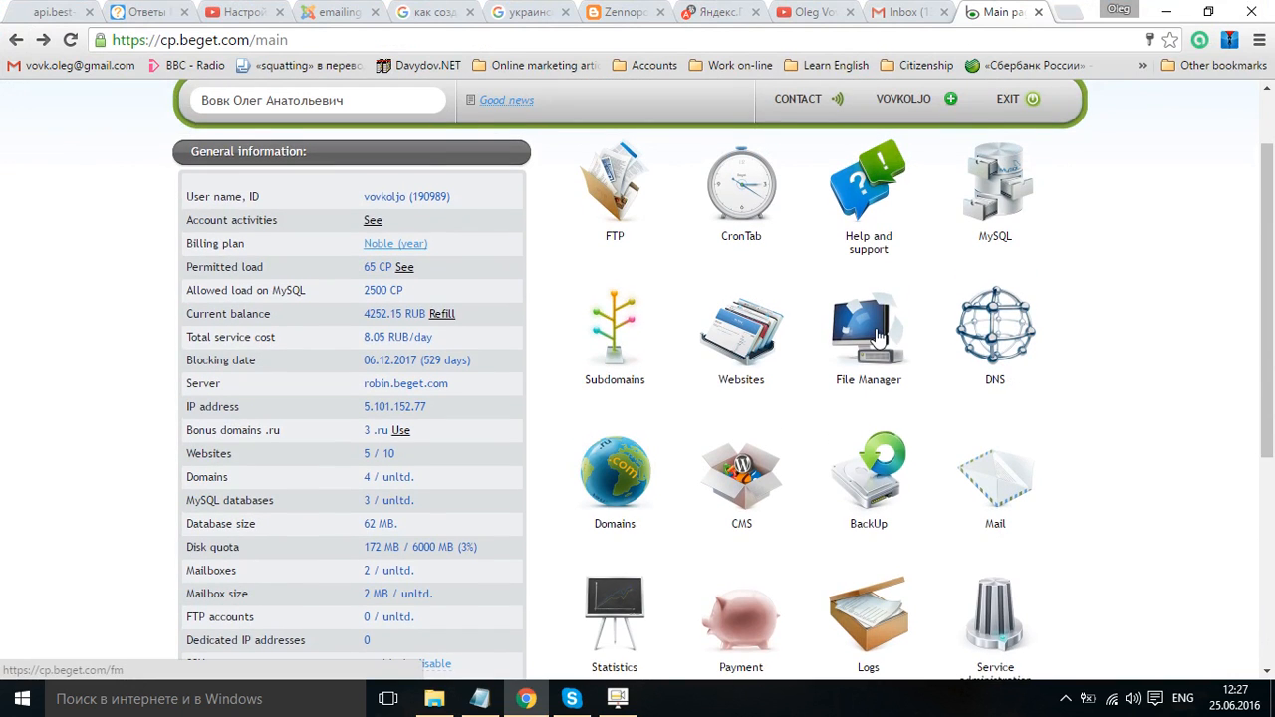
click(614, 474)
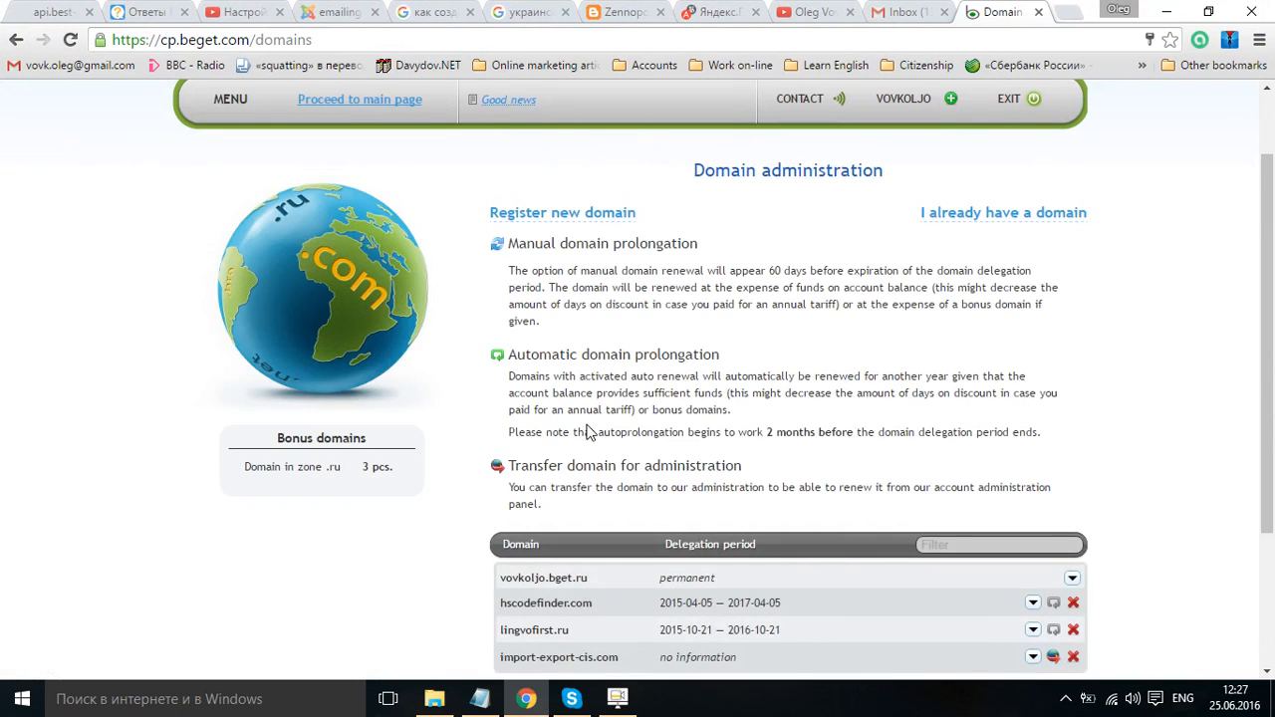
scroll(down, 3)
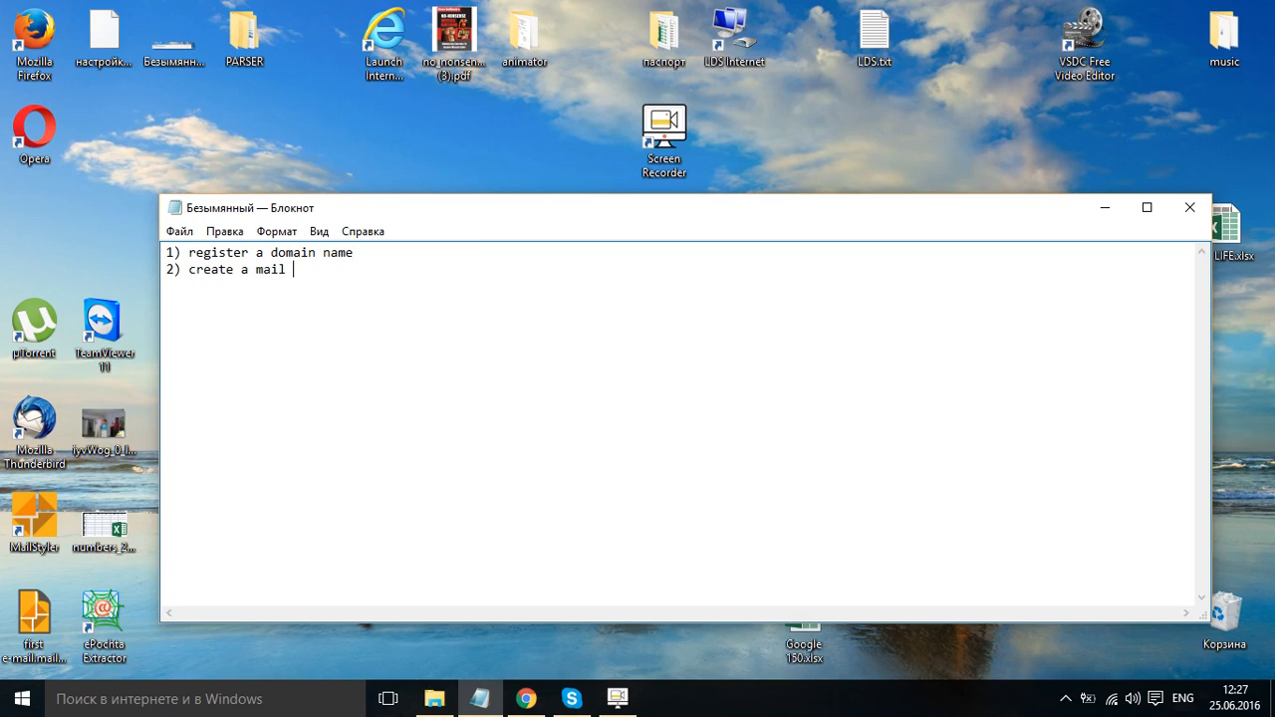
Finish the second list item so it reads '2) create a mail account'.
text(a)
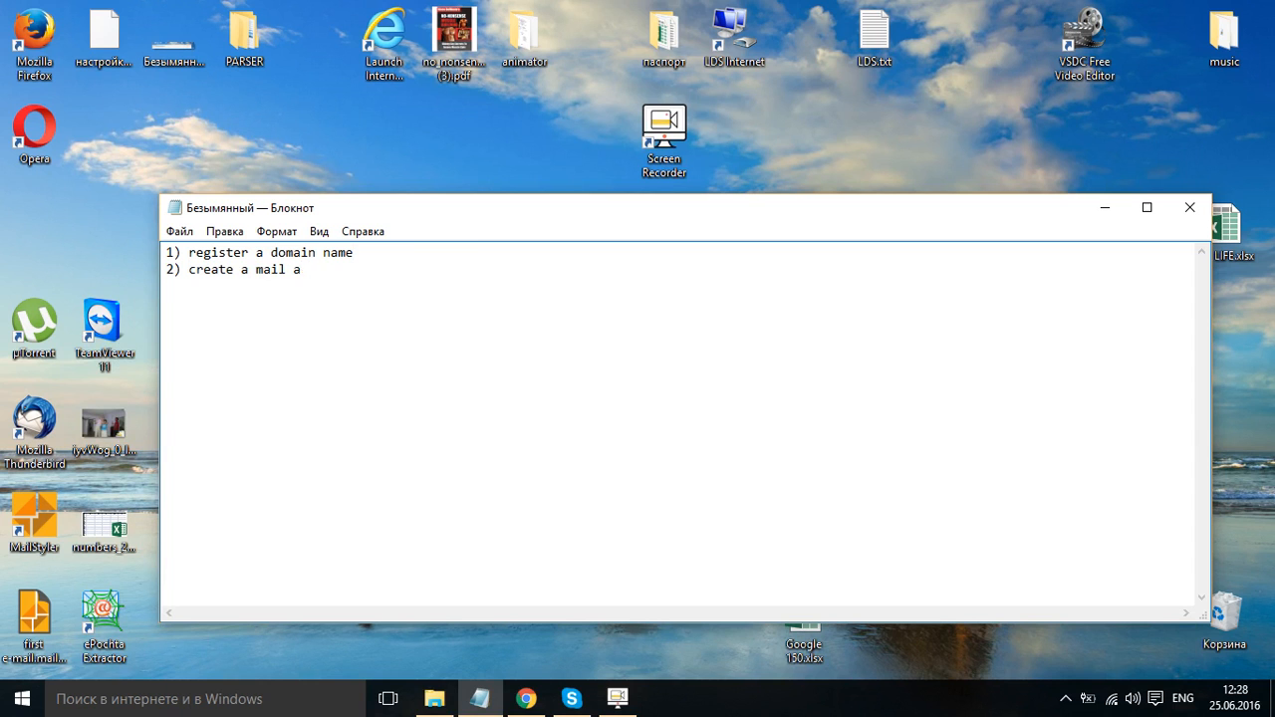
text(ccount)
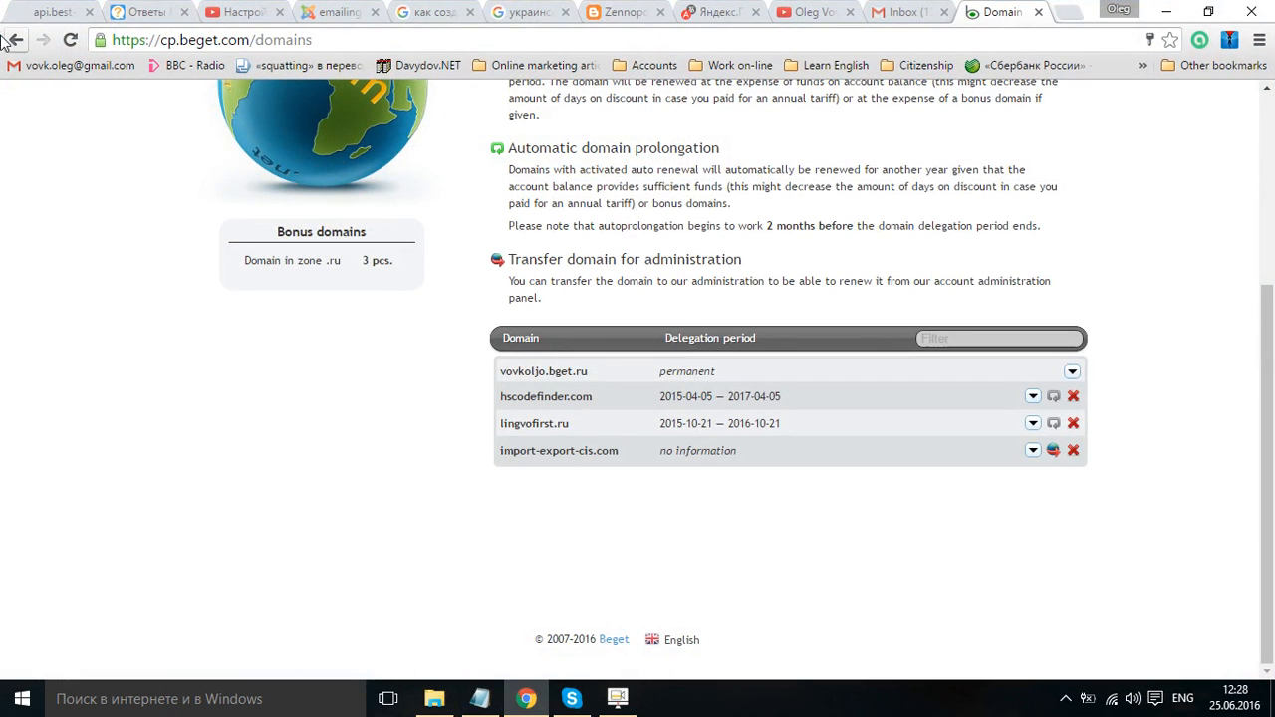
Return to the Beget main page and go to mail administration.
click(14, 40)
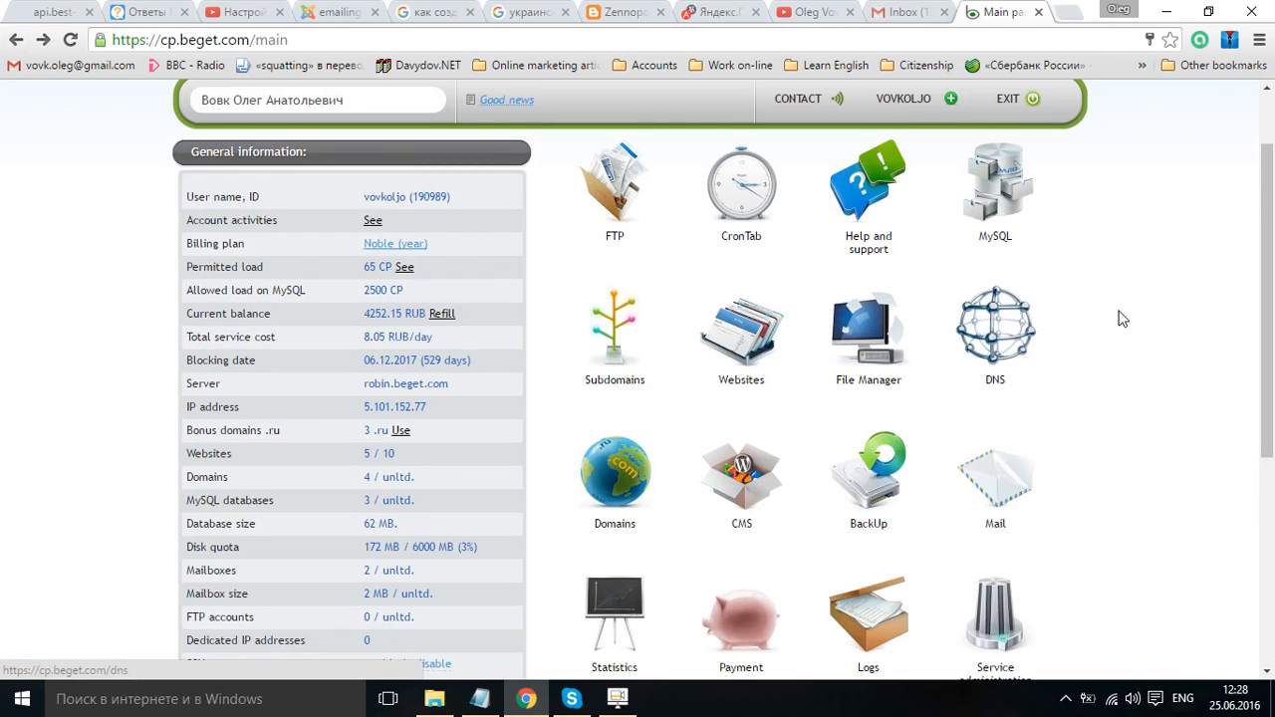
scroll(down, 3)
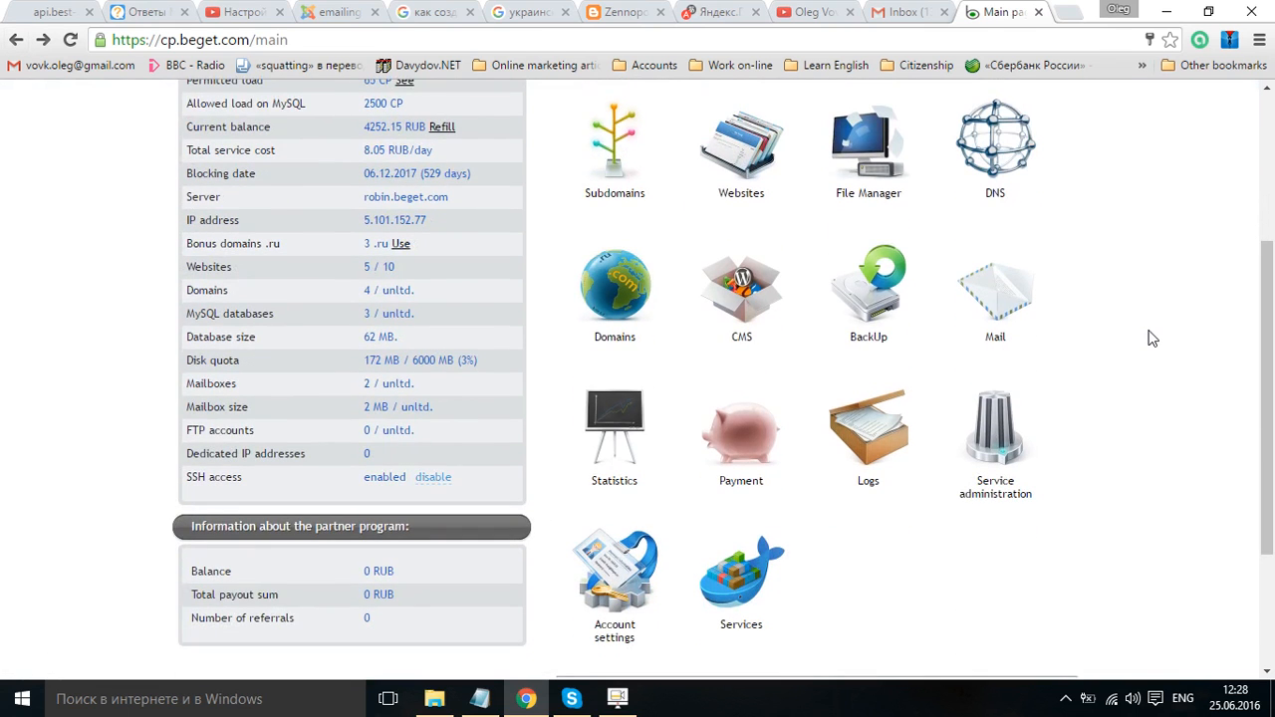
mouse_move(996, 299)
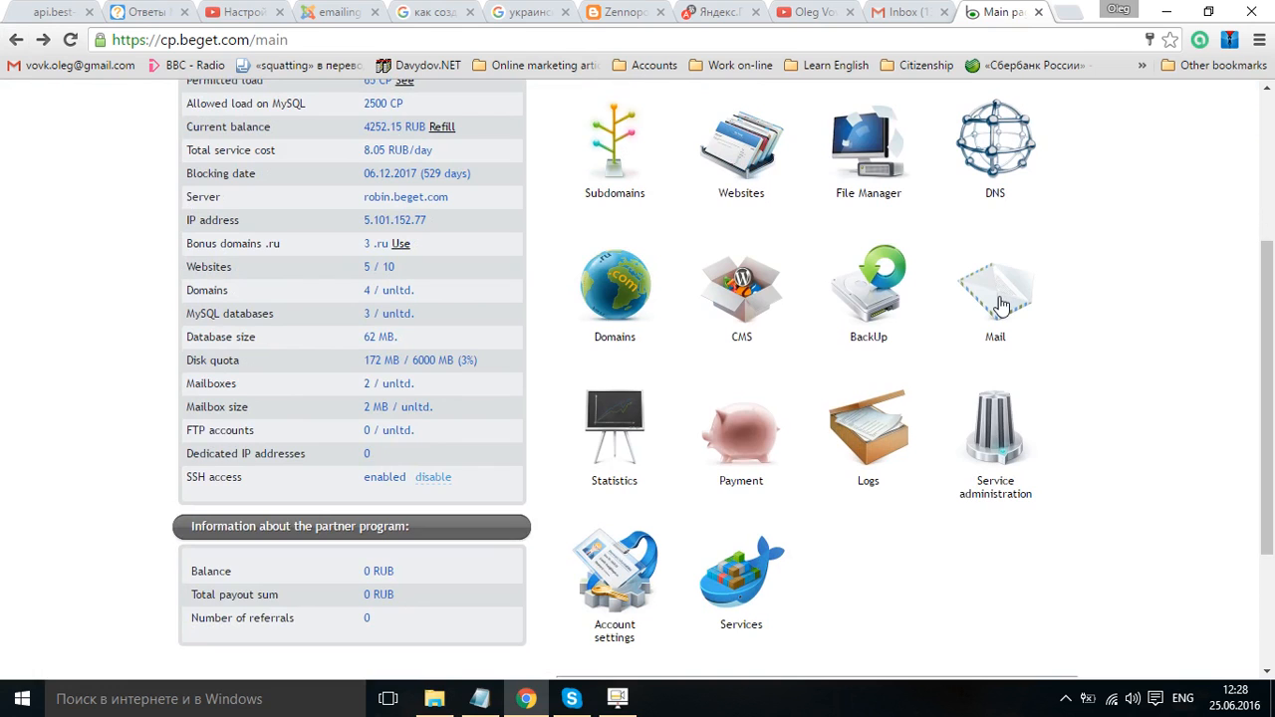
click(994, 289)
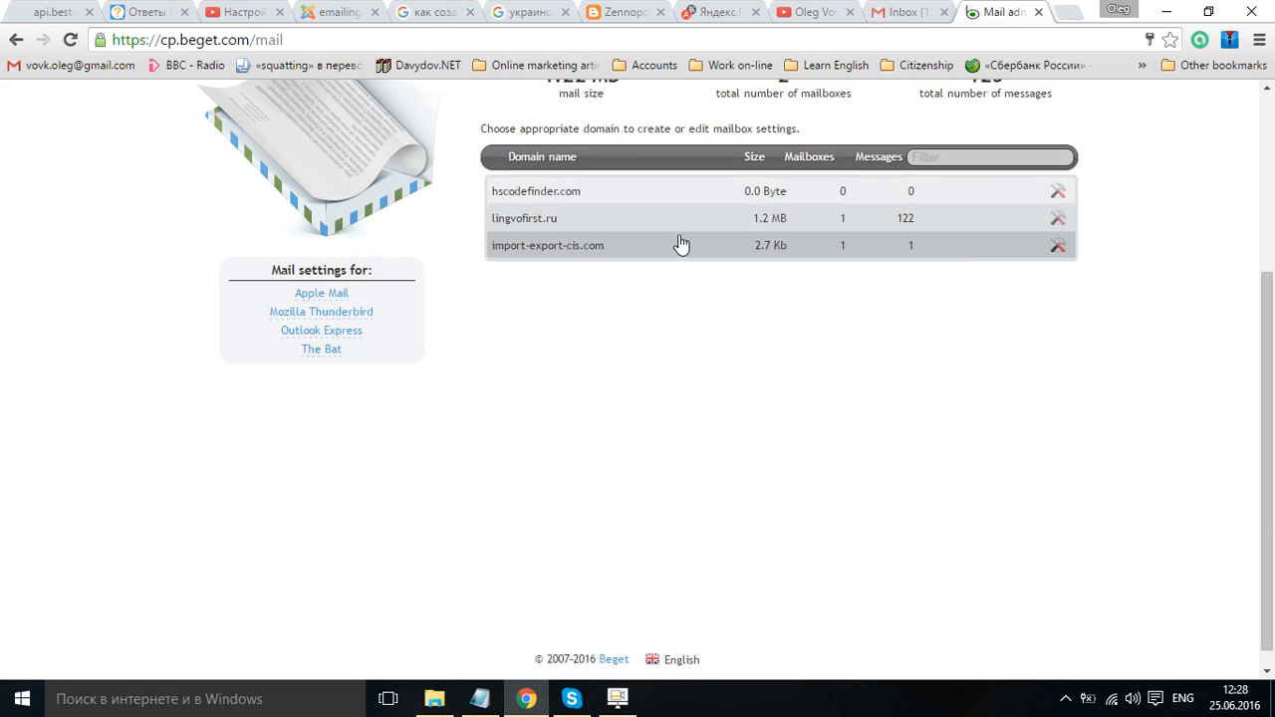
scroll(up, 3)
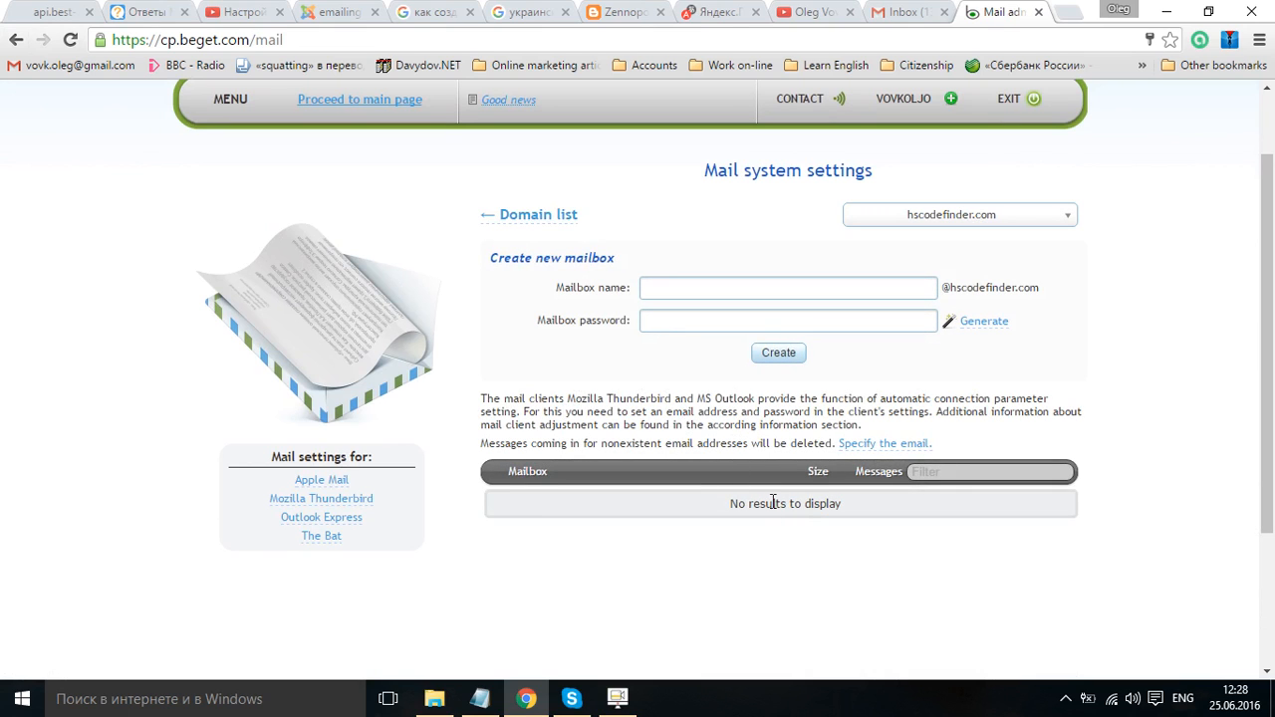
mouse_move(1064, 287)
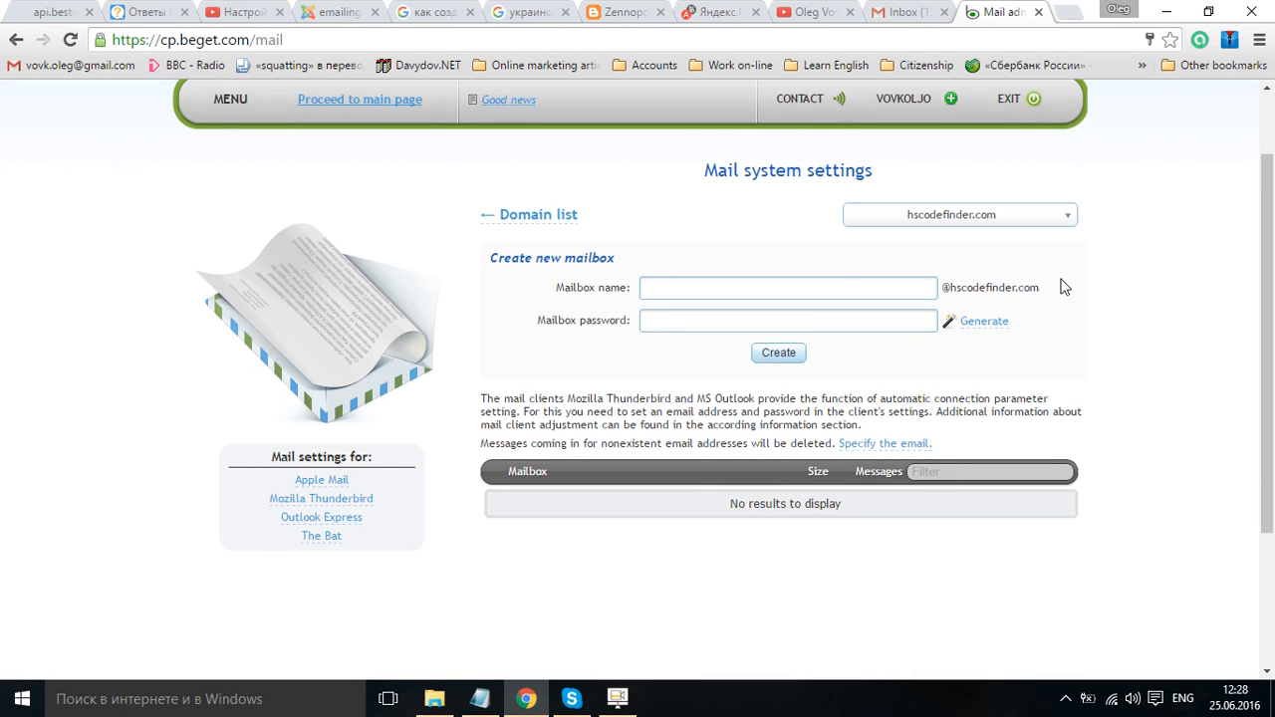
click(787, 287)
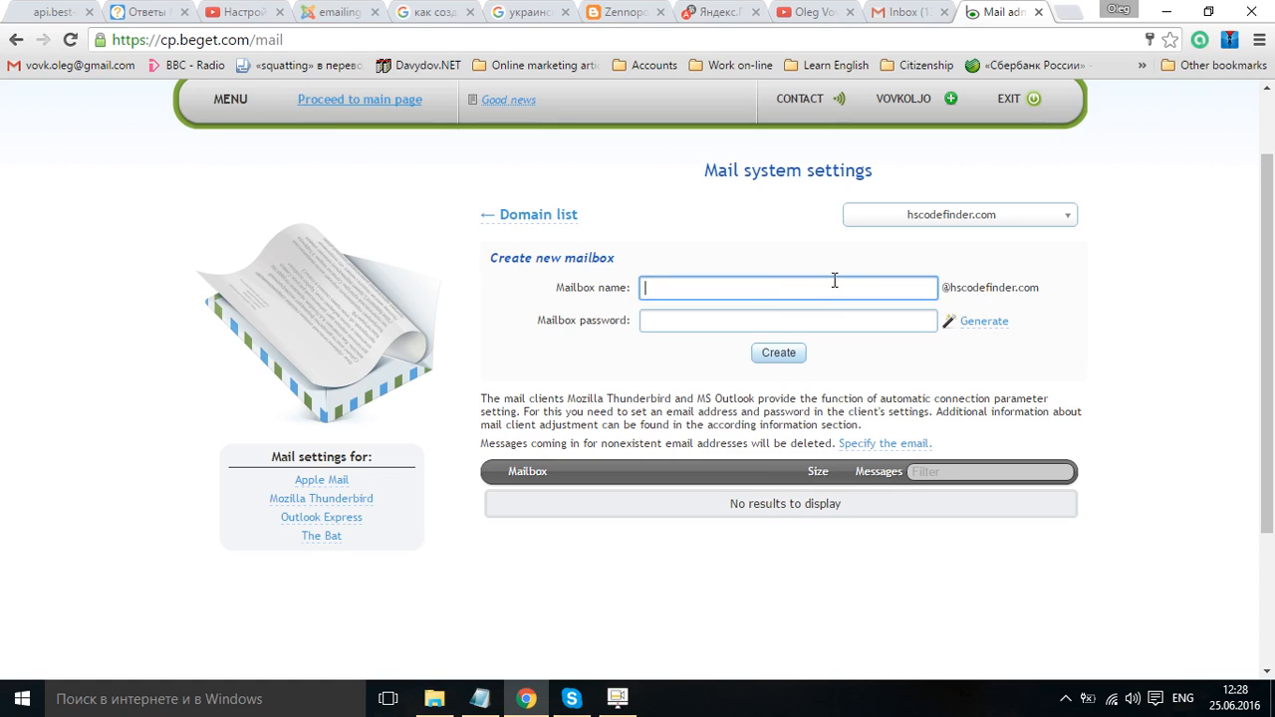
text(info)
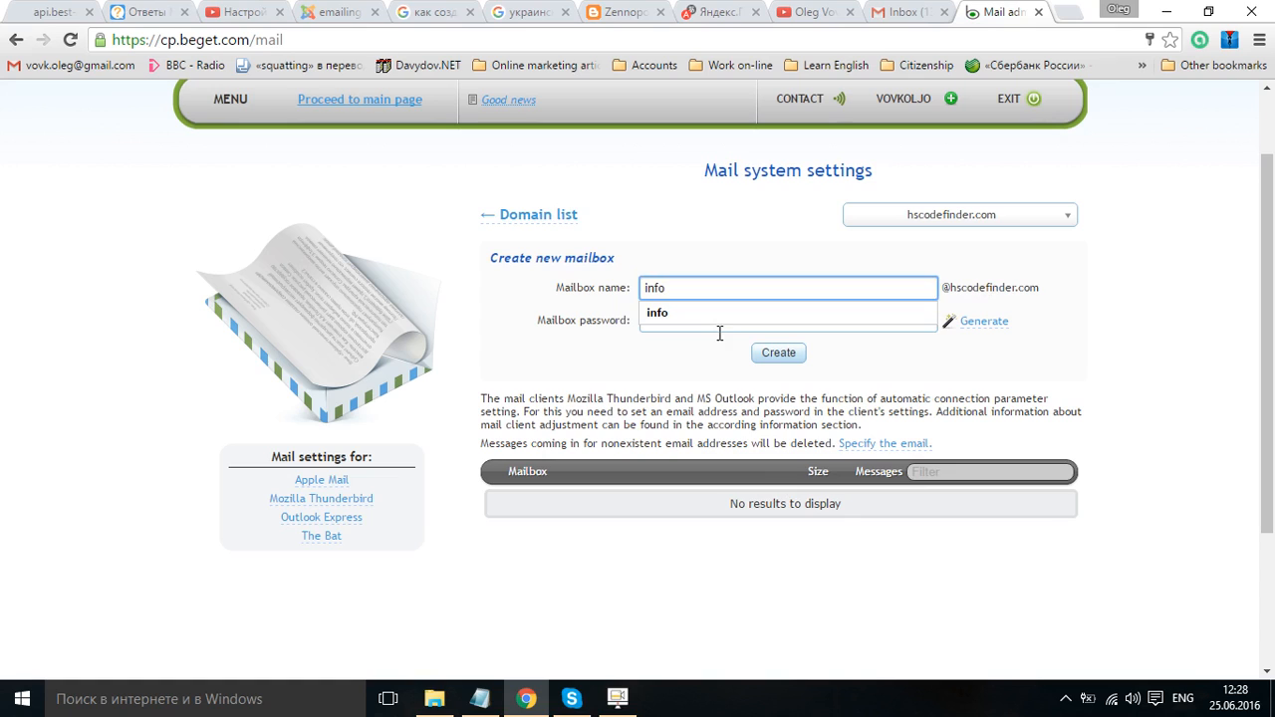
click(787, 321)
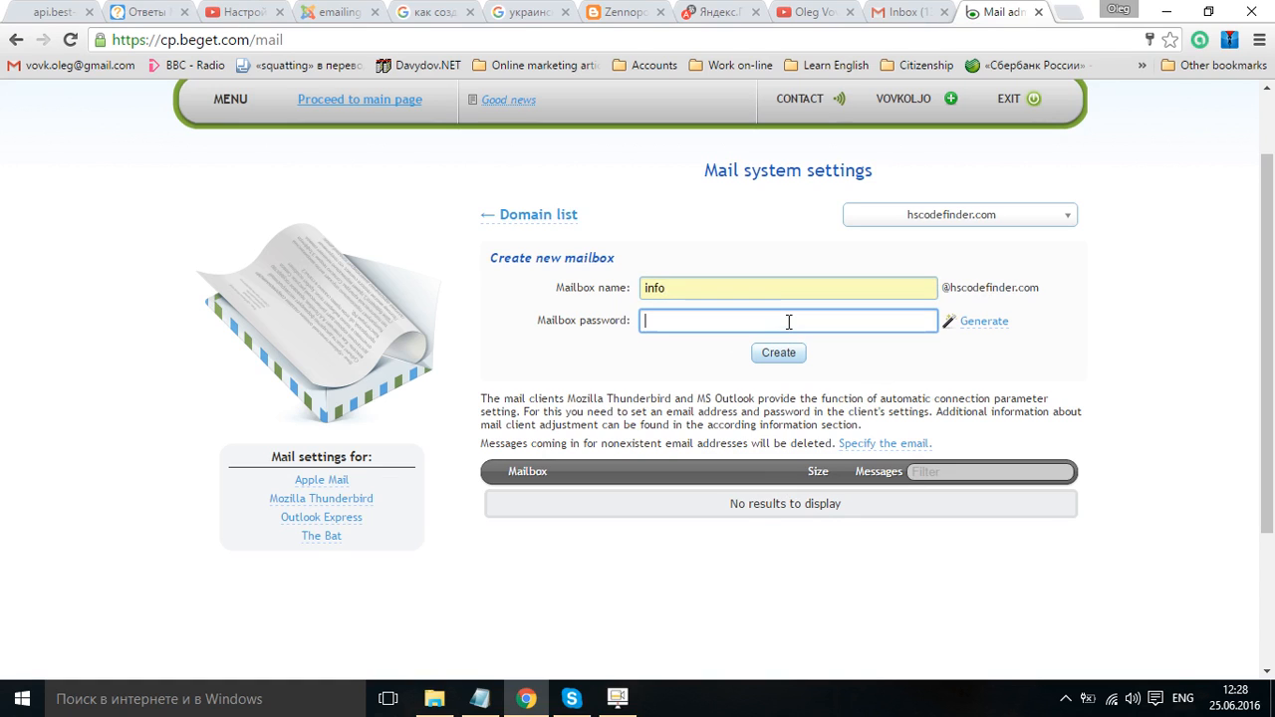
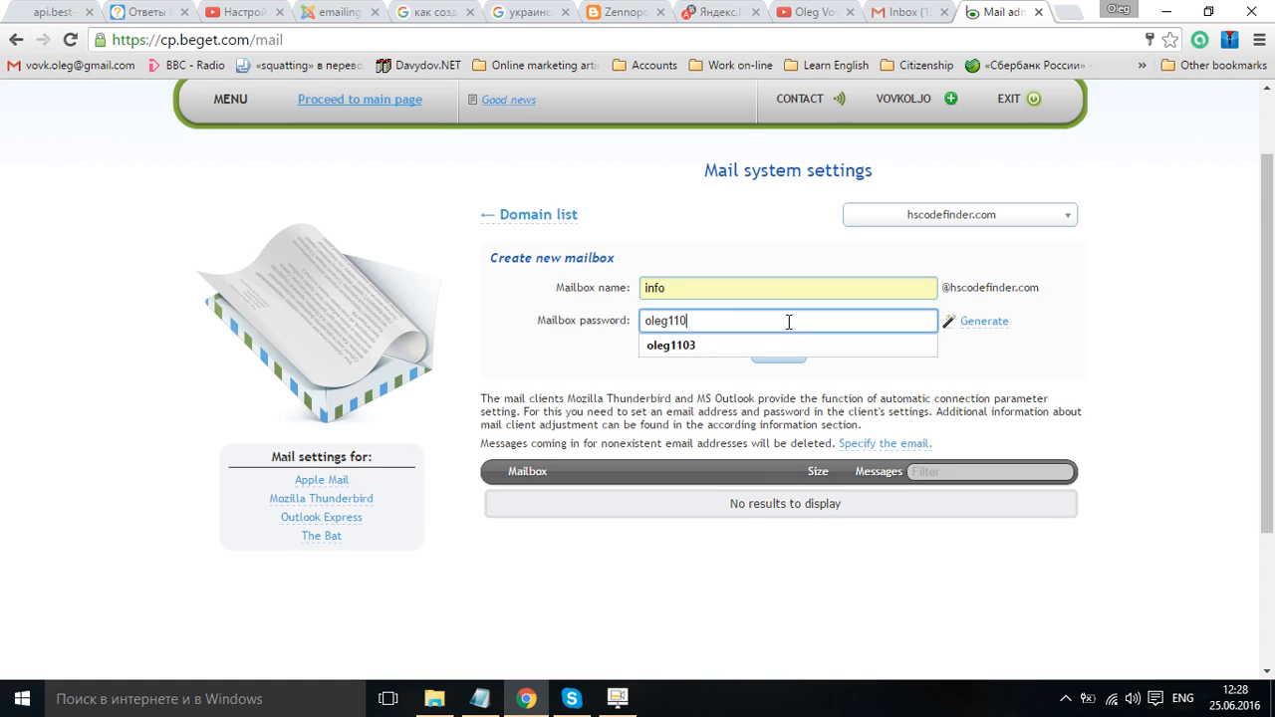
click(670, 344)
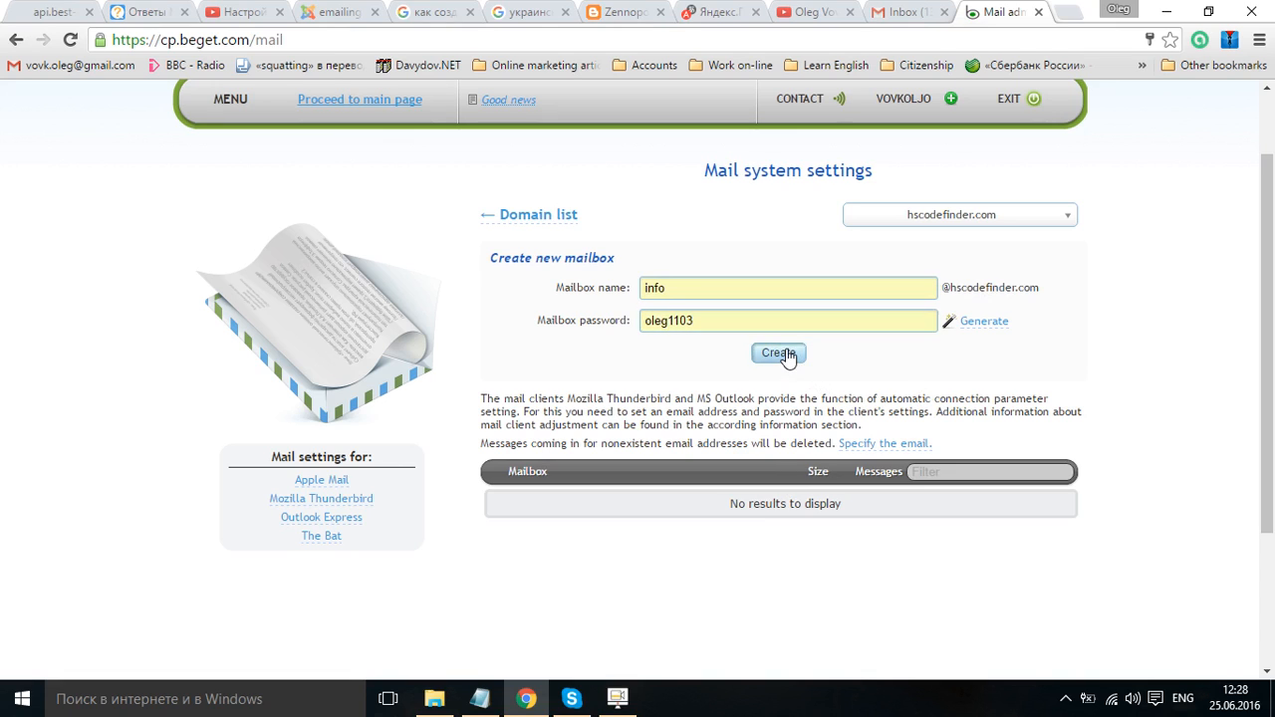
click(777, 353)
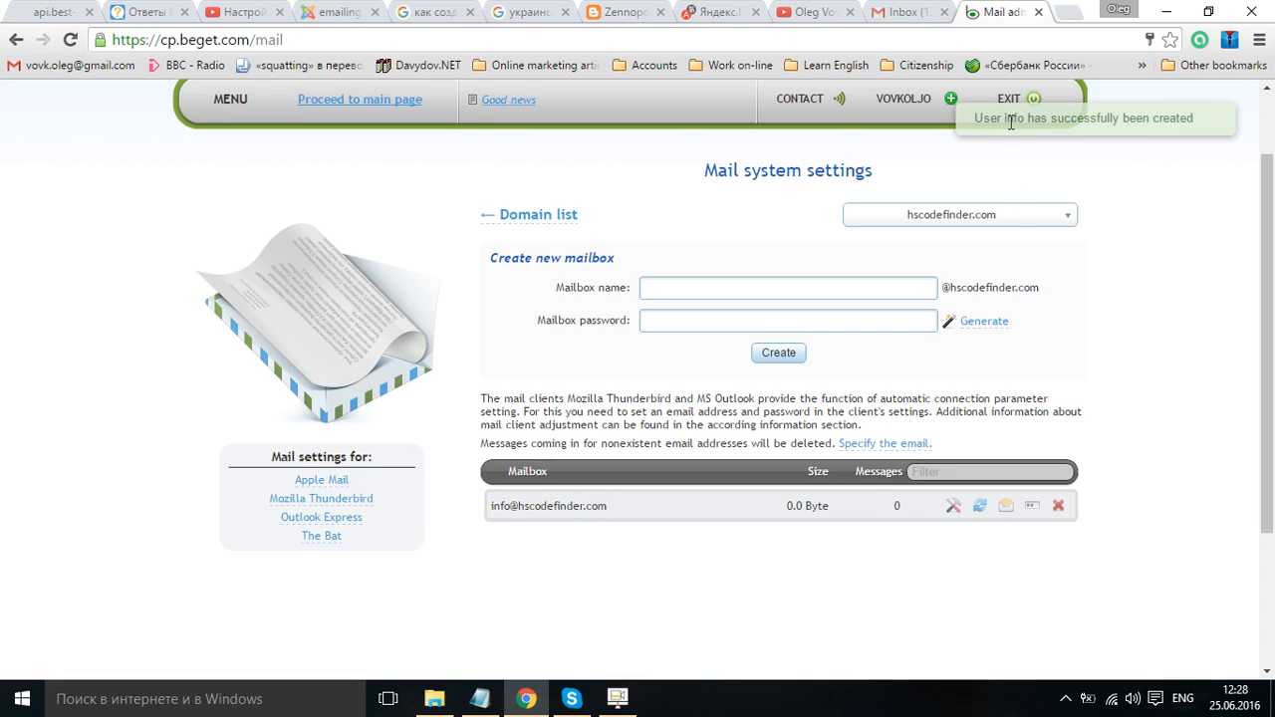
mouse_move(1060, 136)
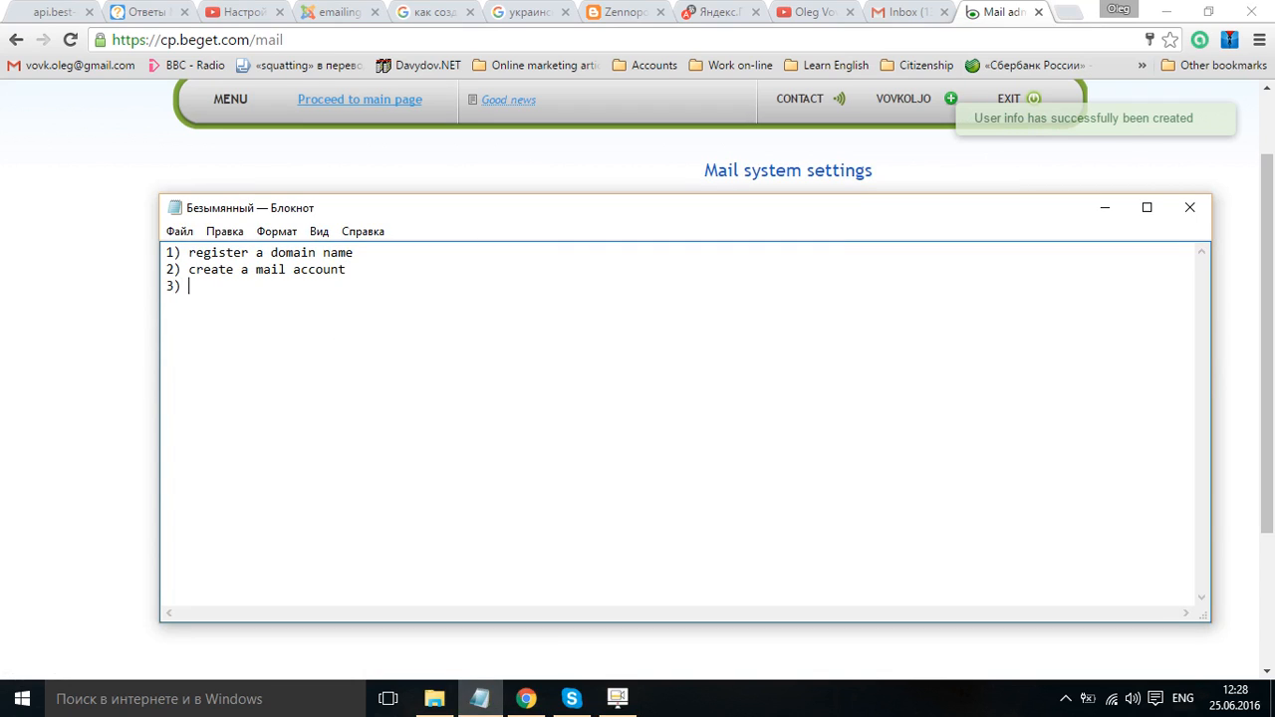
Add the third list item 'mozilla thunderbird' and start a new browser tab.
text(mozilla t)
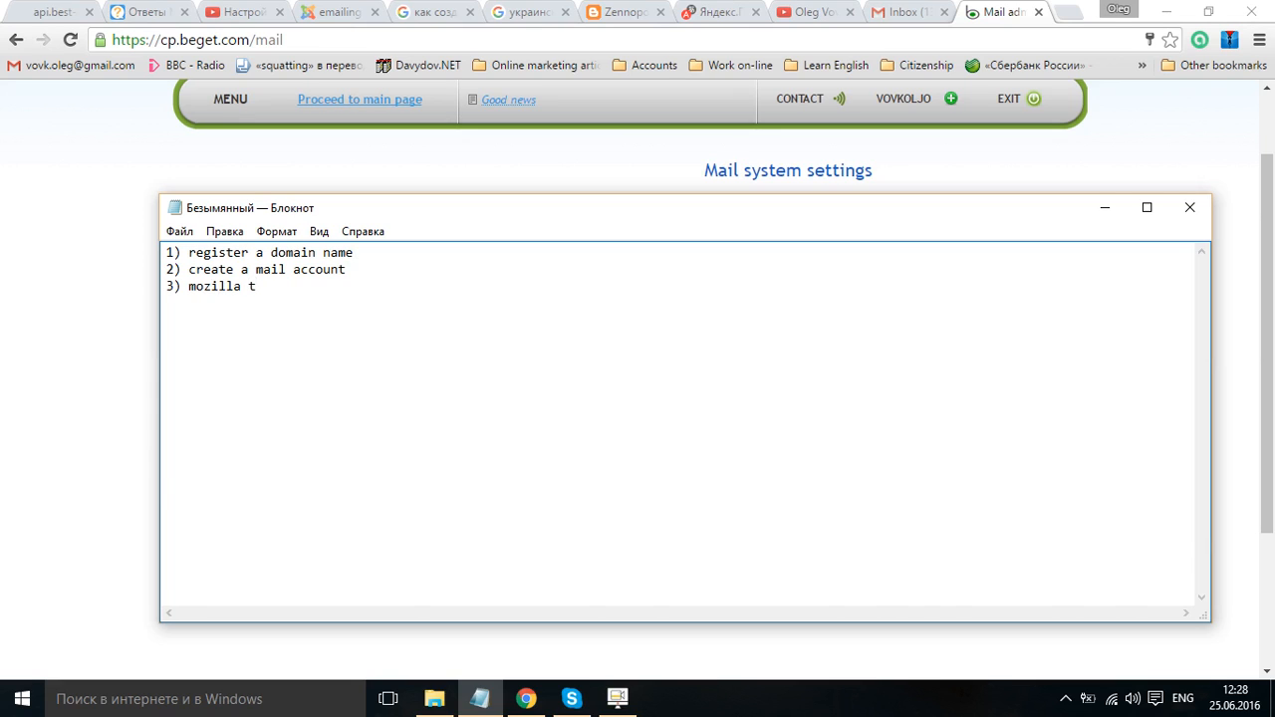
text(hunderbir)
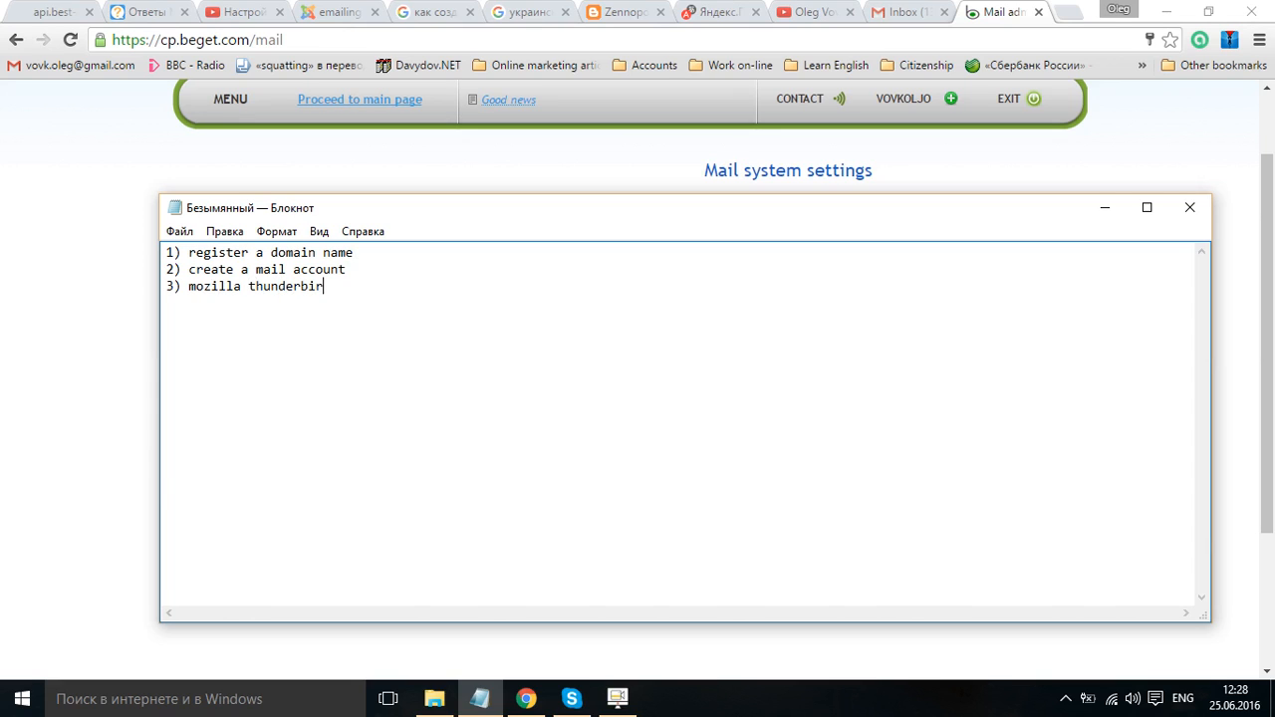
text(d)
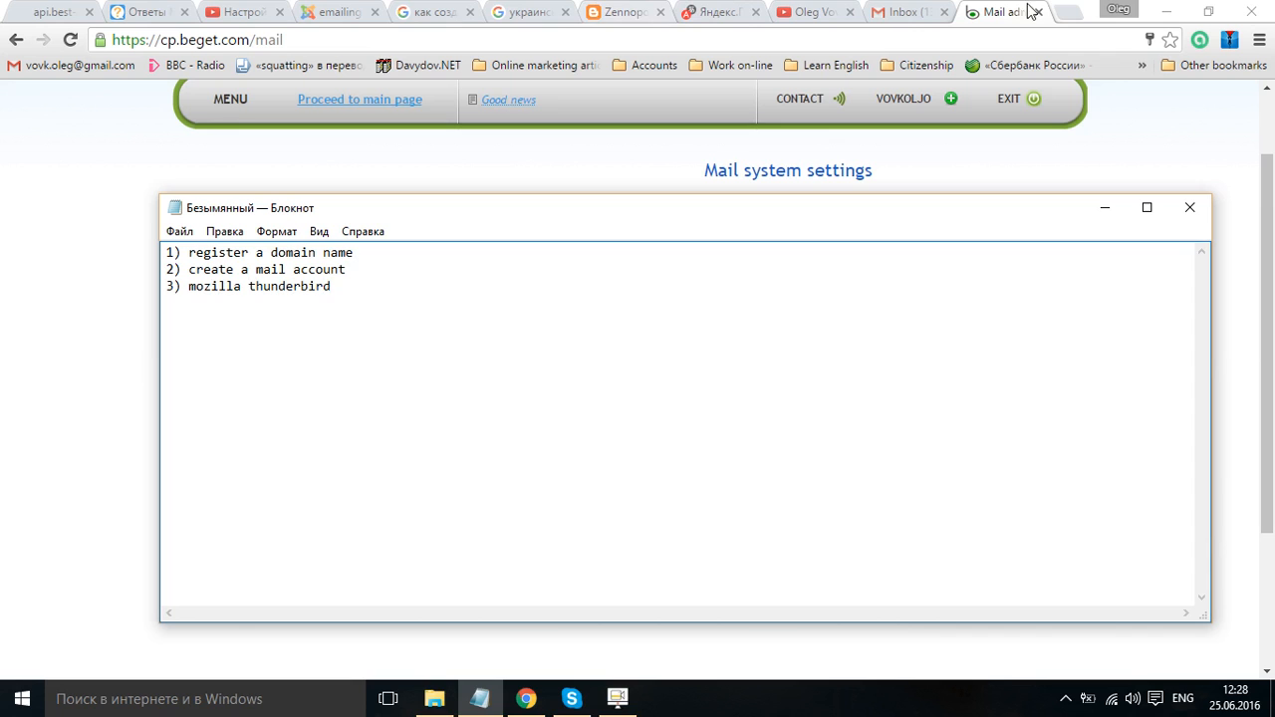
click(1067, 12)
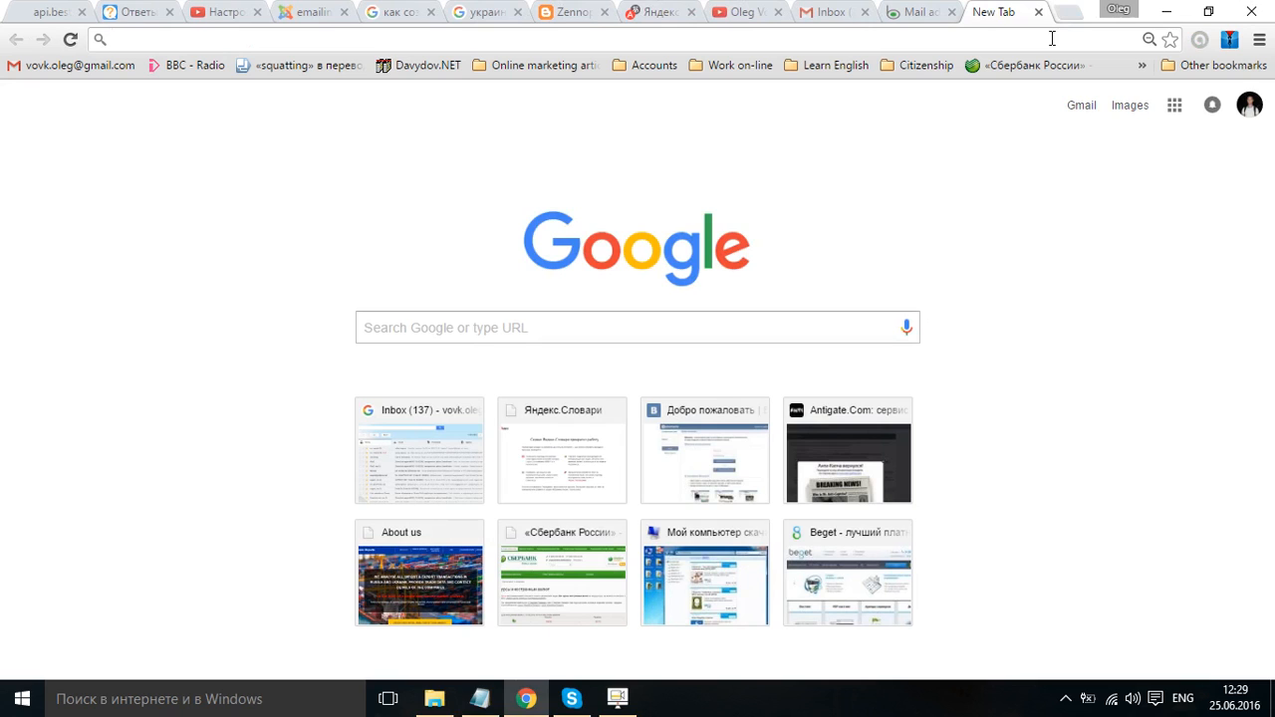
Search Google for mozilla thunderbird and go to the official Thunderbird page.
text(mozilla firefox)
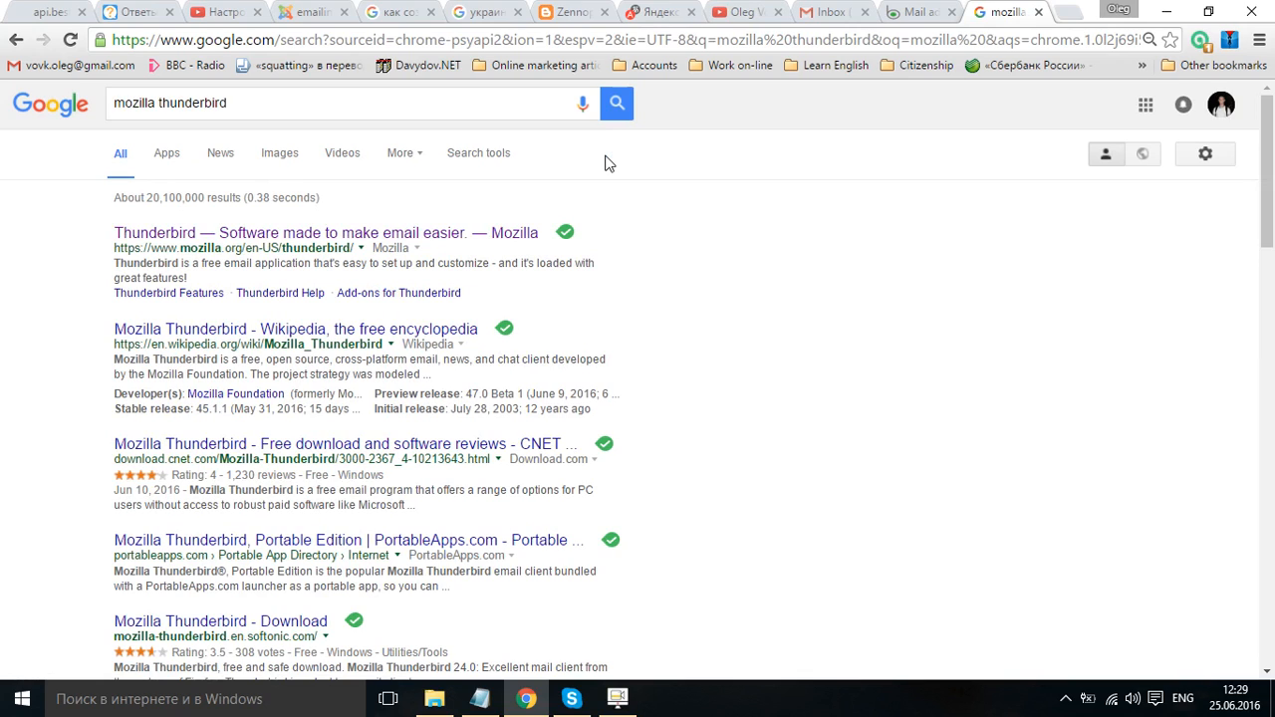
mouse_move(581, 251)
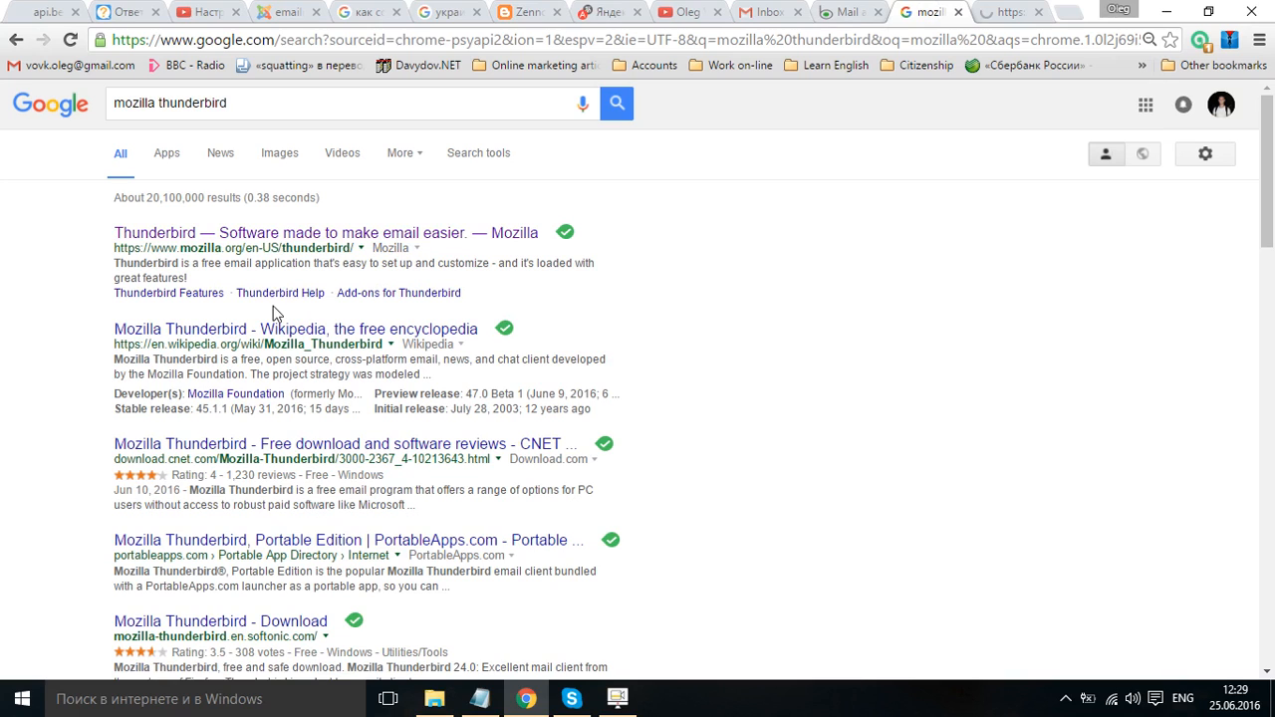
mouse_move(402, 251)
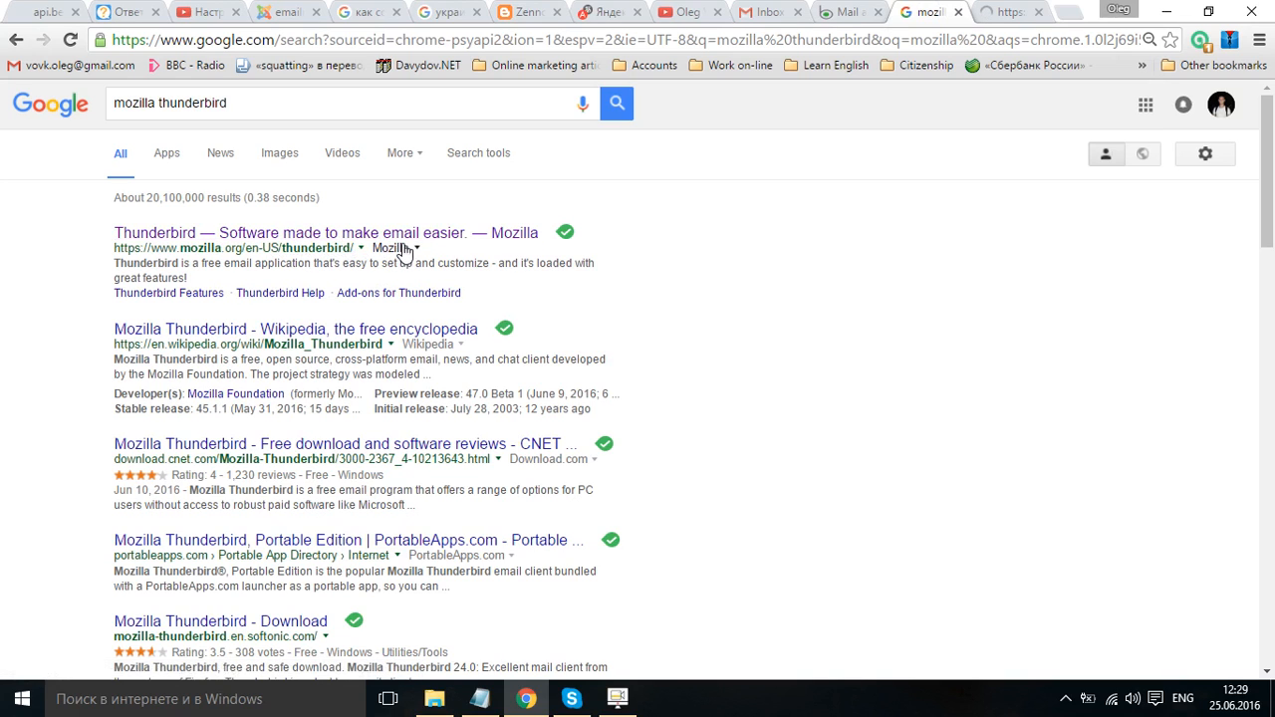
click(325, 231)
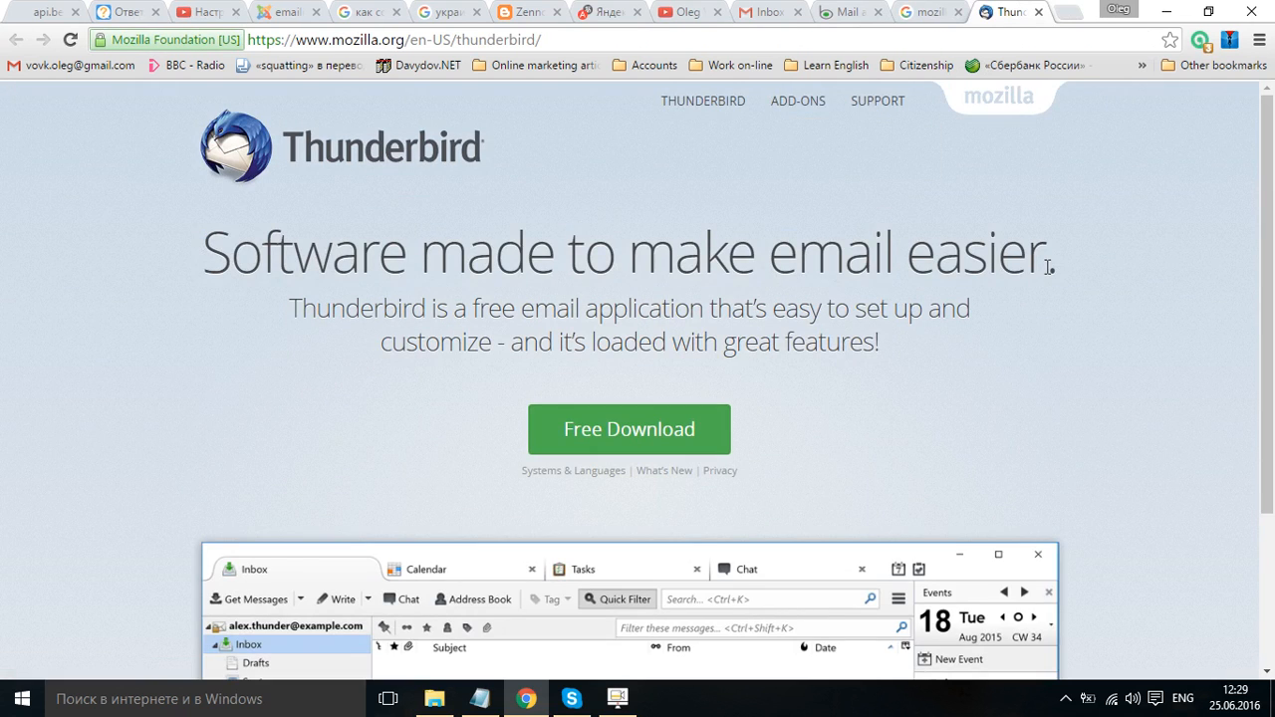
mouse_move(1044, 267)
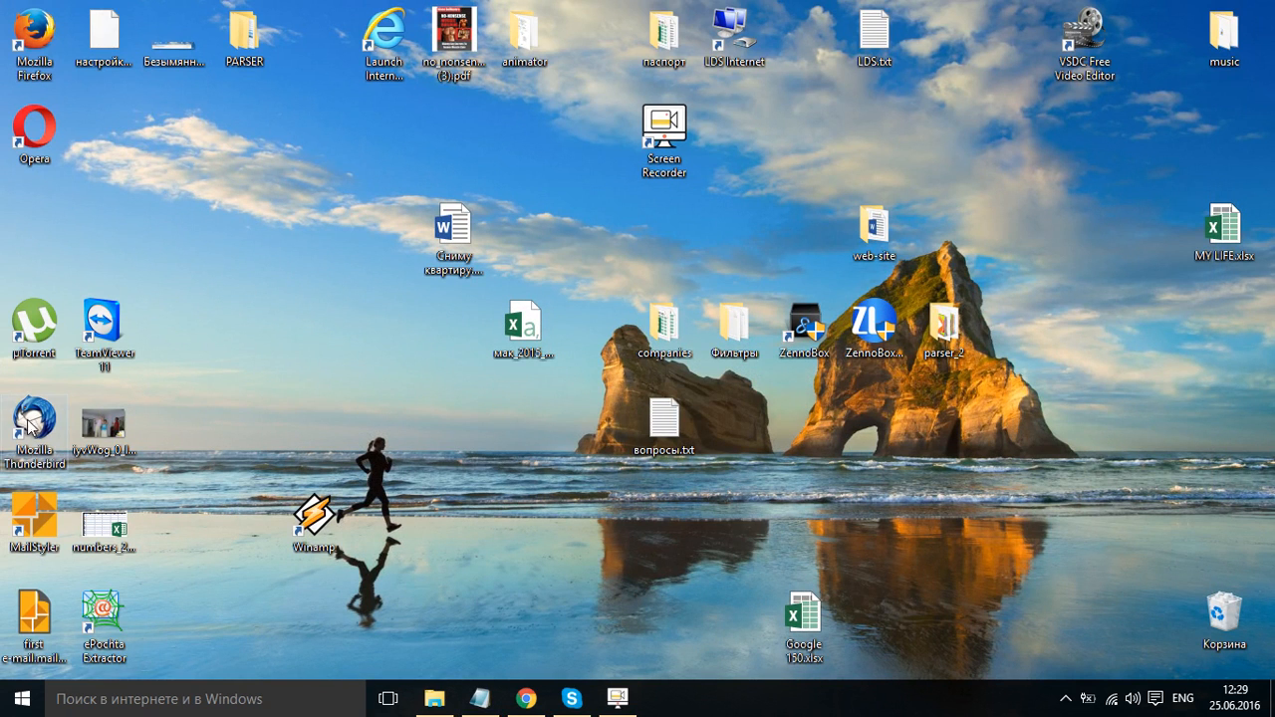
mouse_move(558, 247)
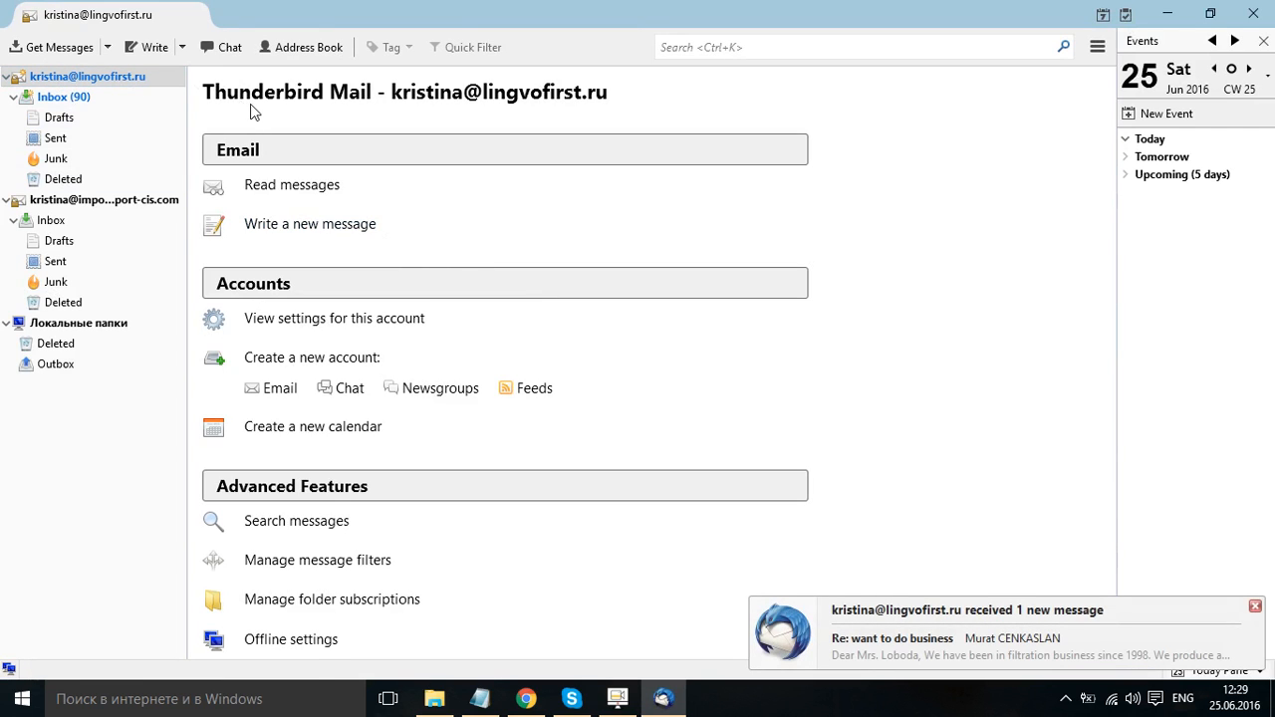
From the Thunderbird account home, start creating a new email account.
click(102, 199)
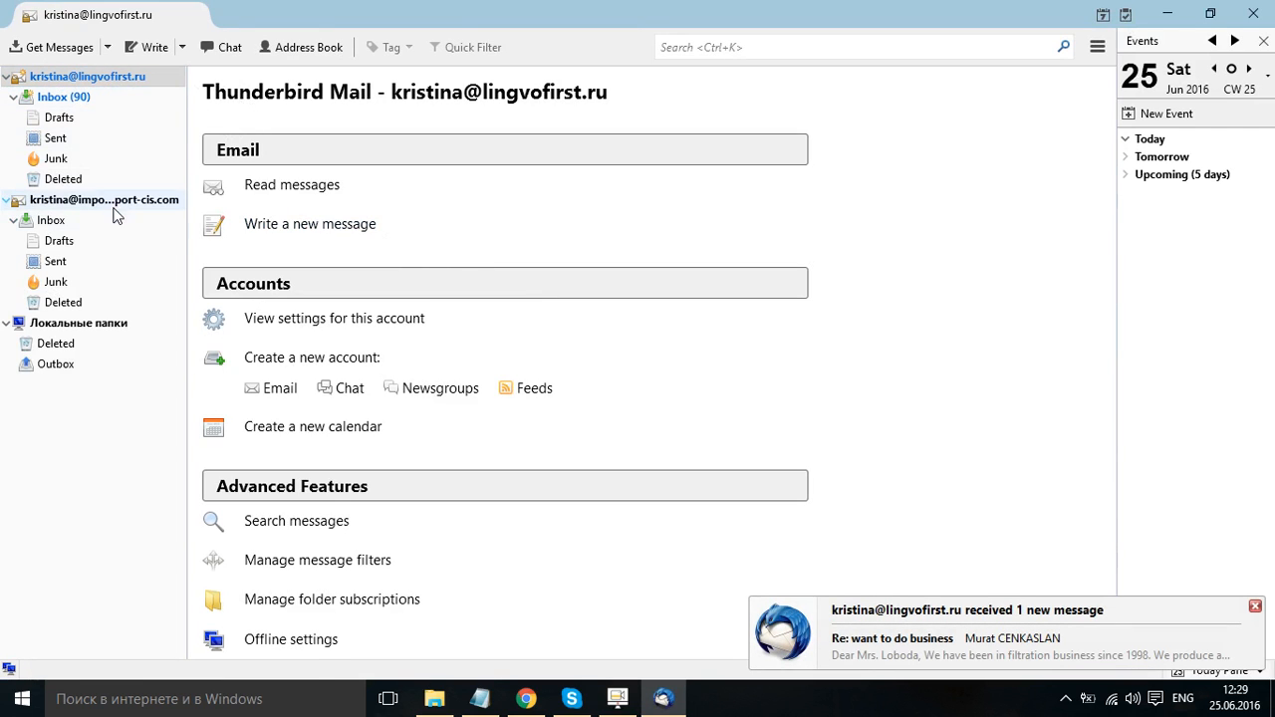
click(87, 75)
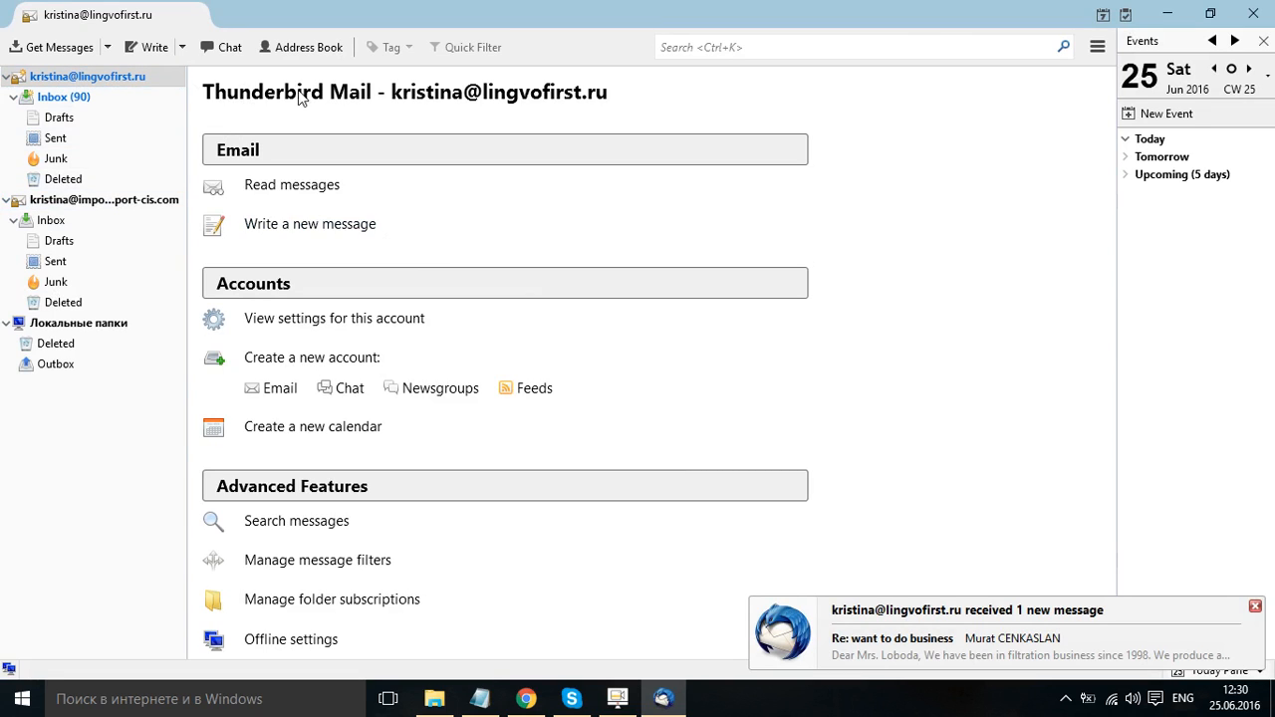
mouse_move(418, 28)
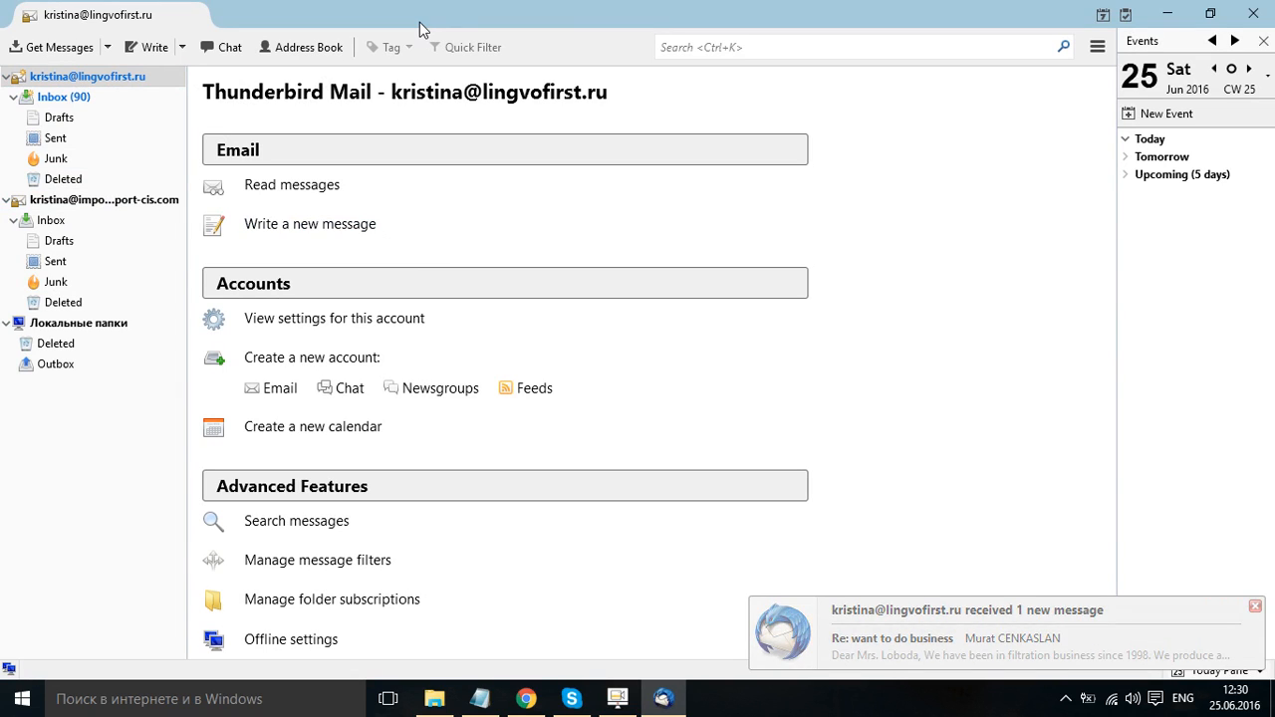
click(87, 76)
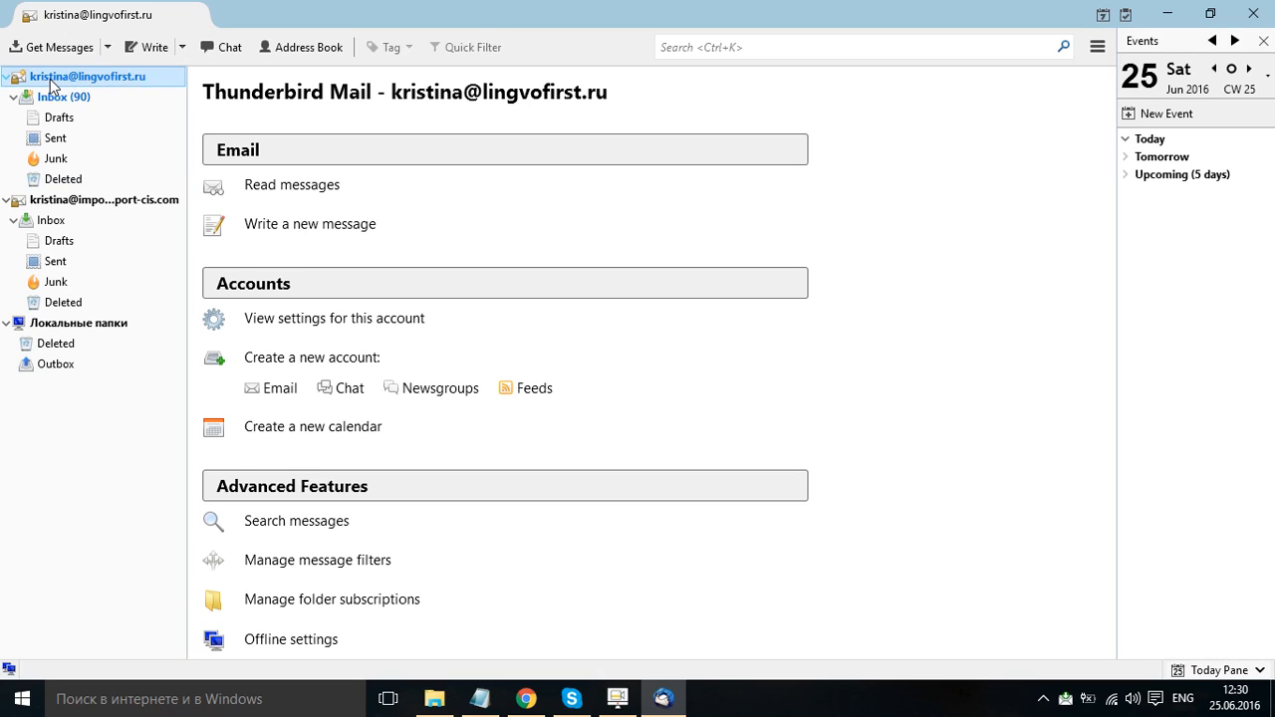
right_click(88, 76)
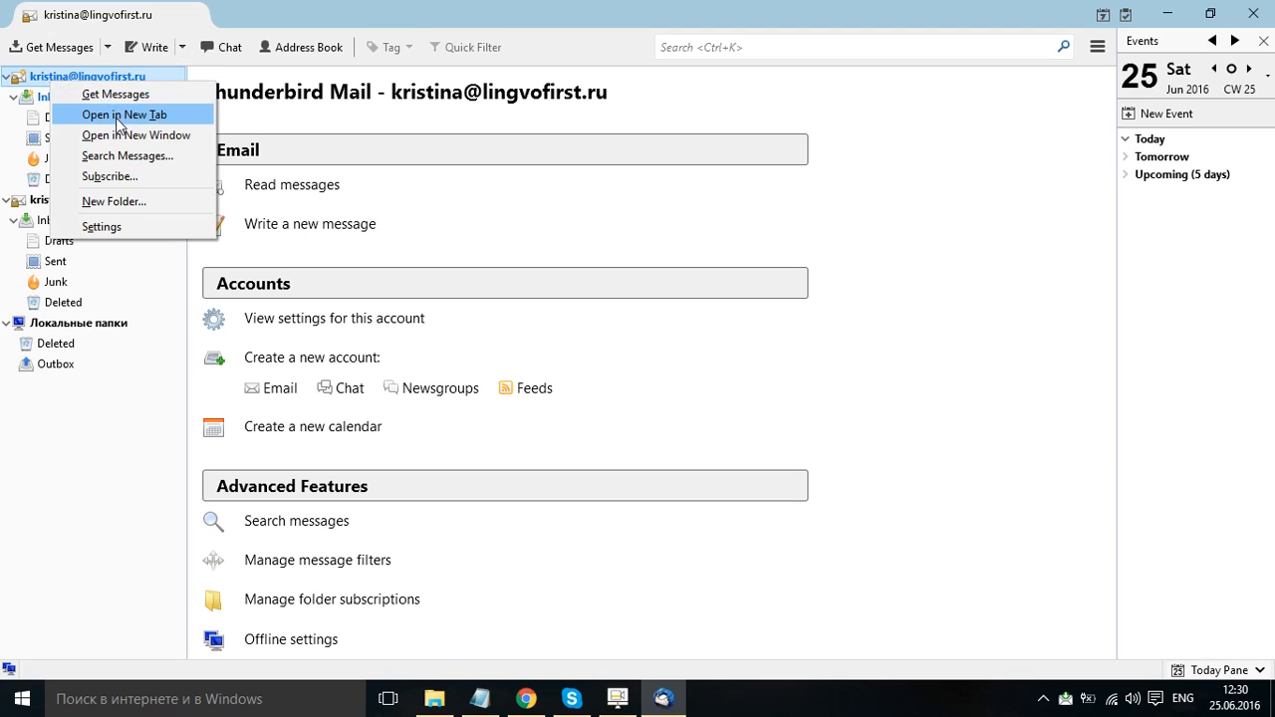
mouse_move(178, 113)
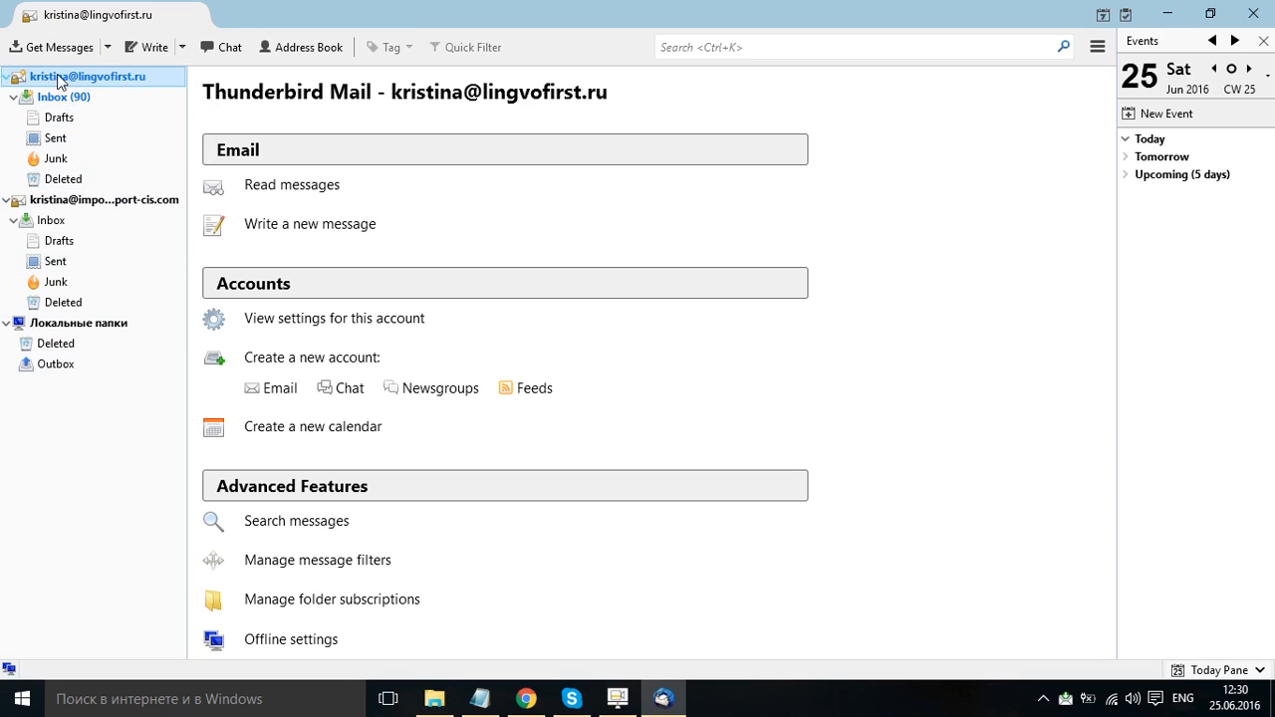
mouse_move(271, 378)
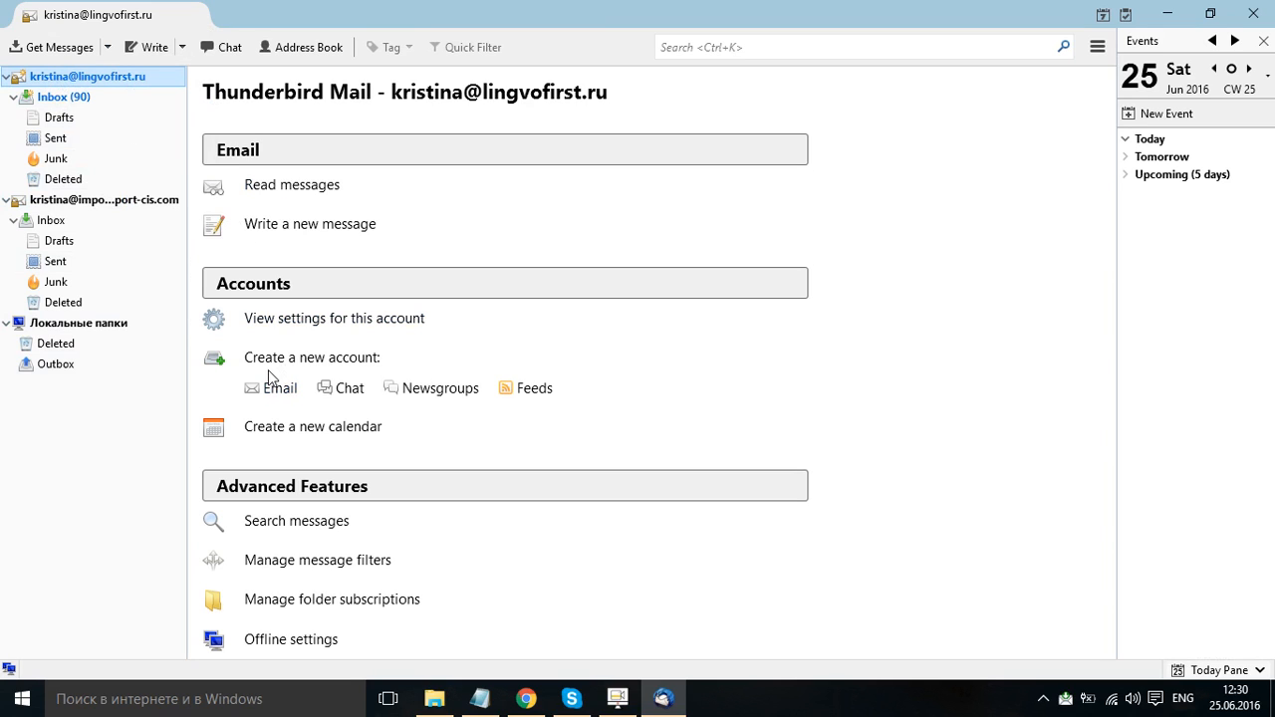
mouse_move(279, 386)
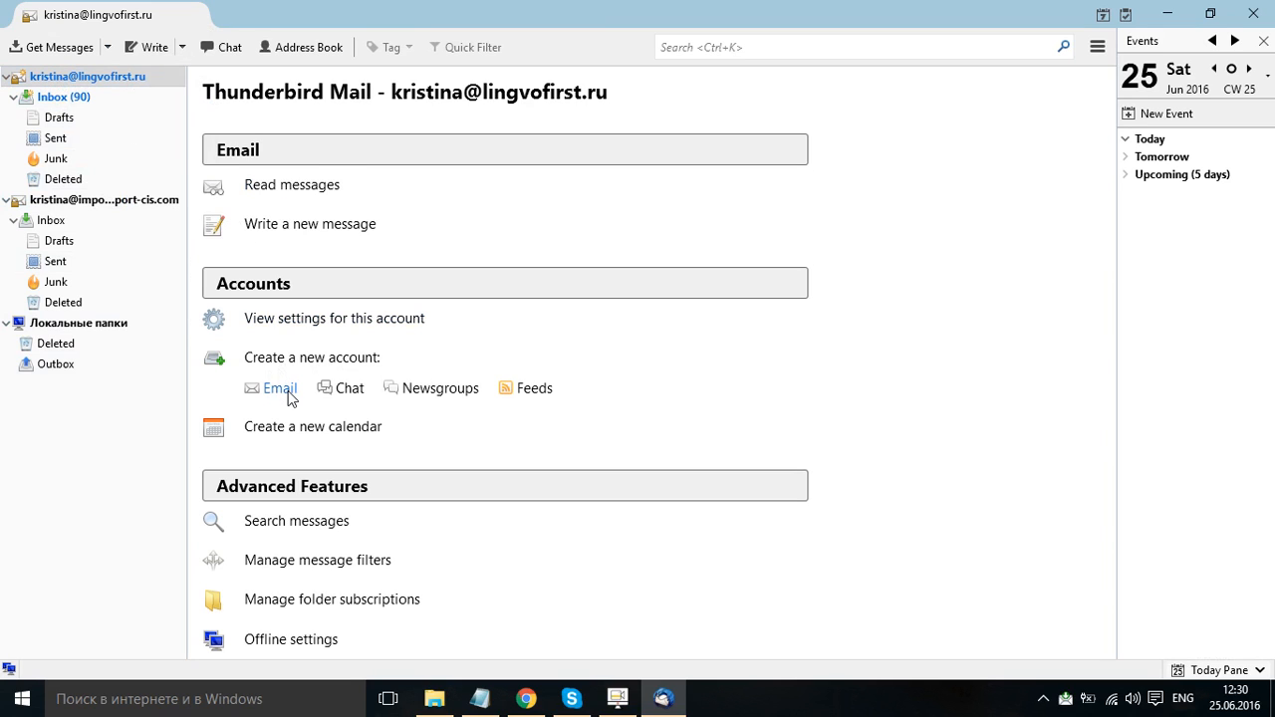
click(279, 386)
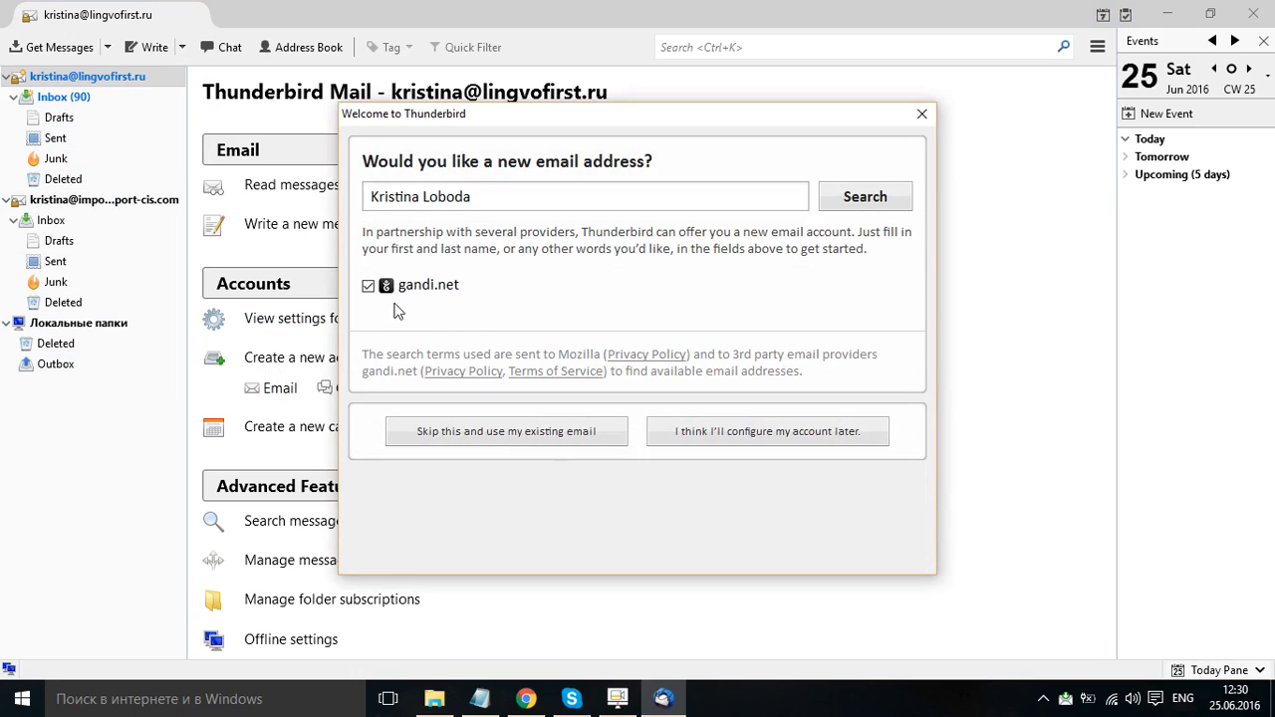
Untick the gandi.net provider and choose to use an existing email address.
click(367, 285)
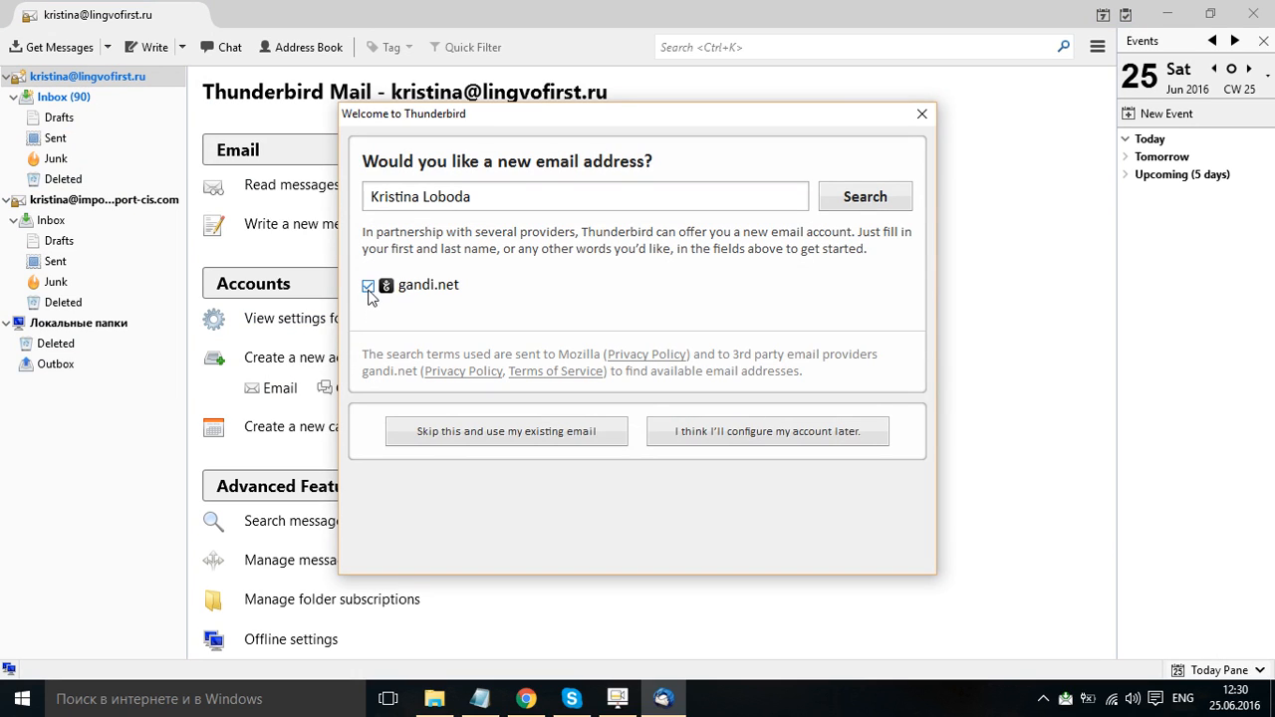
click(369, 285)
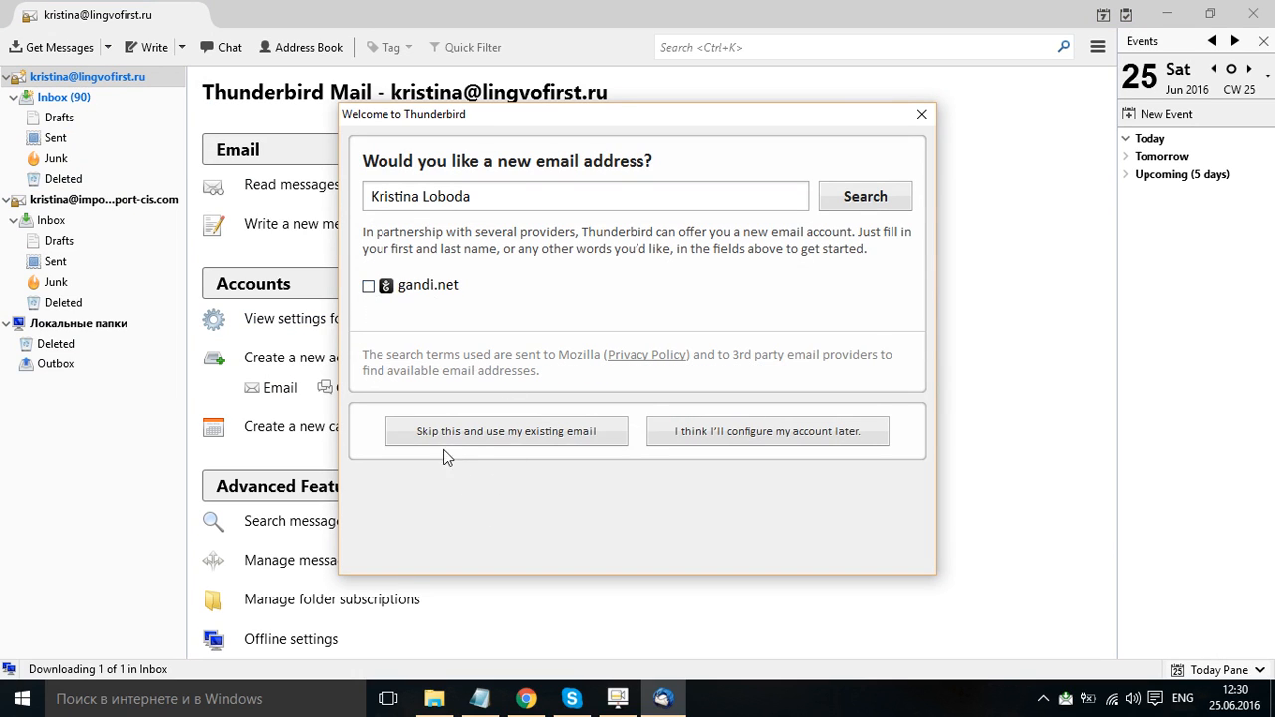
mouse_move(522, 438)
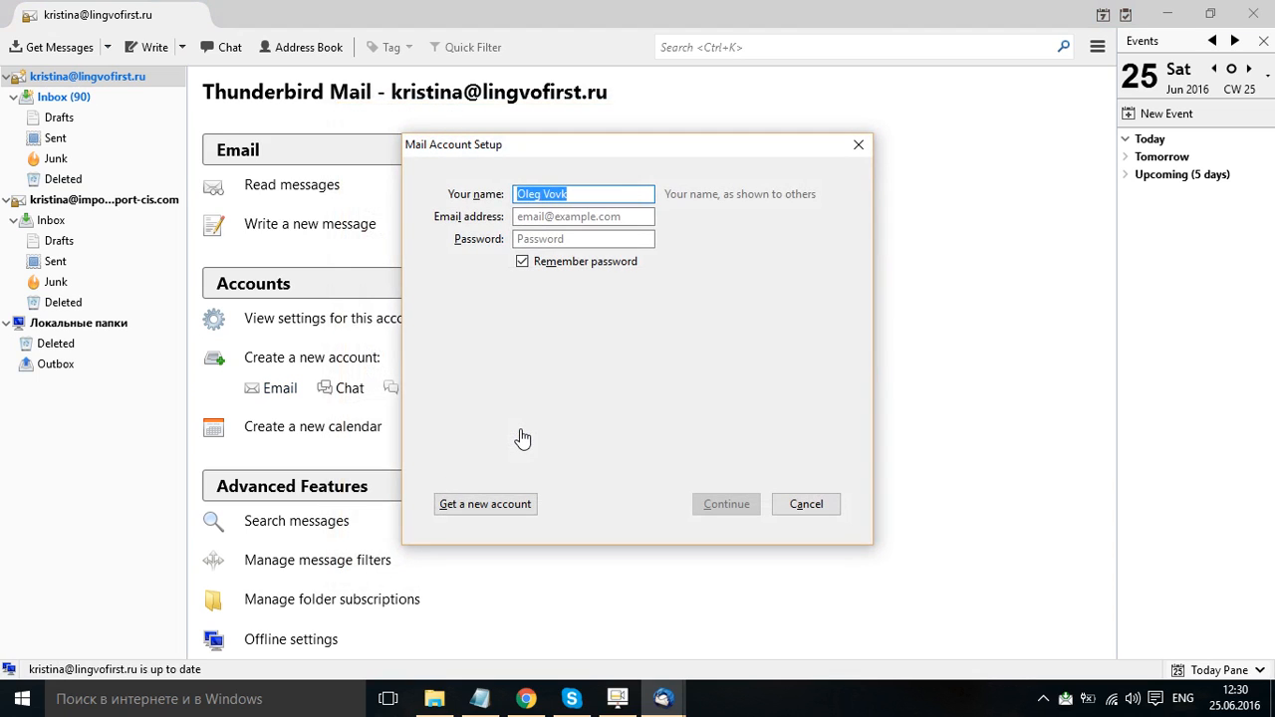
mouse_move(601, 119)
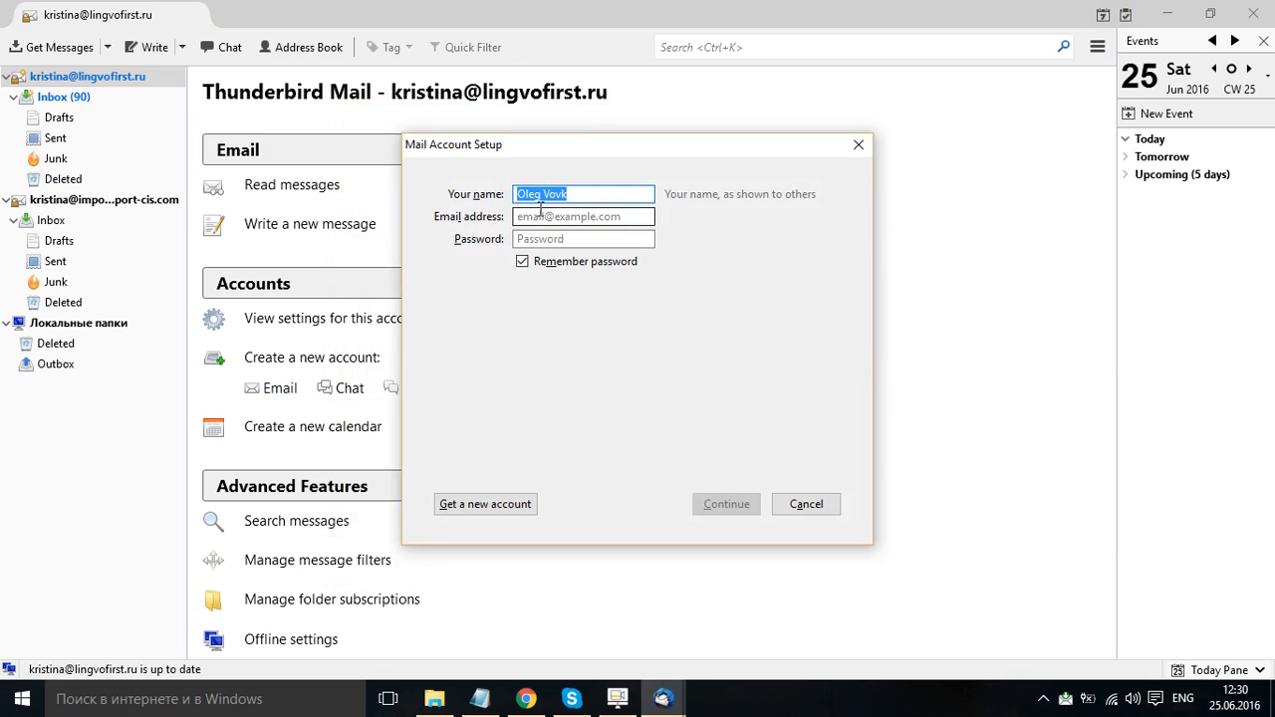
click(584, 216)
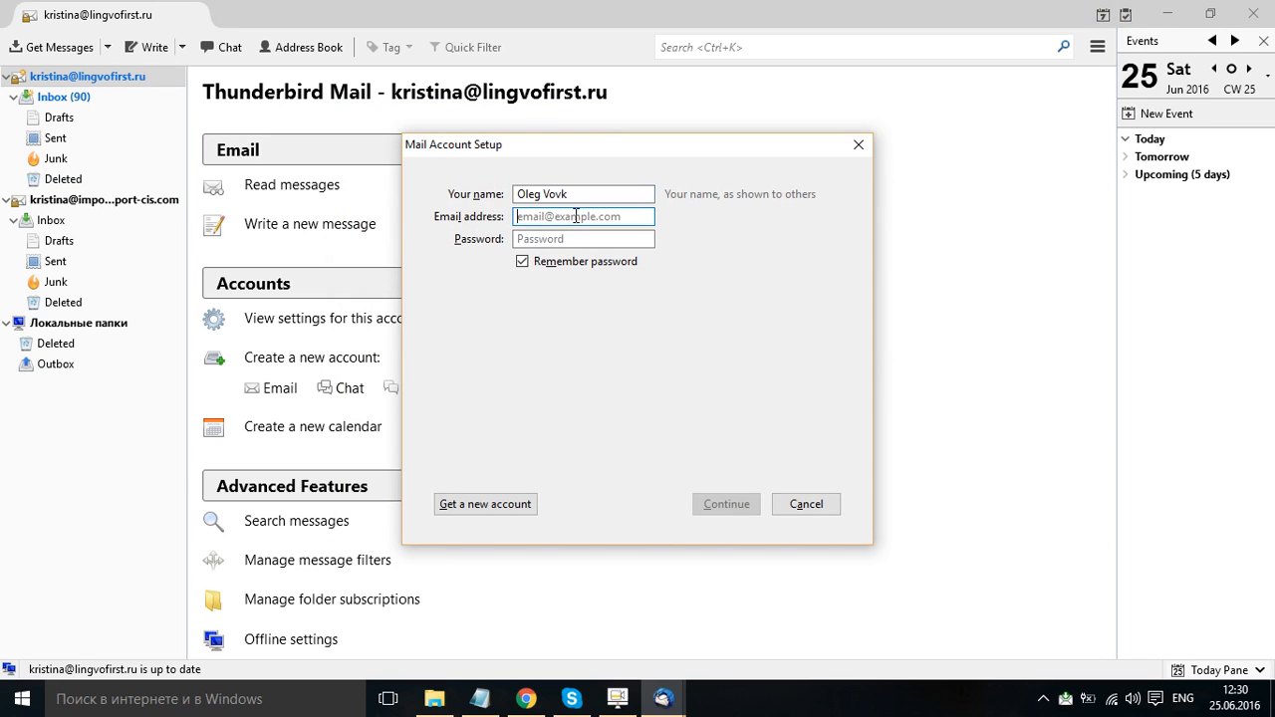
text(info)
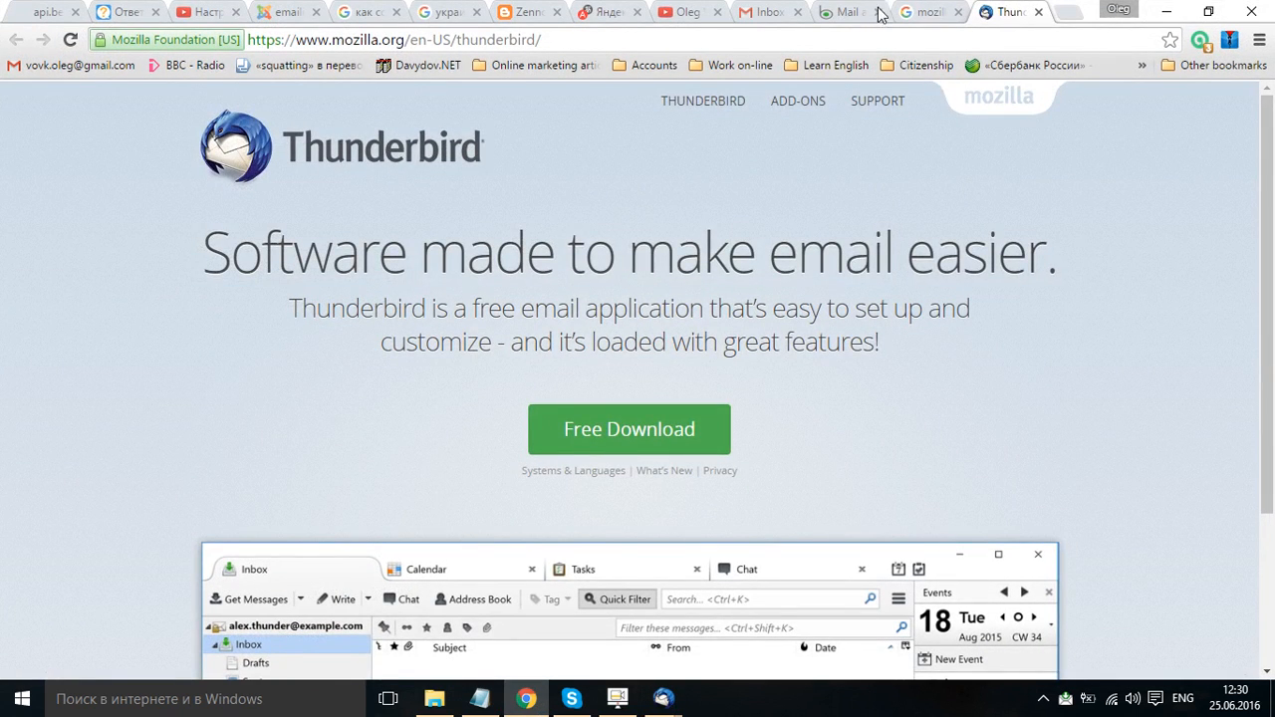
click(847, 12)
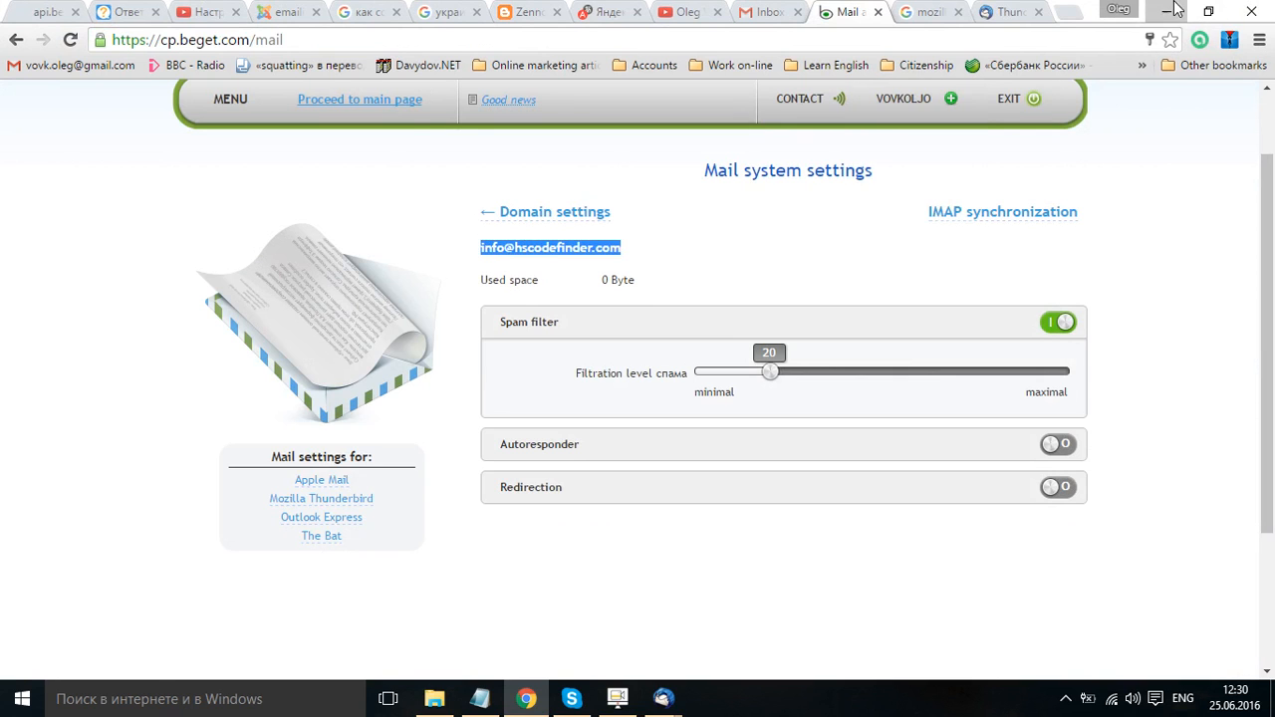
click(662, 697)
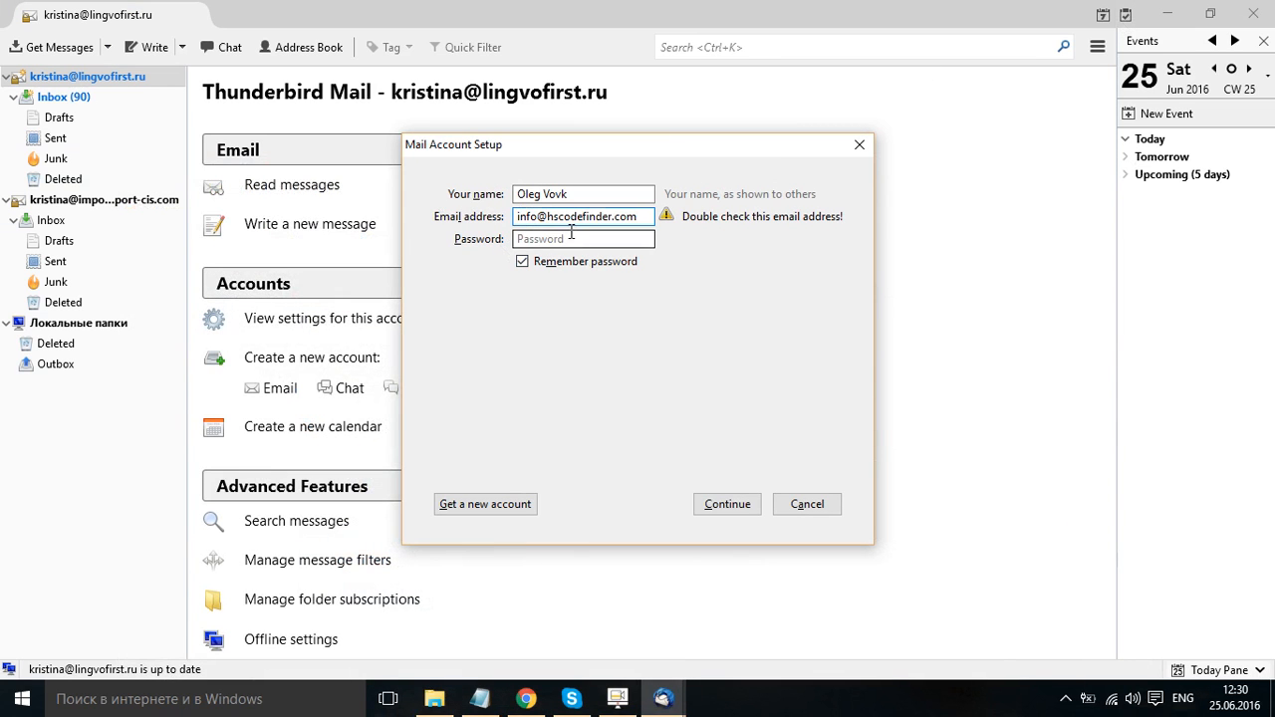
click(581, 239)
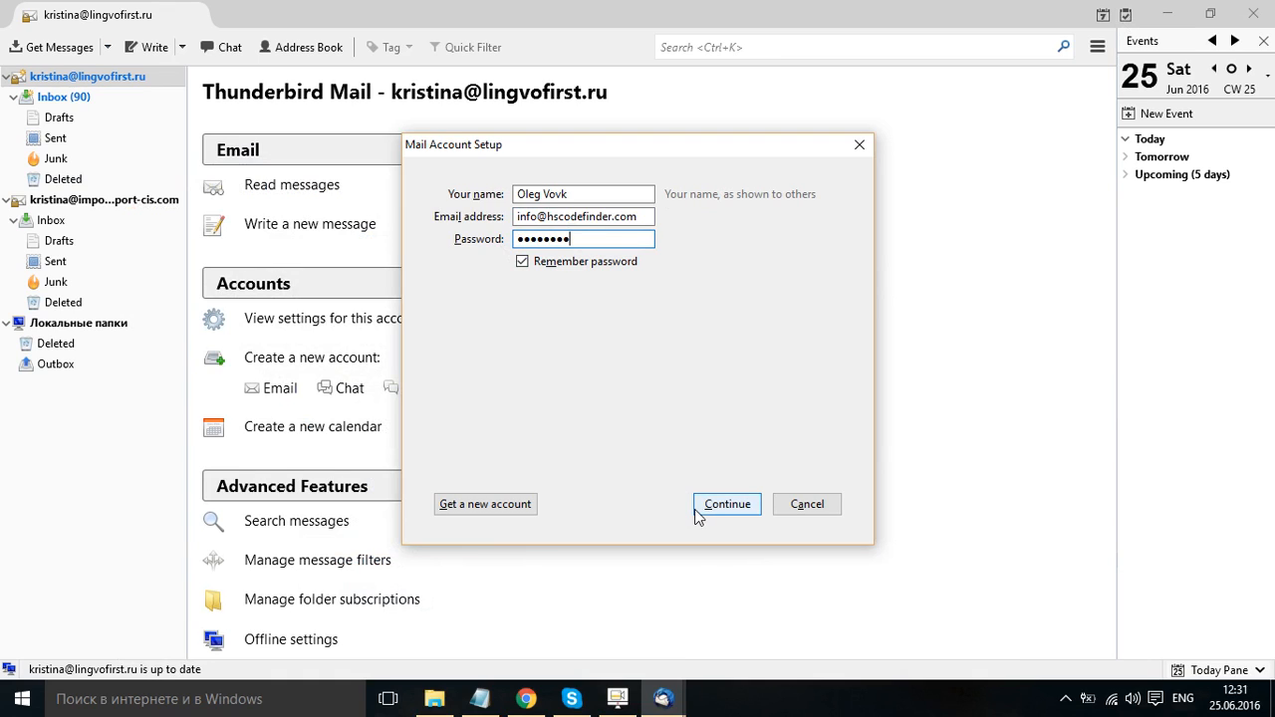
click(725, 502)
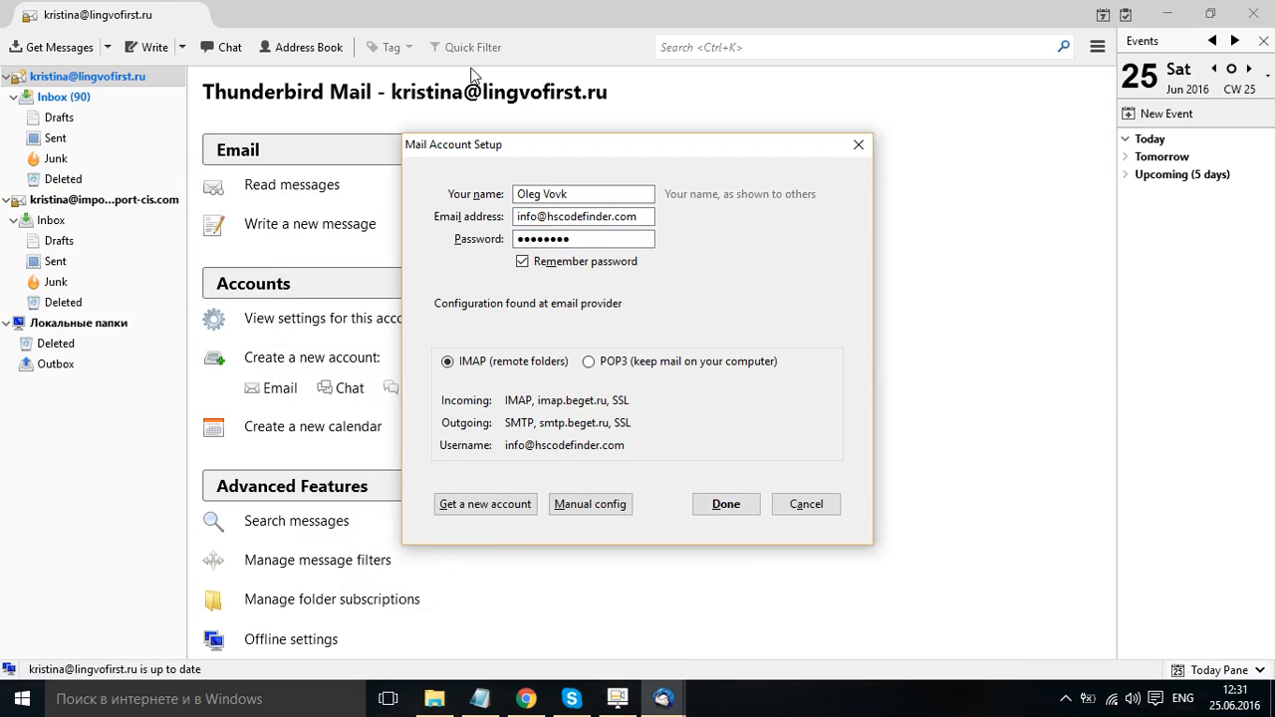
mouse_move(582, 329)
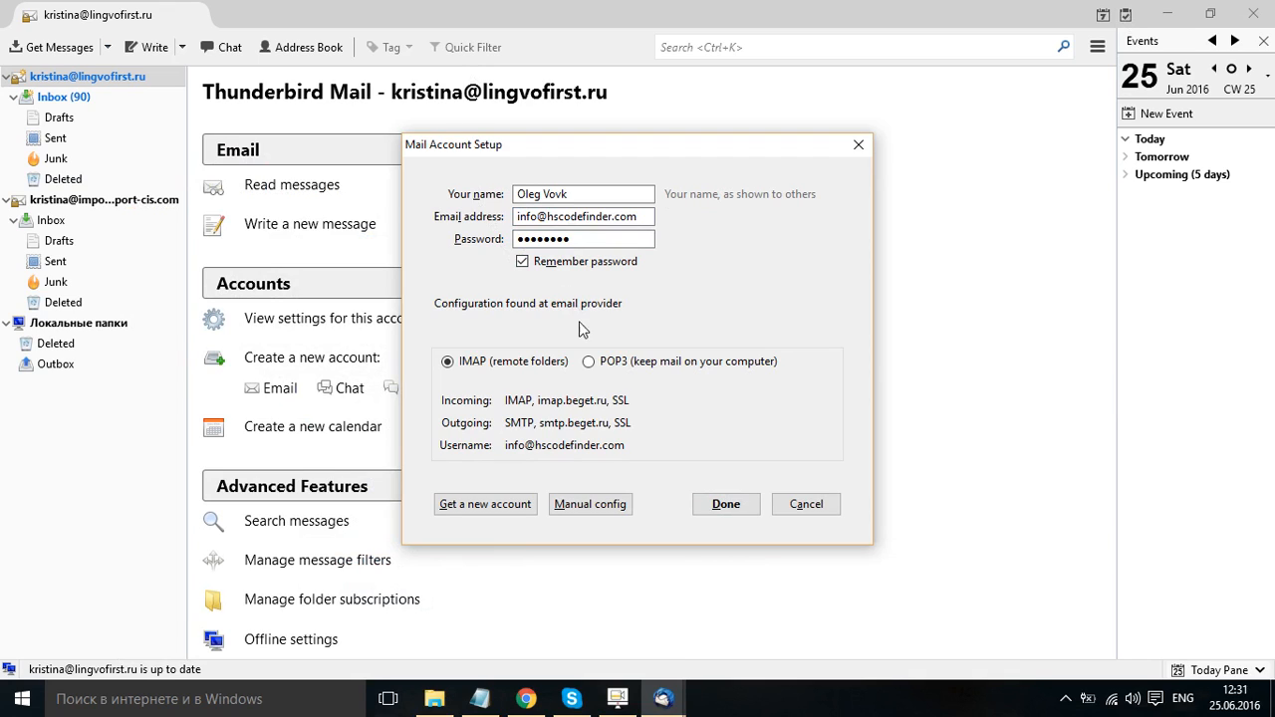
mouse_move(505, 387)
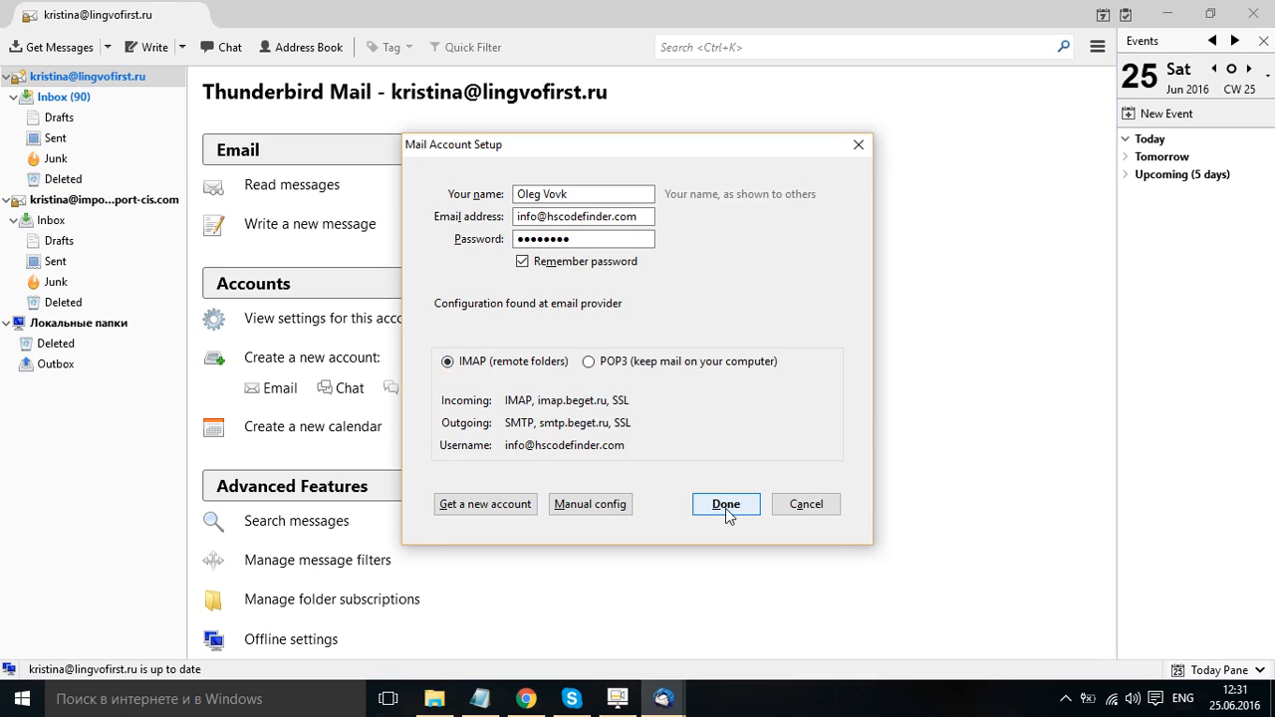
click(725, 502)
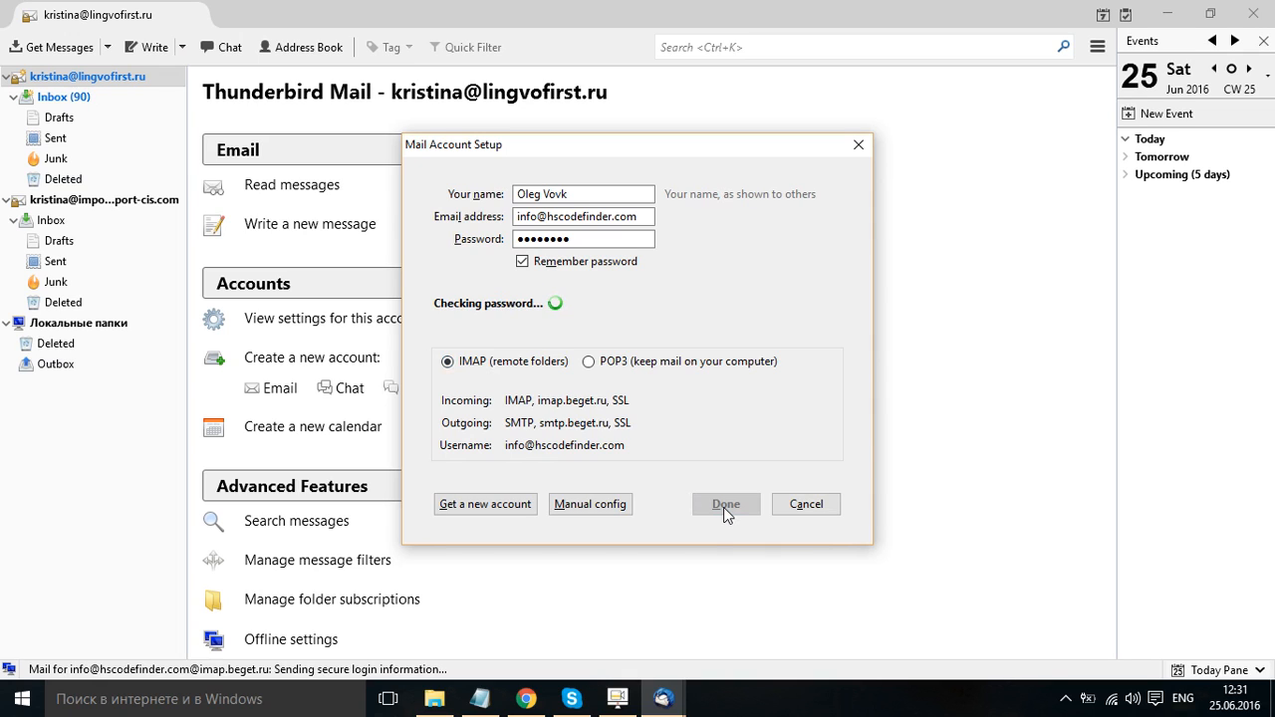
click(725, 502)
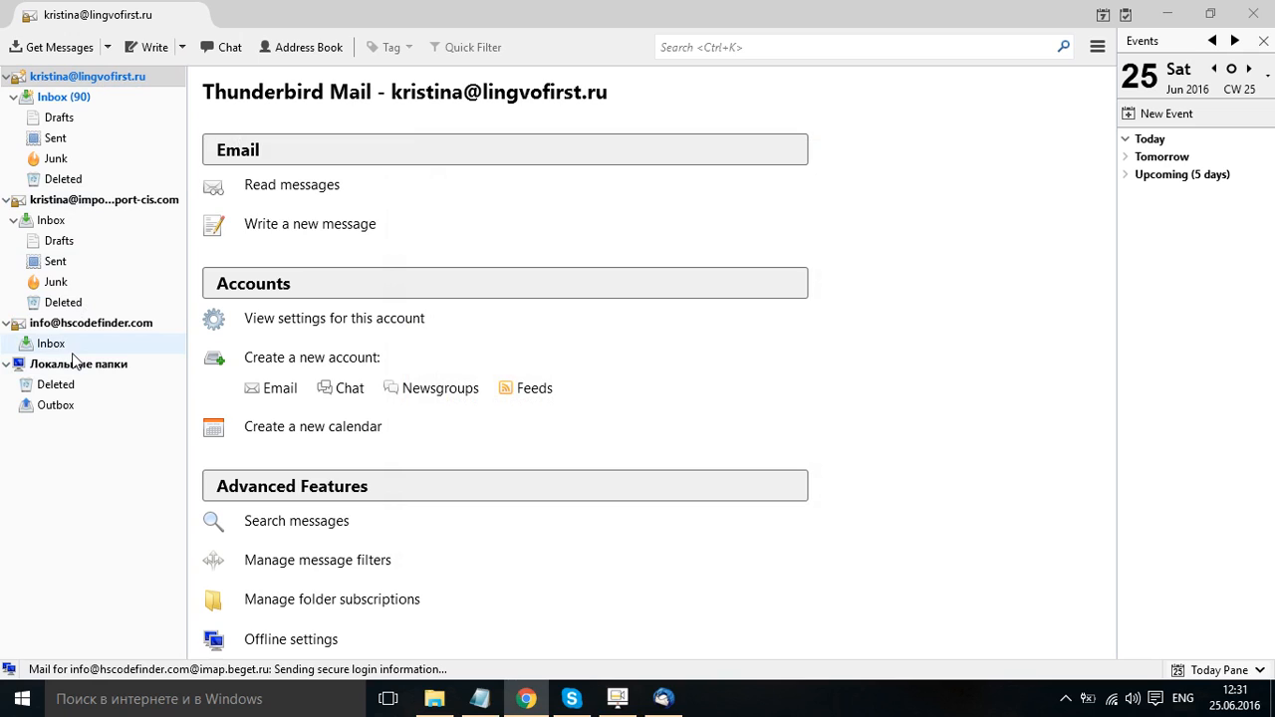
click(92, 323)
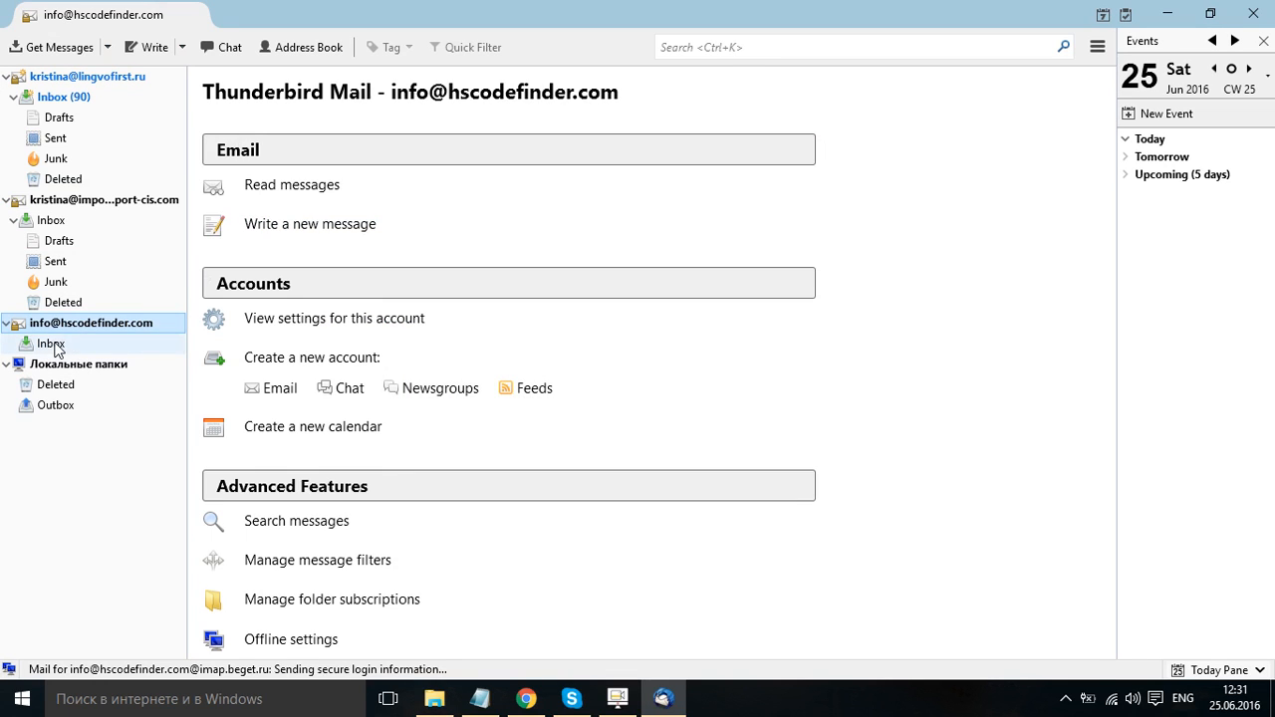
click(50, 343)
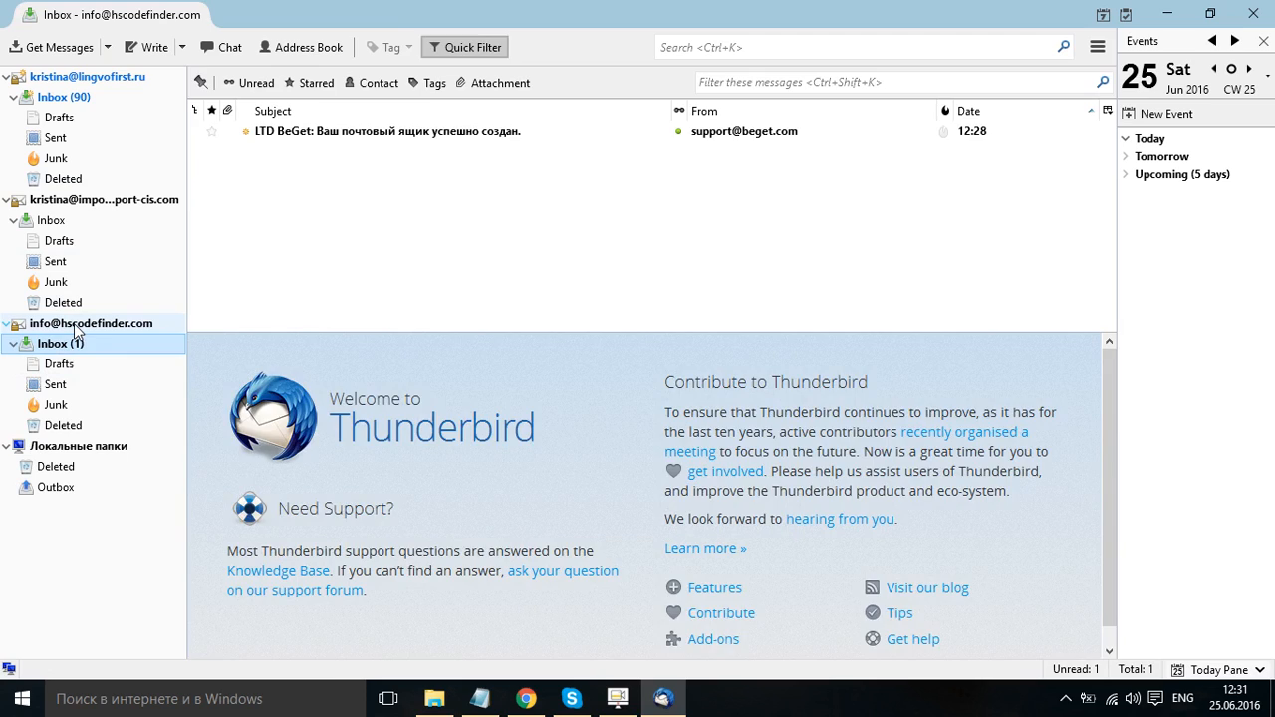
click(91, 322)
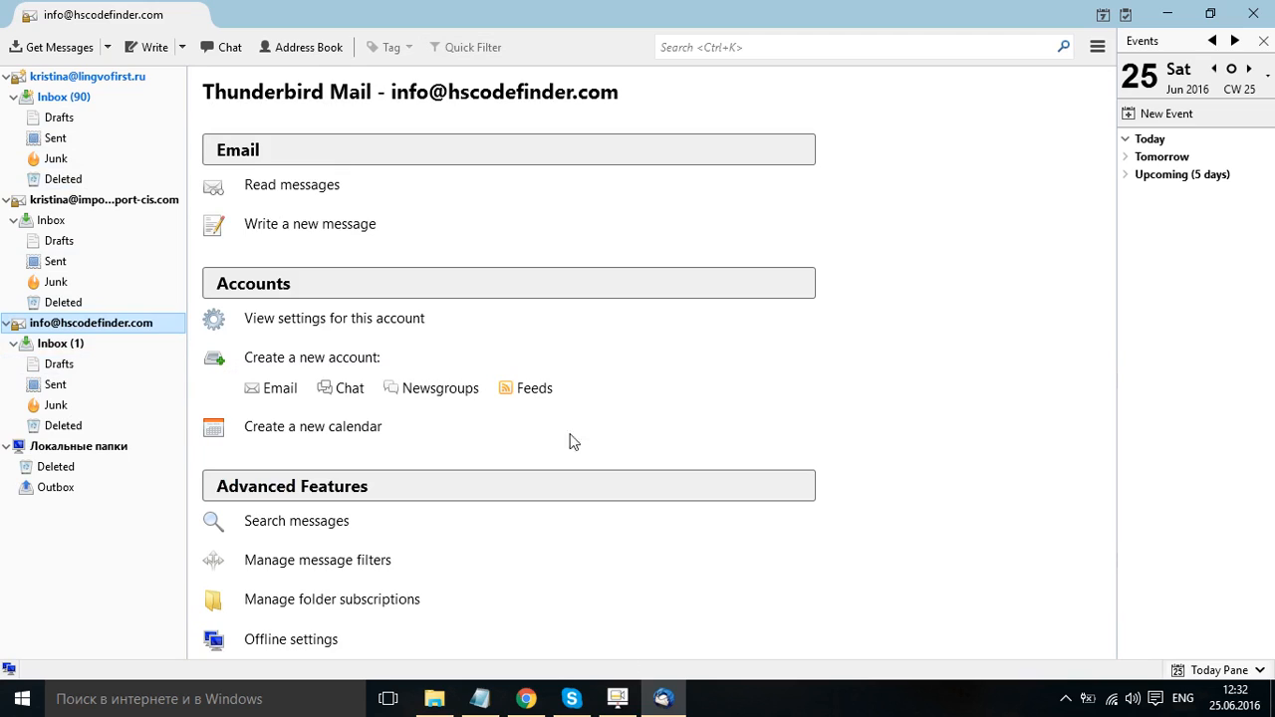
mouse_move(283, 64)
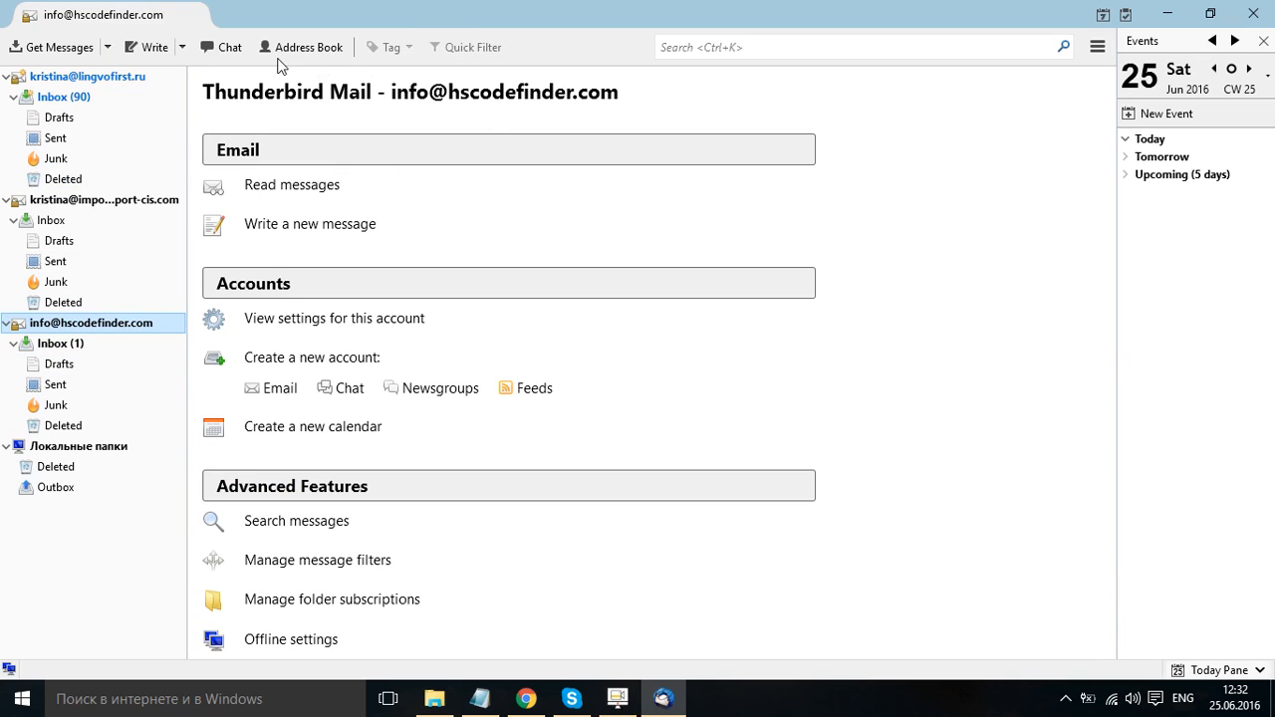
mouse_move(300, 48)
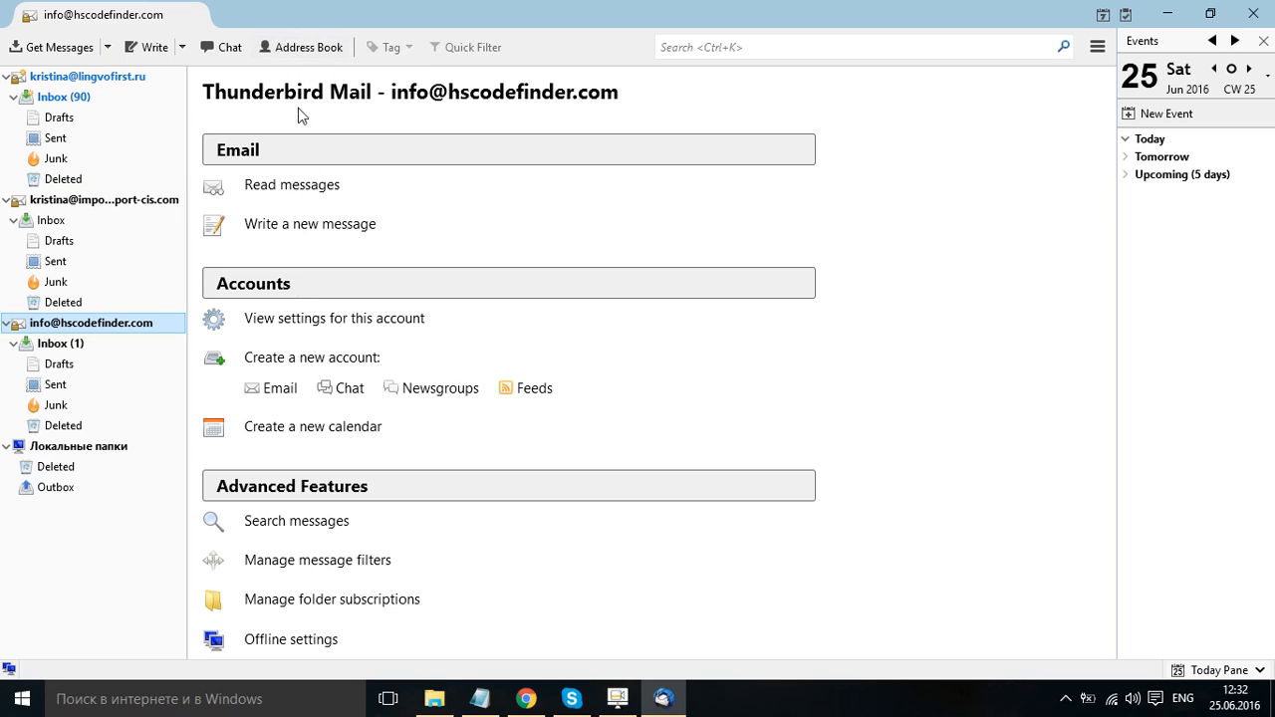
In the Address Book create a new mailing list with name, nickname and description '7'.
click(301, 48)
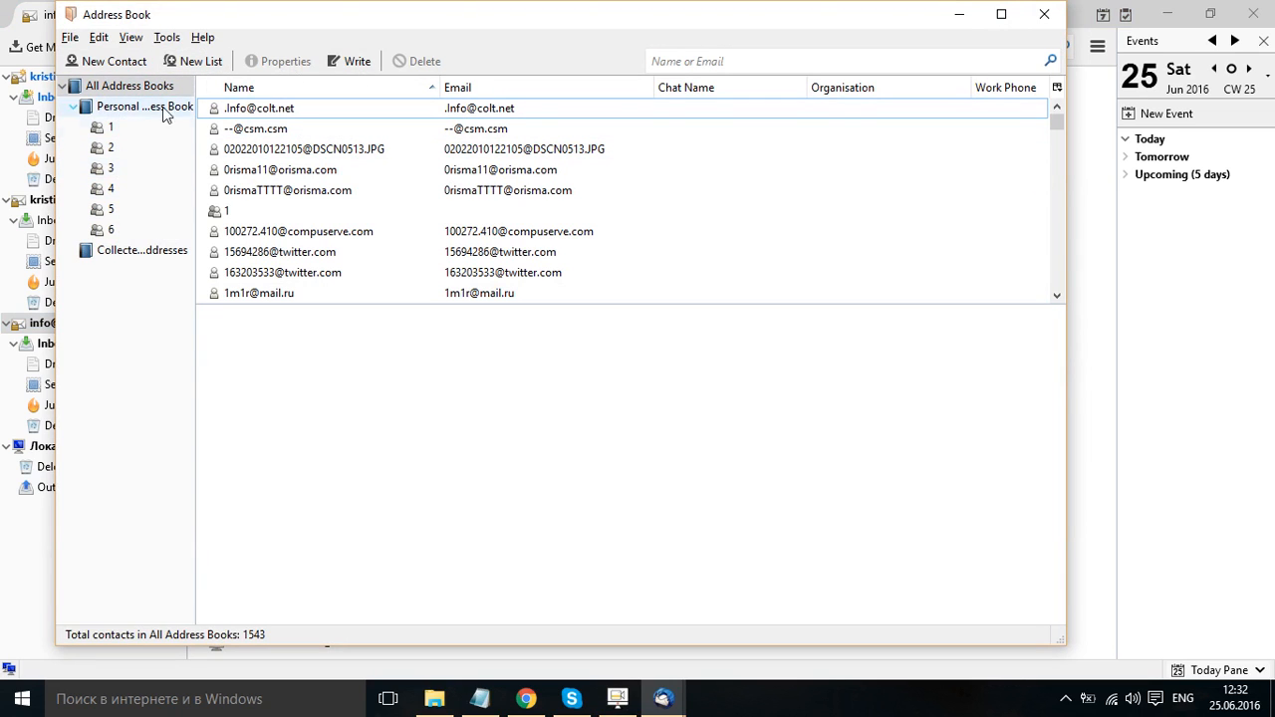
click(200, 60)
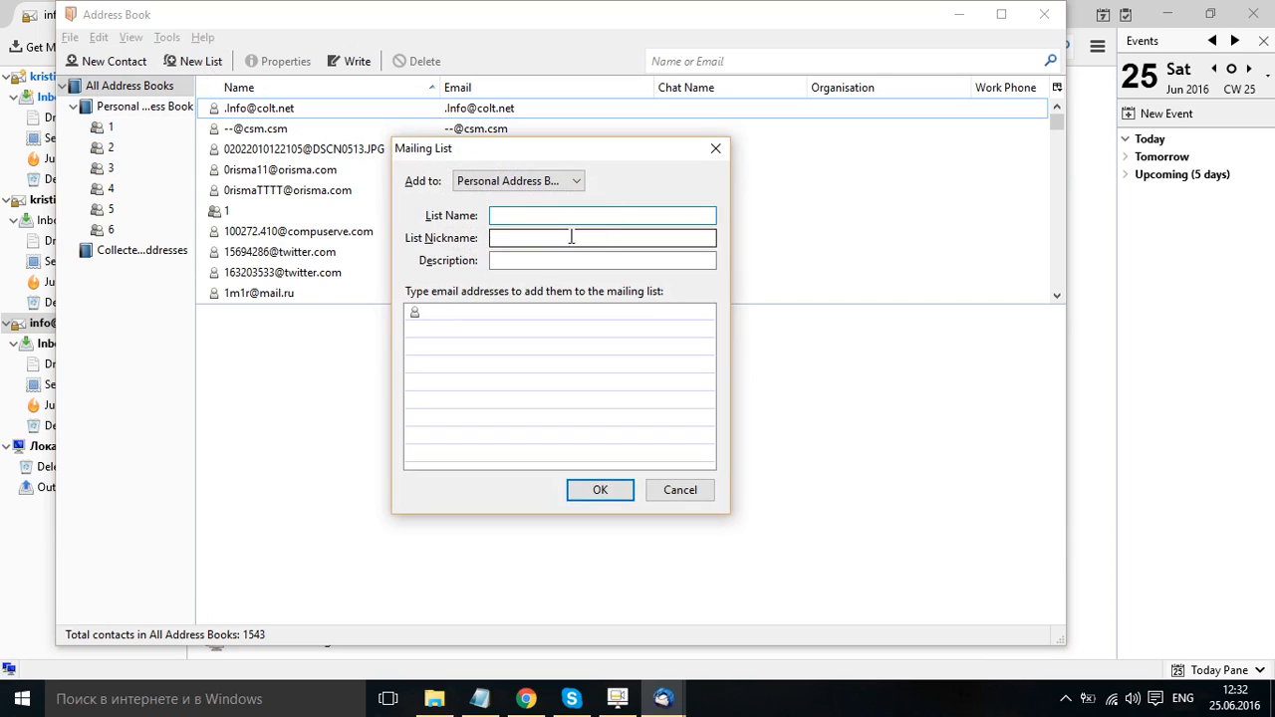
click(602, 215)
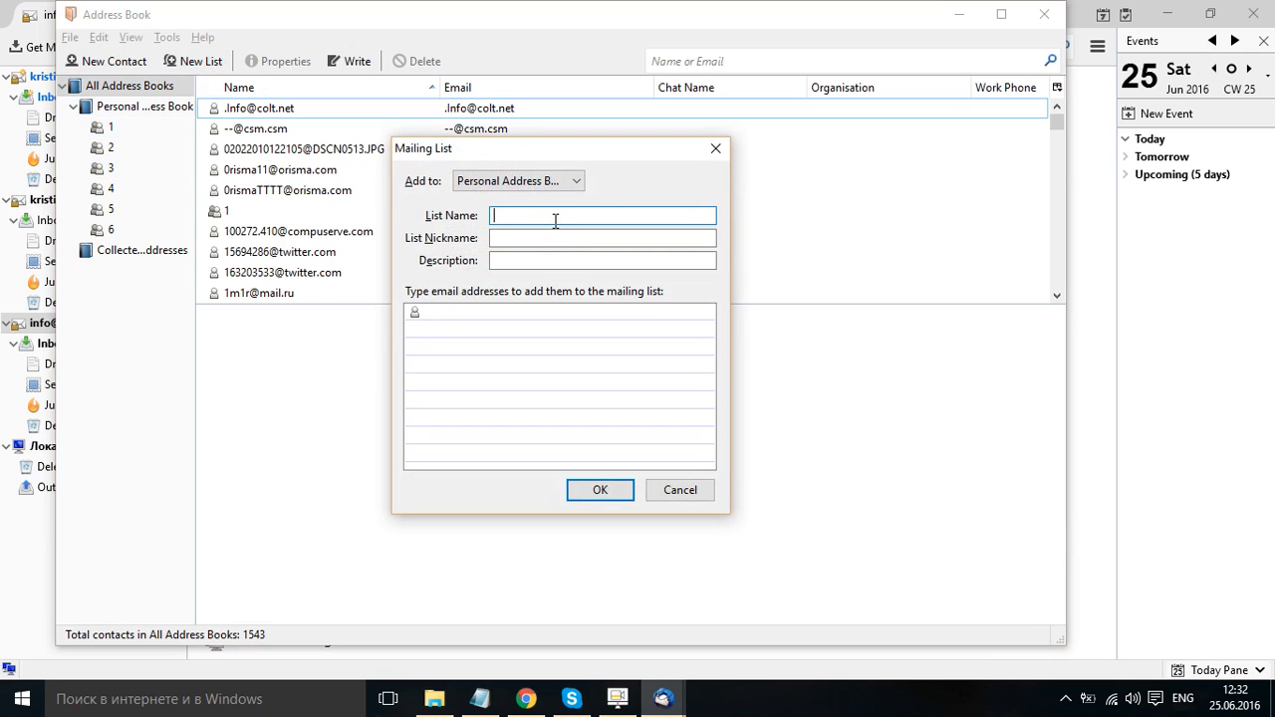
text(7)
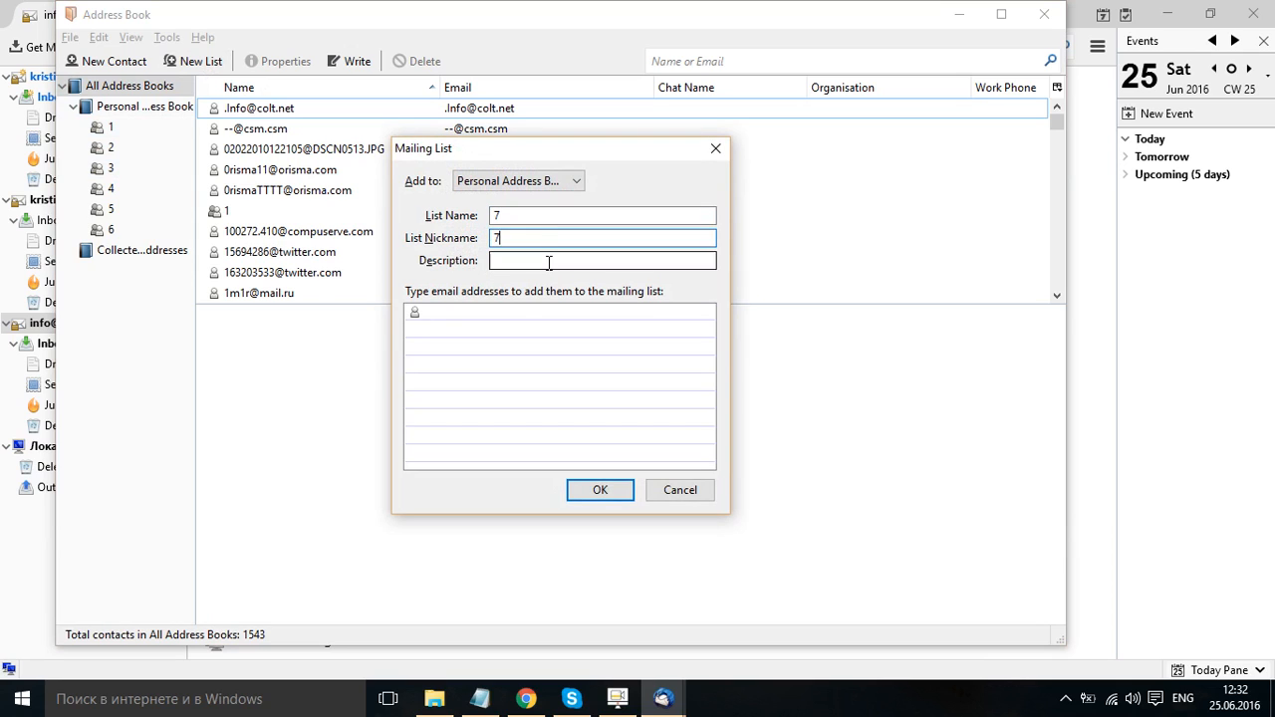
text(7)
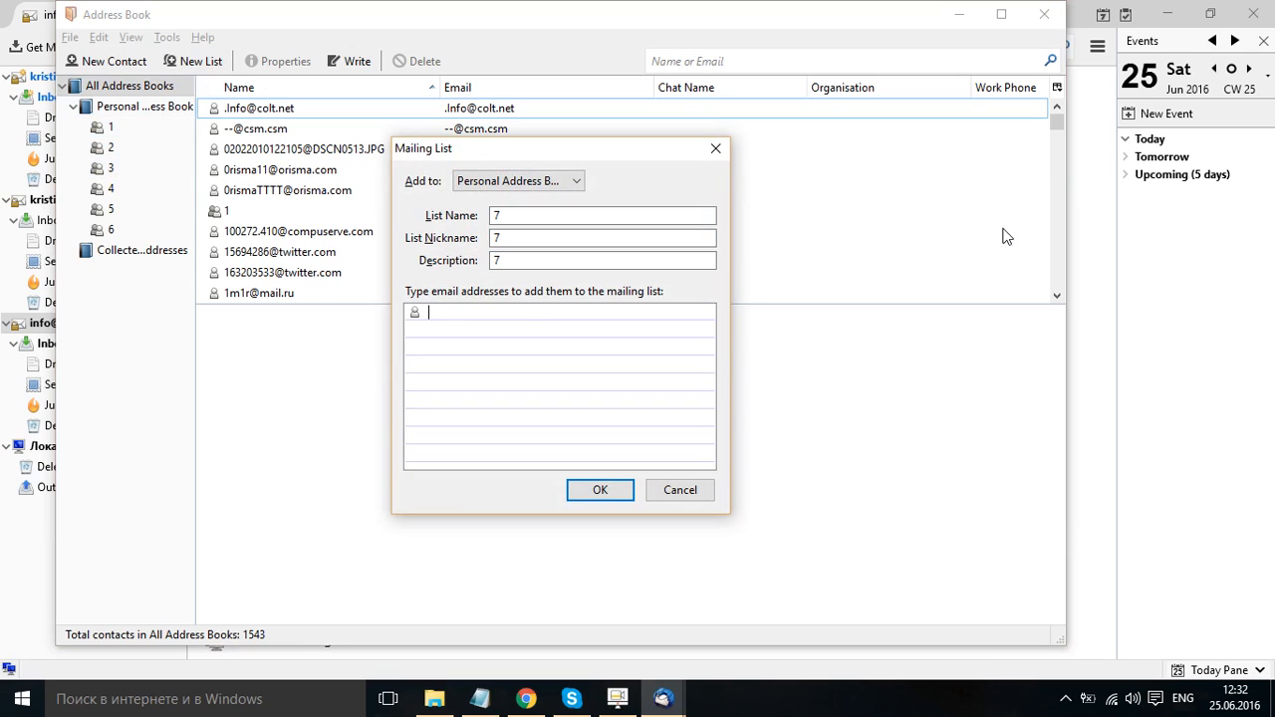
mouse_move(548, 387)
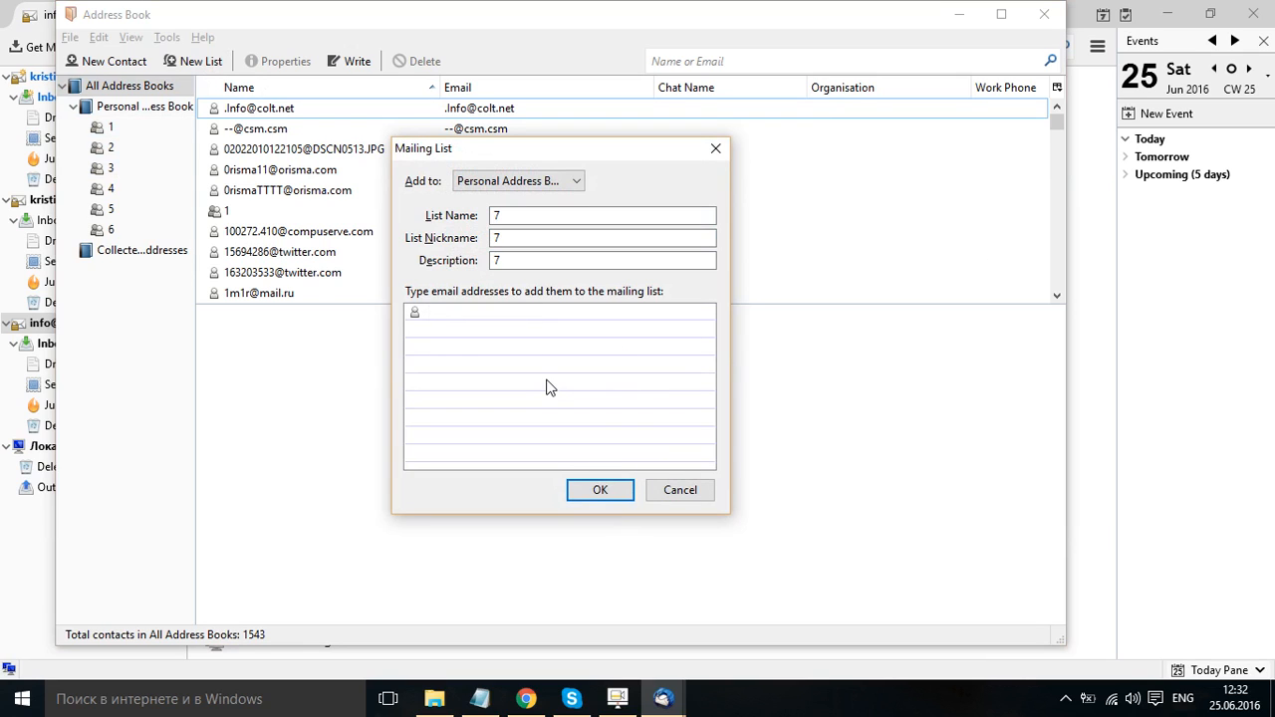
mouse_move(1020, 16)
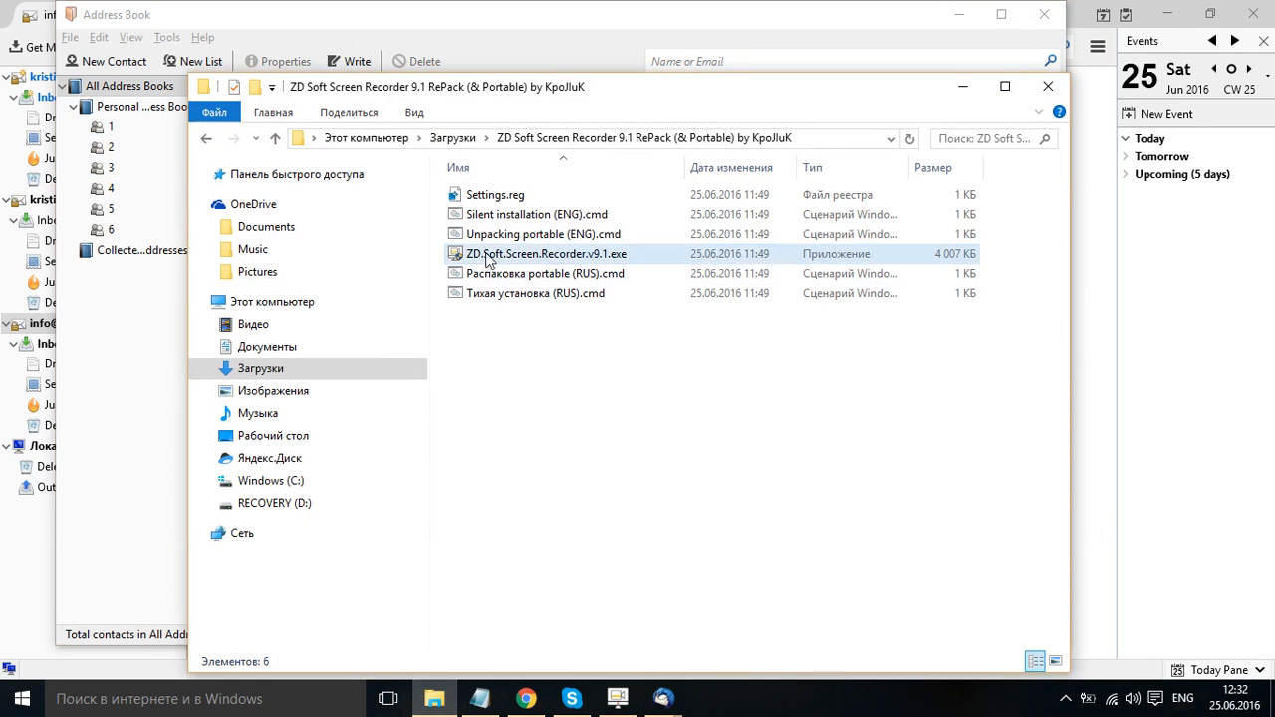
Open Результаты_4_500.xlsx from the desktop's companies folder in Excel.
click(274, 434)
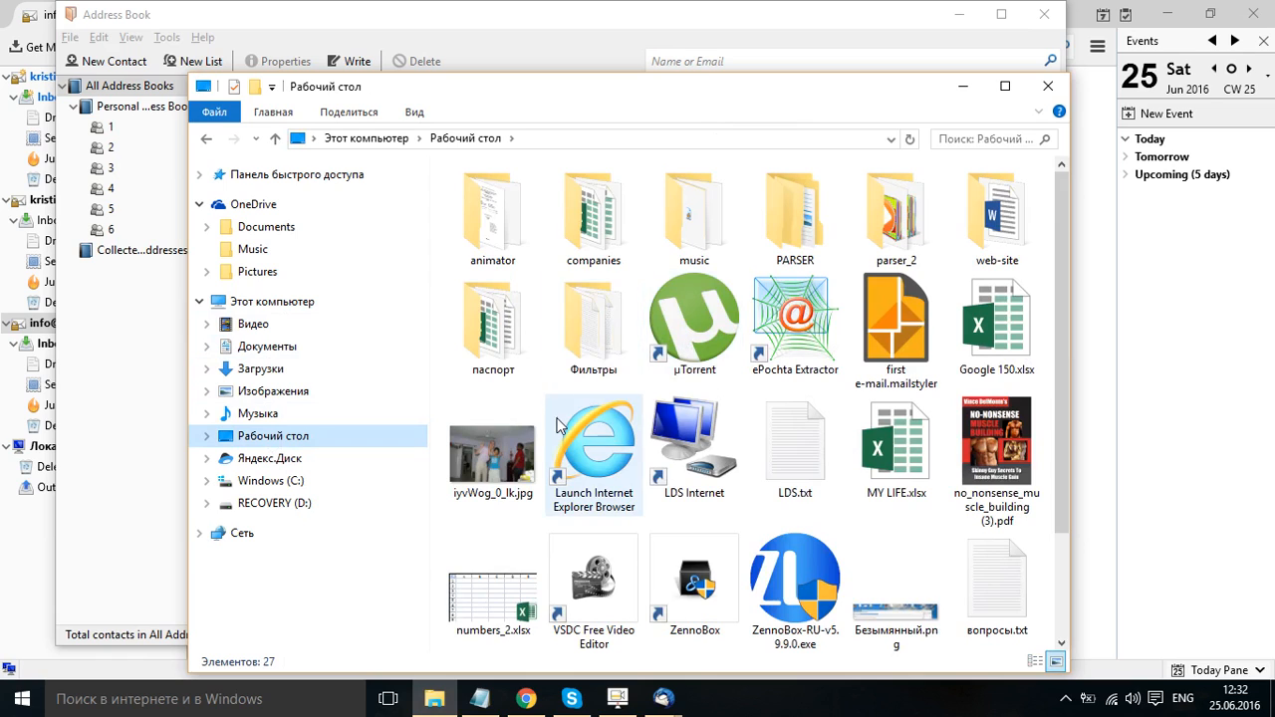
double_click(594, 209)
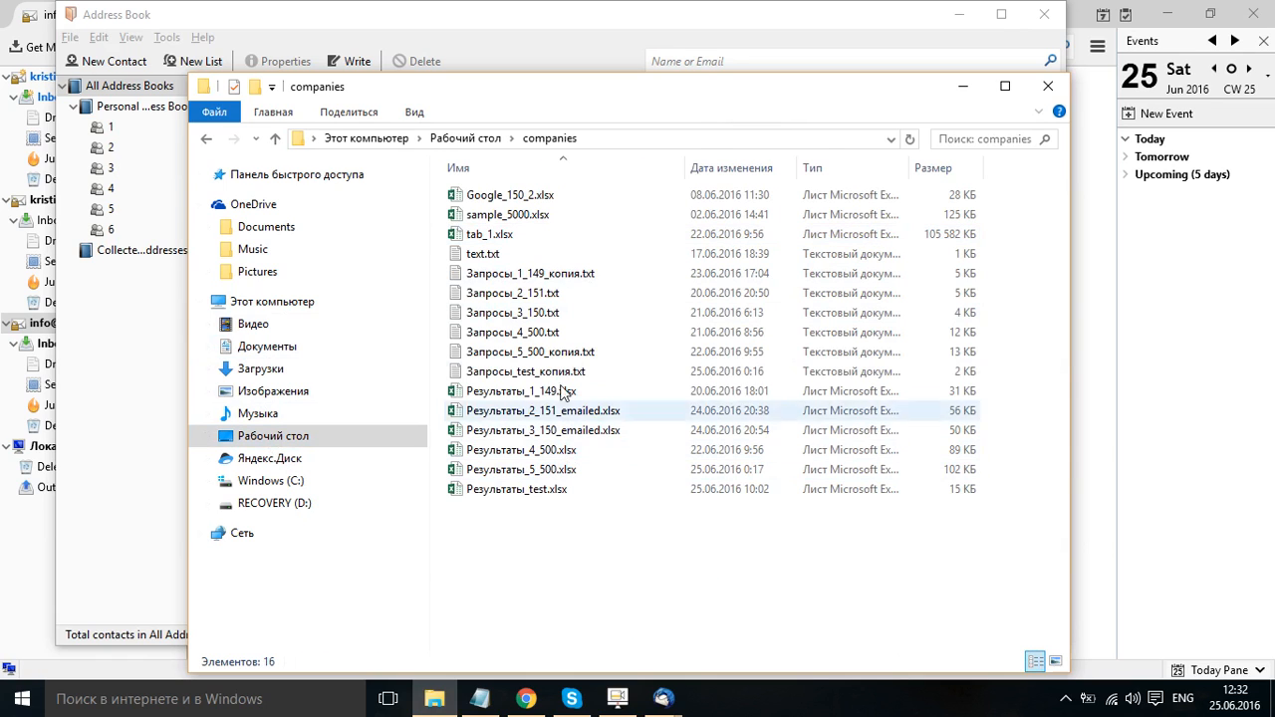
click(521, 451)
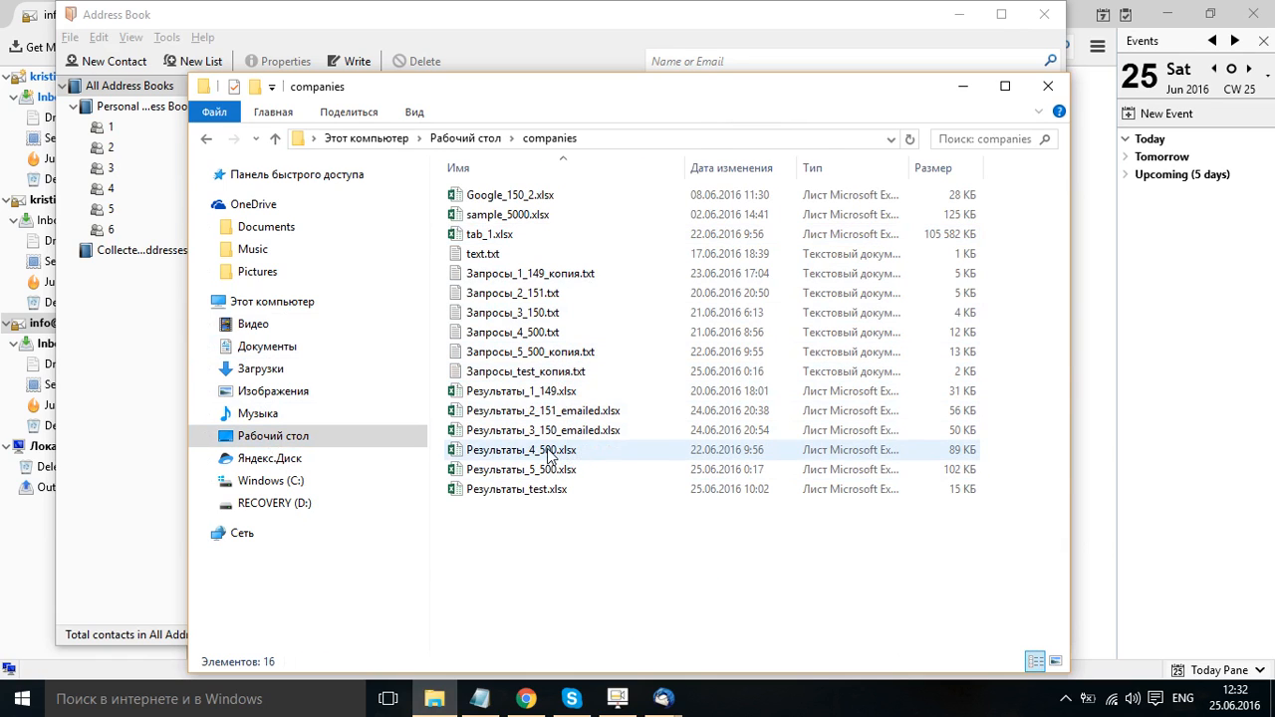
click(521, 390)
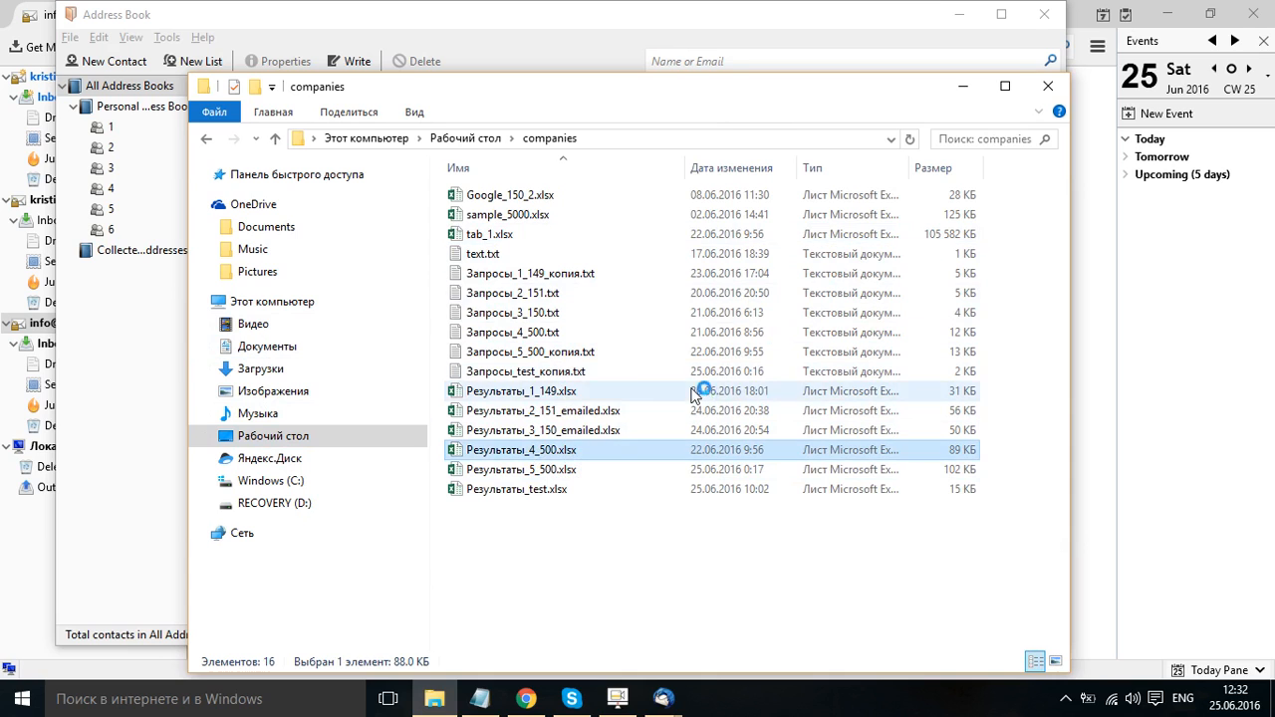
double_click(522, 451)
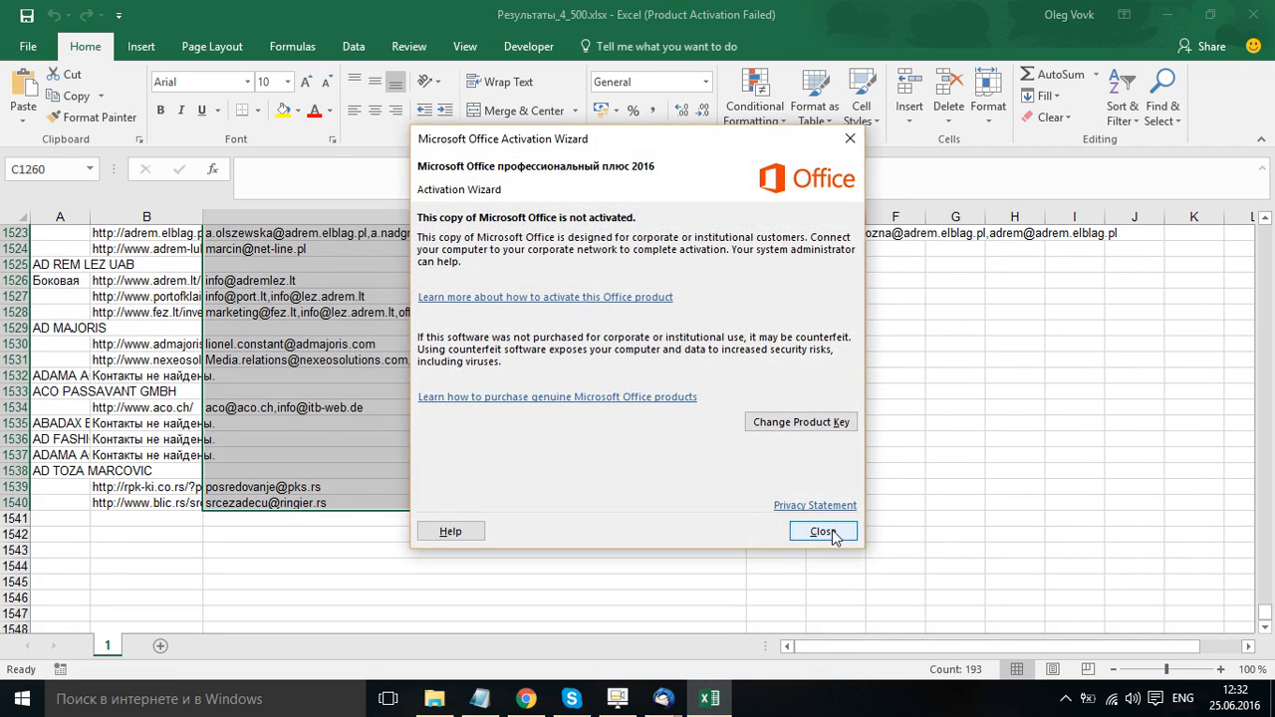
Paste the copied e-mail addresses into list 7 and save it, giving 2824 contacts.
click(823, 530)
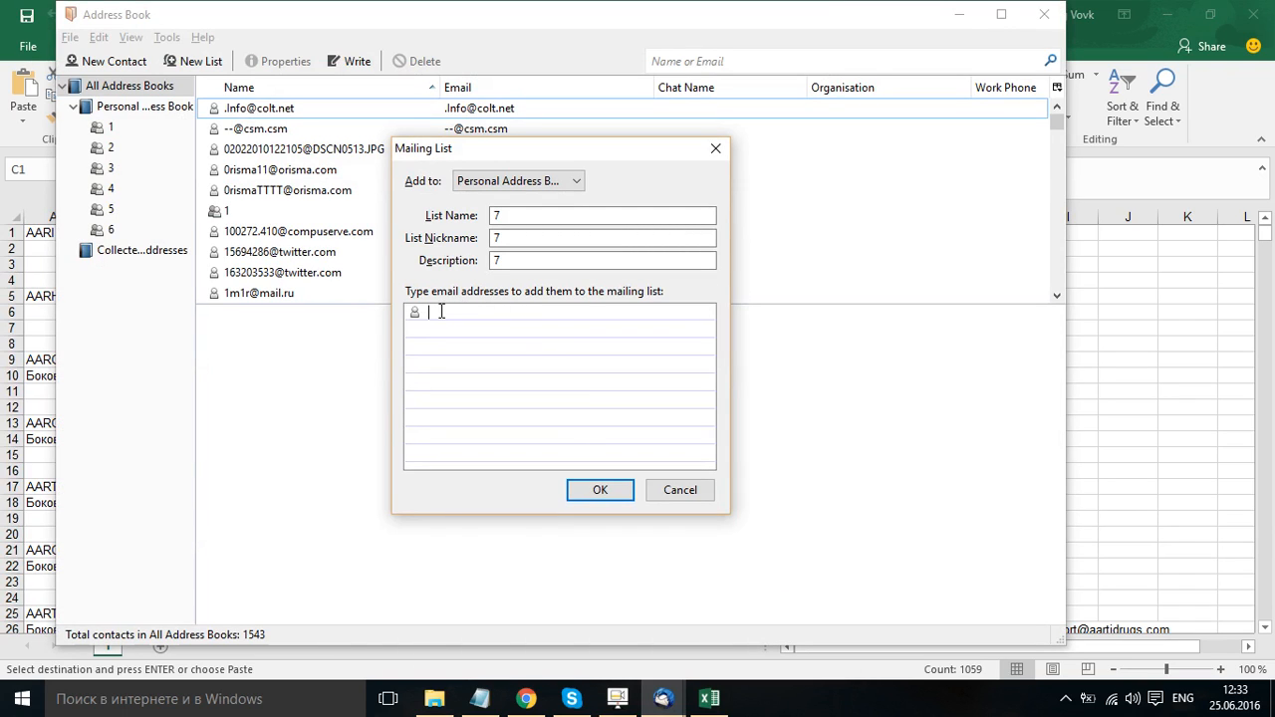
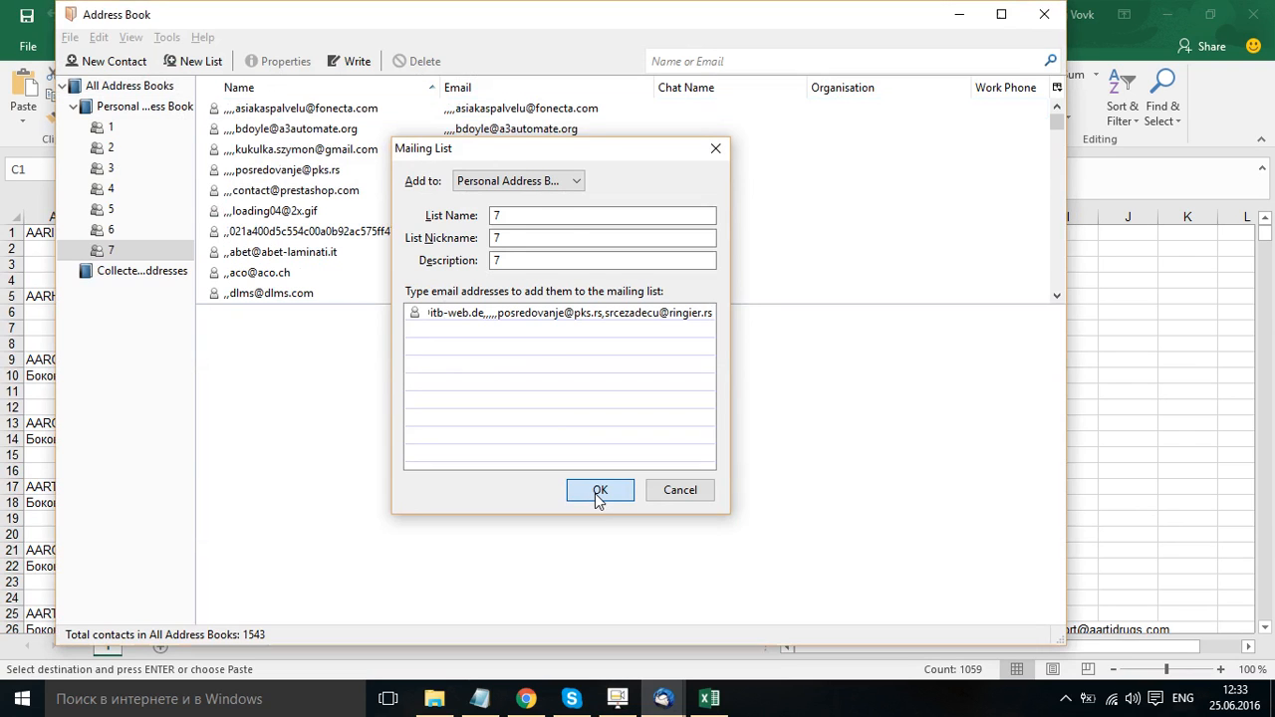
click(599, 490)
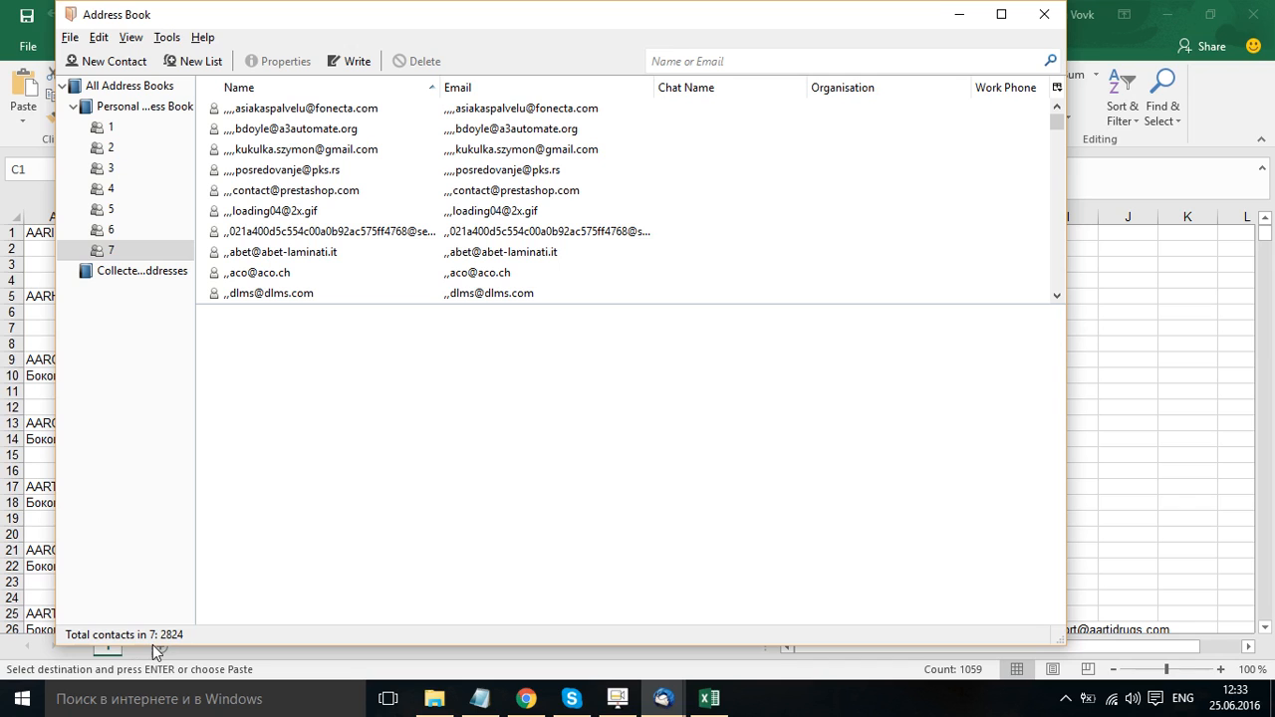
mouse_move(303, 303)
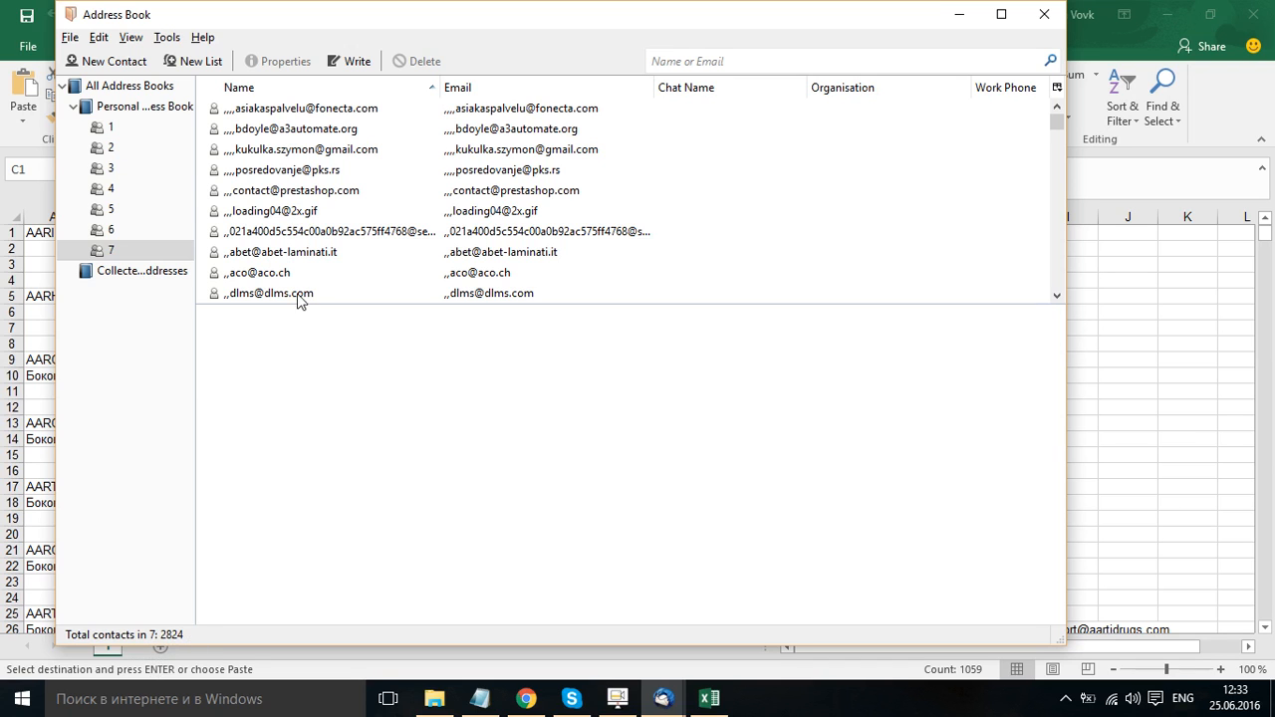
Review contacts in list 7, then select column C of e-mail addresses in the results workbook.
click(295, 191)
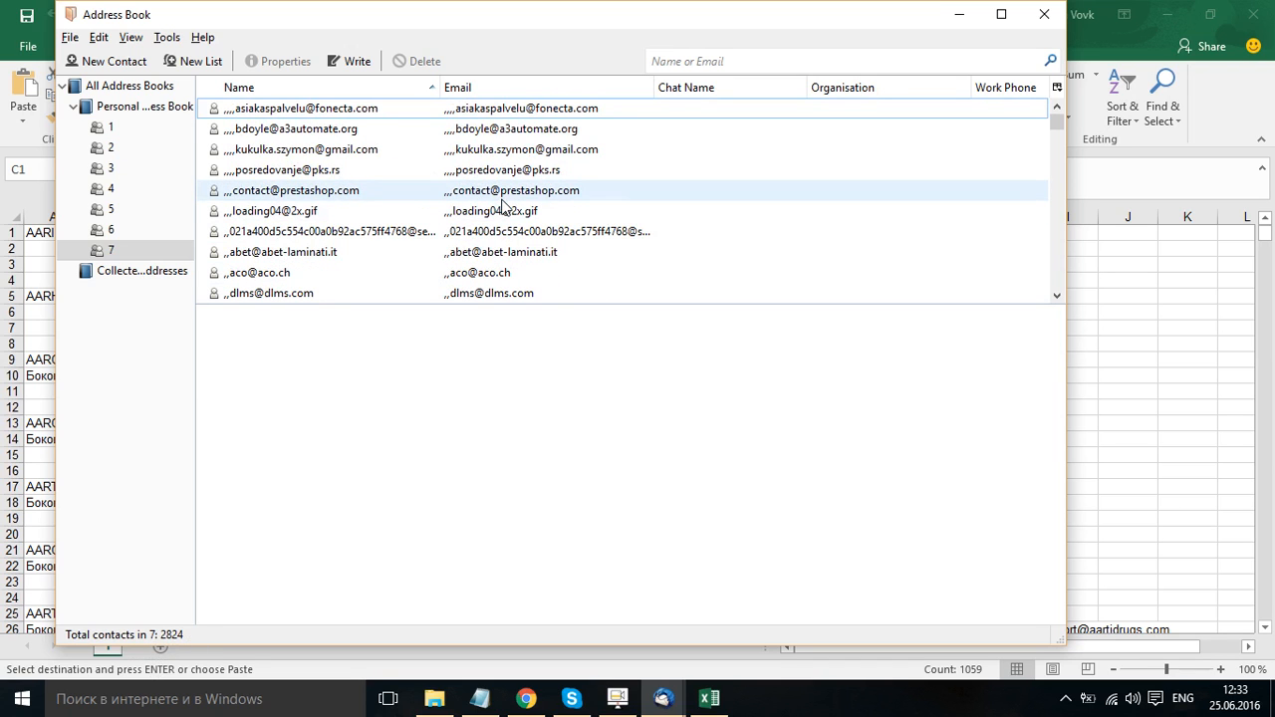
click(303, 148)
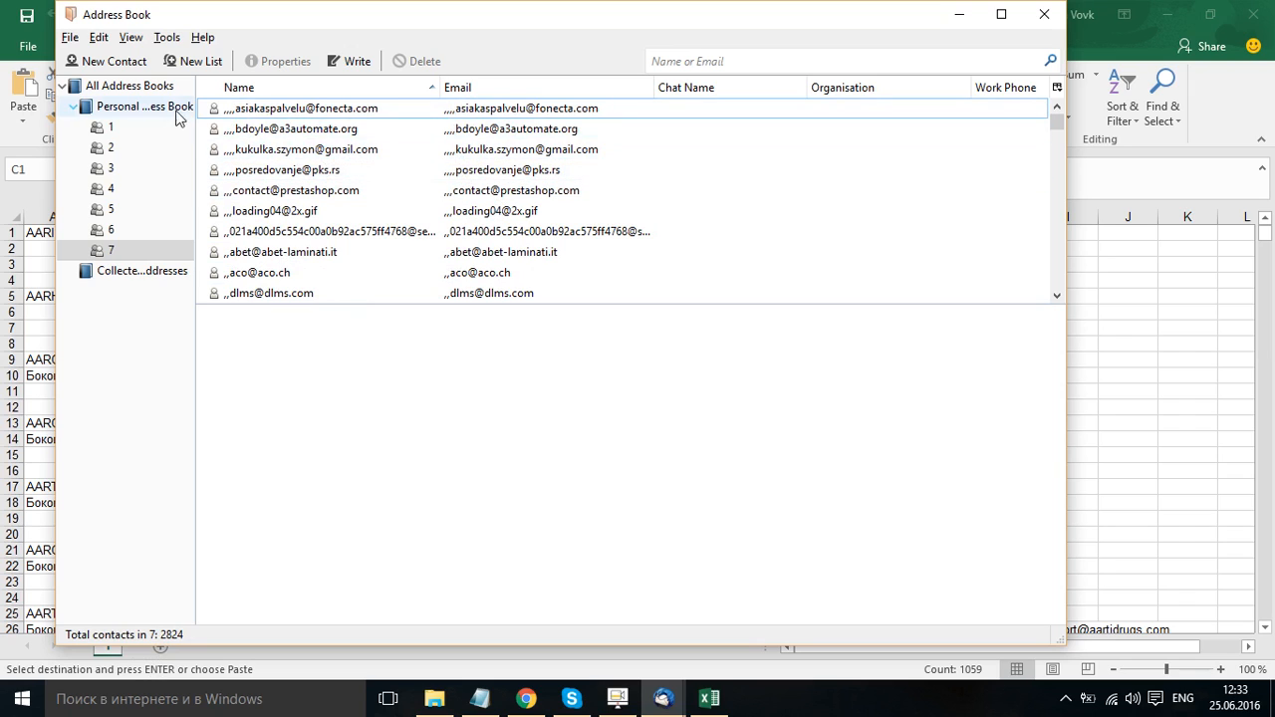
click(328, 231)
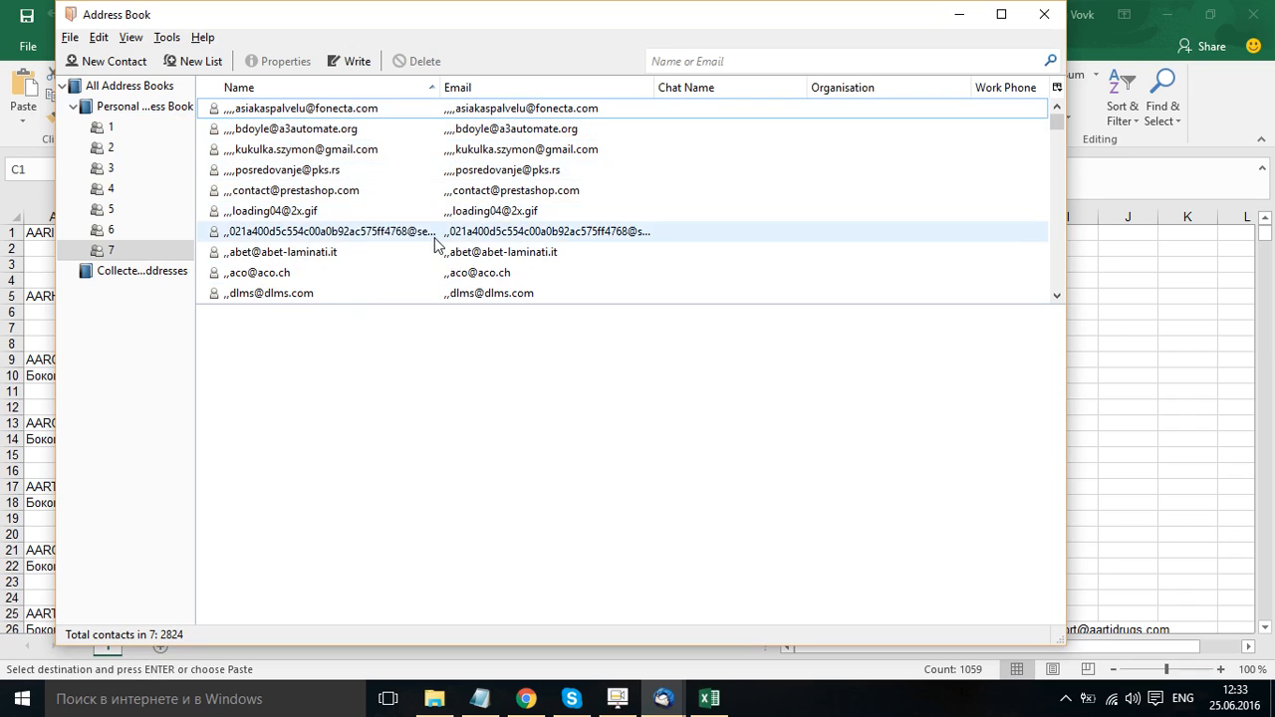
click(299, 108)
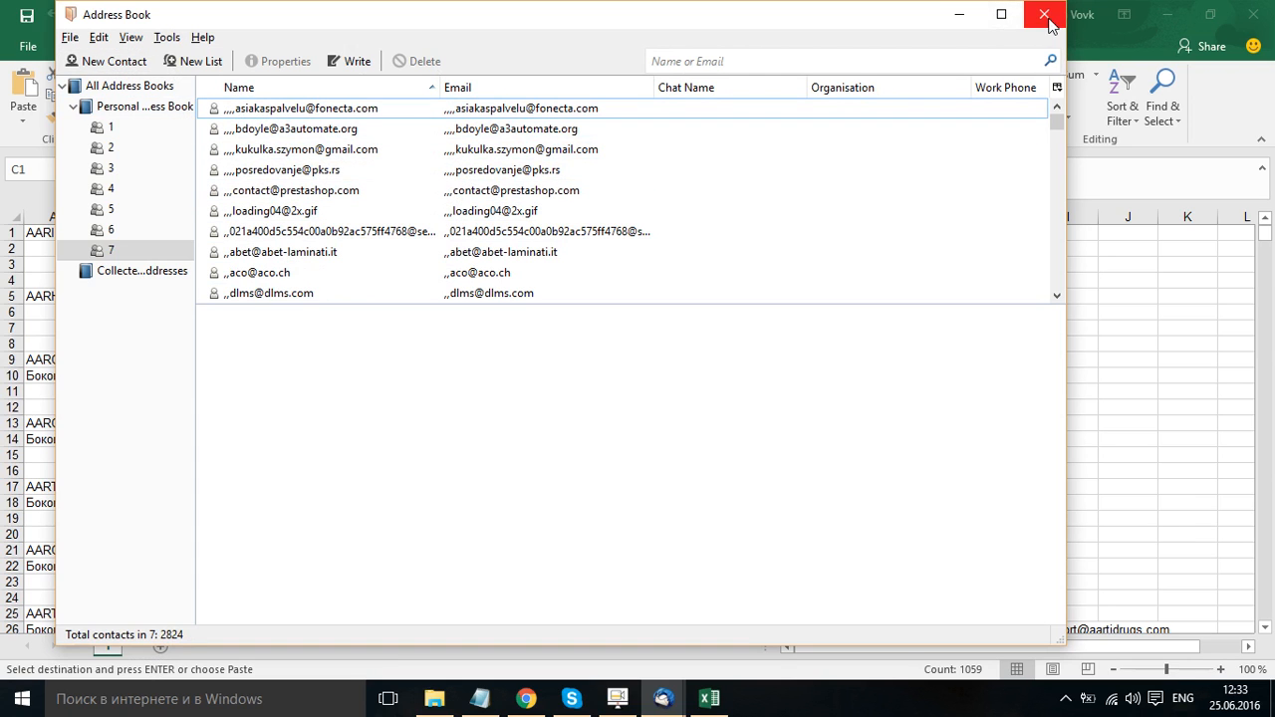
click(1044, 14)
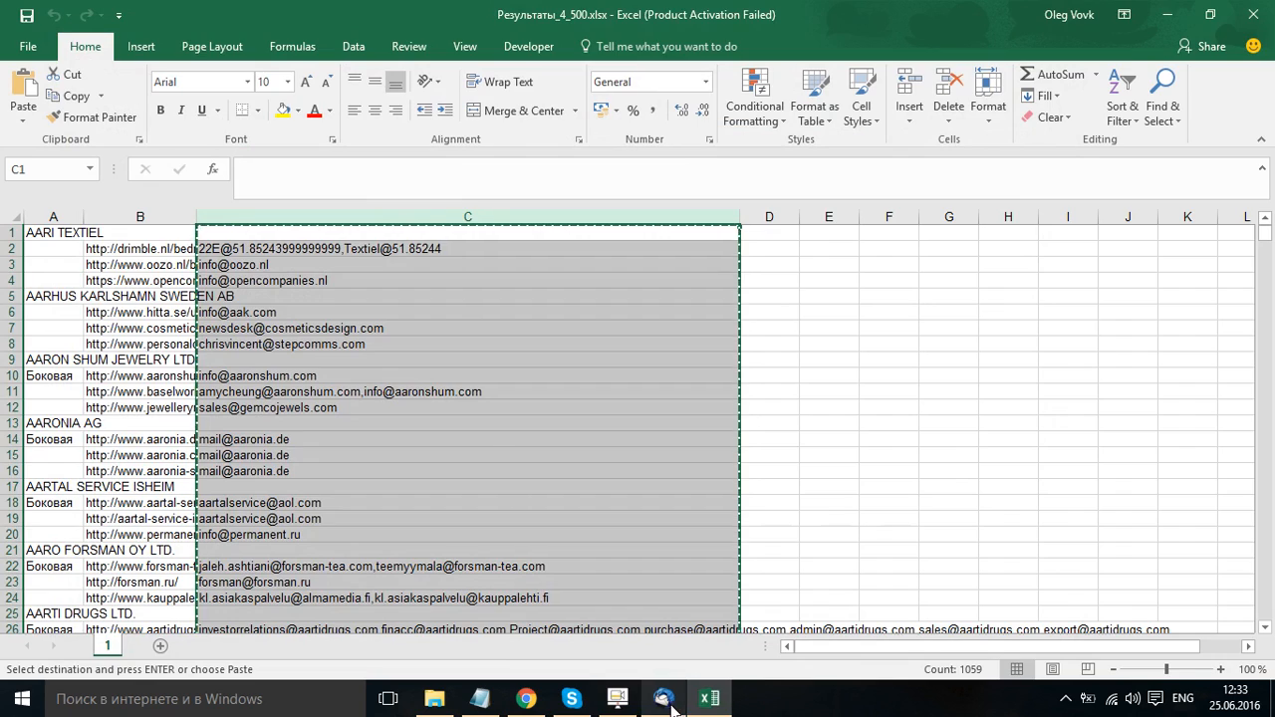
click(661, 698)
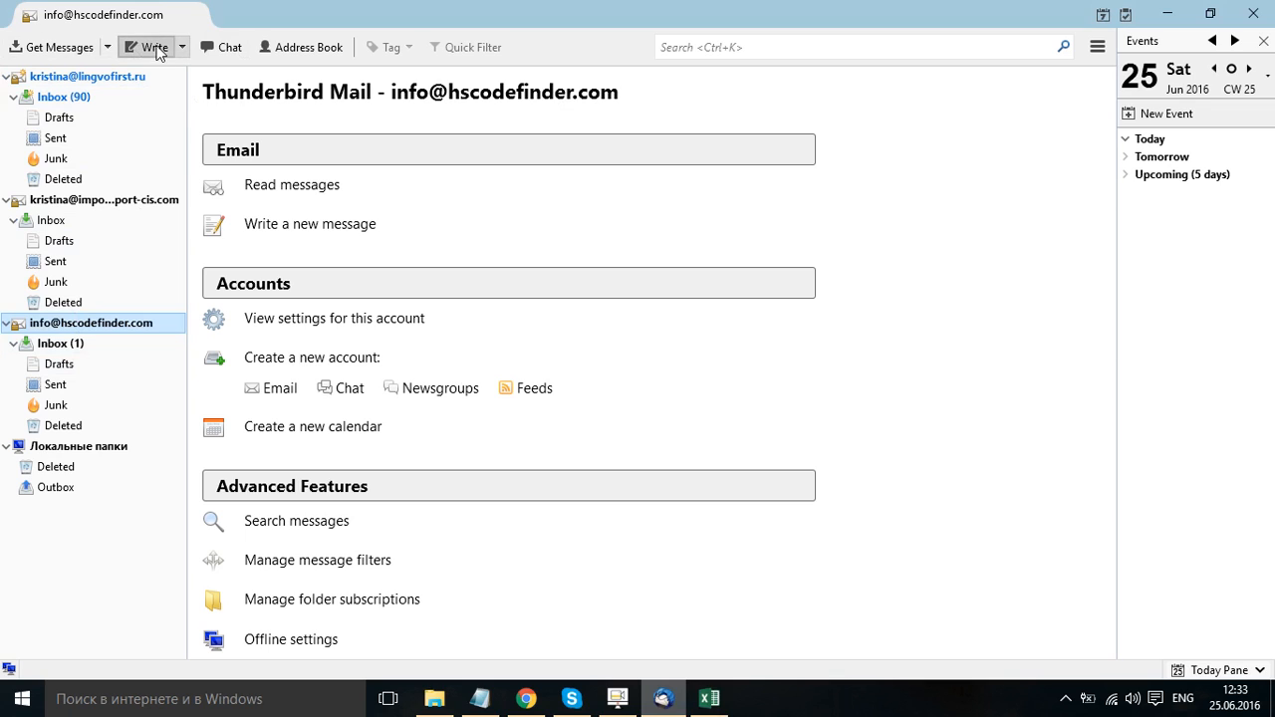
click(147, 48)
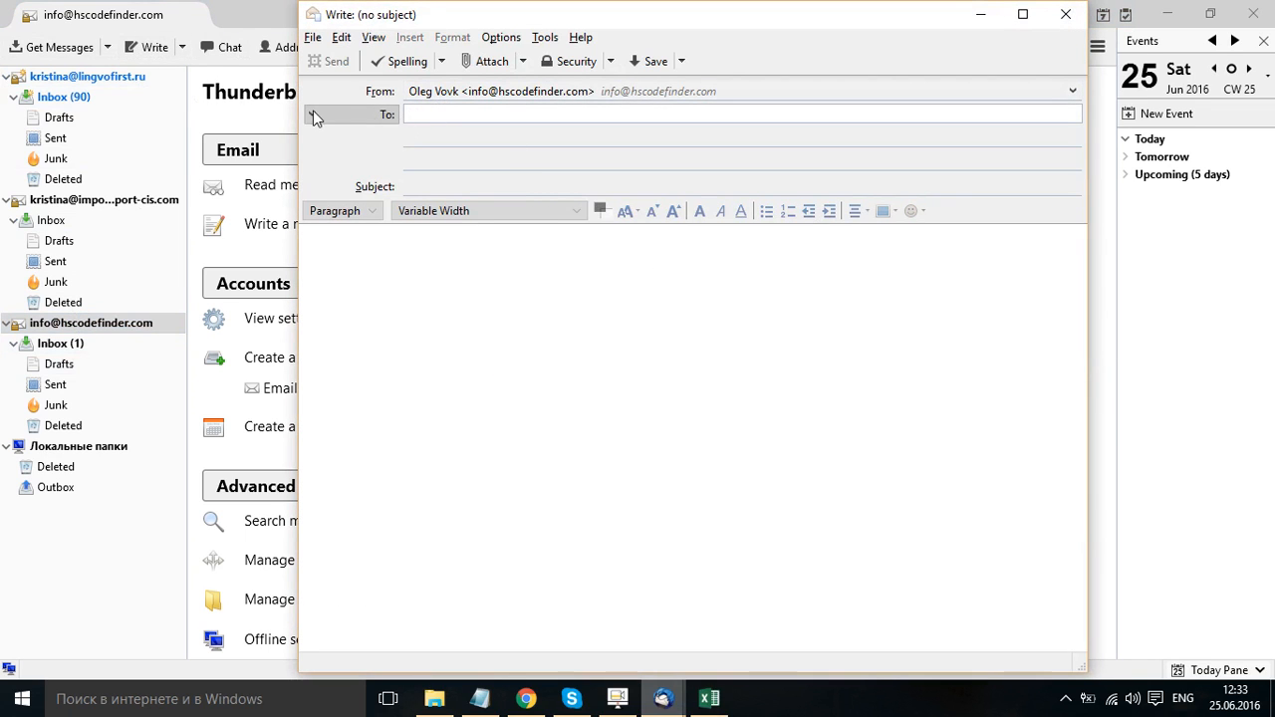
Set the recipient line to Bcc with list 7, subject 'hello' and body 'Hello'.
click(349, 114)
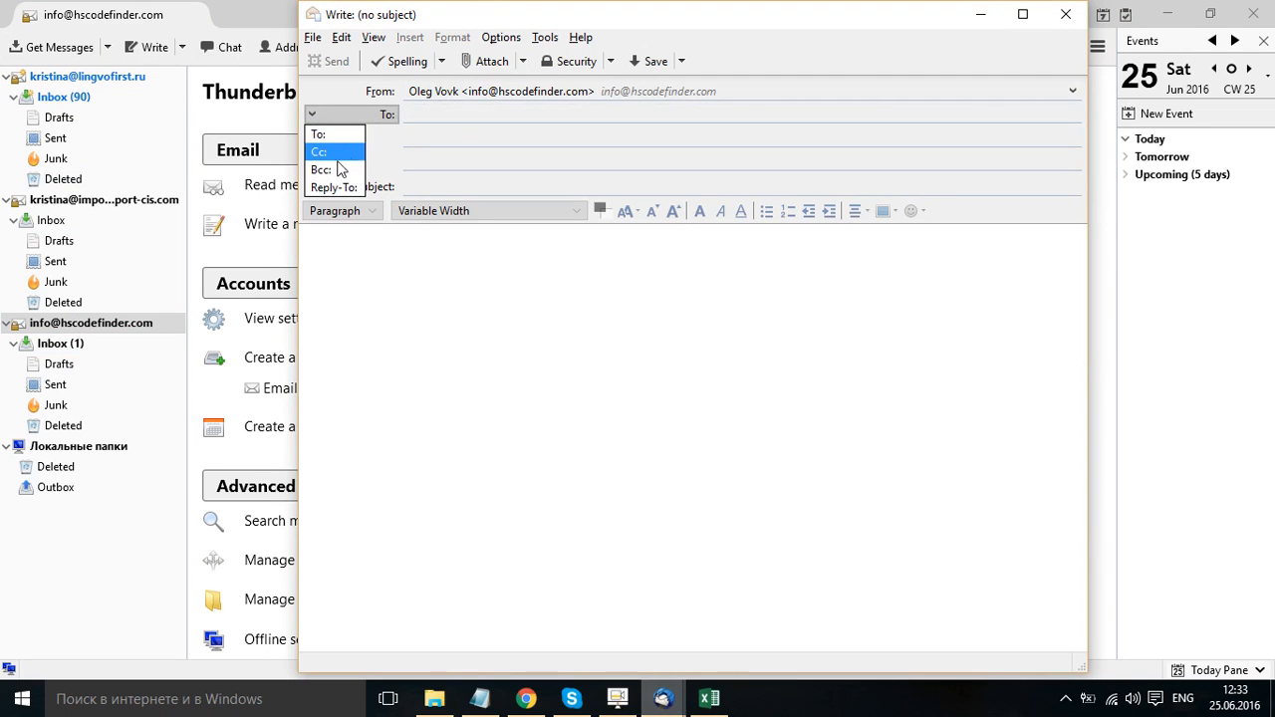
click(320, 169)
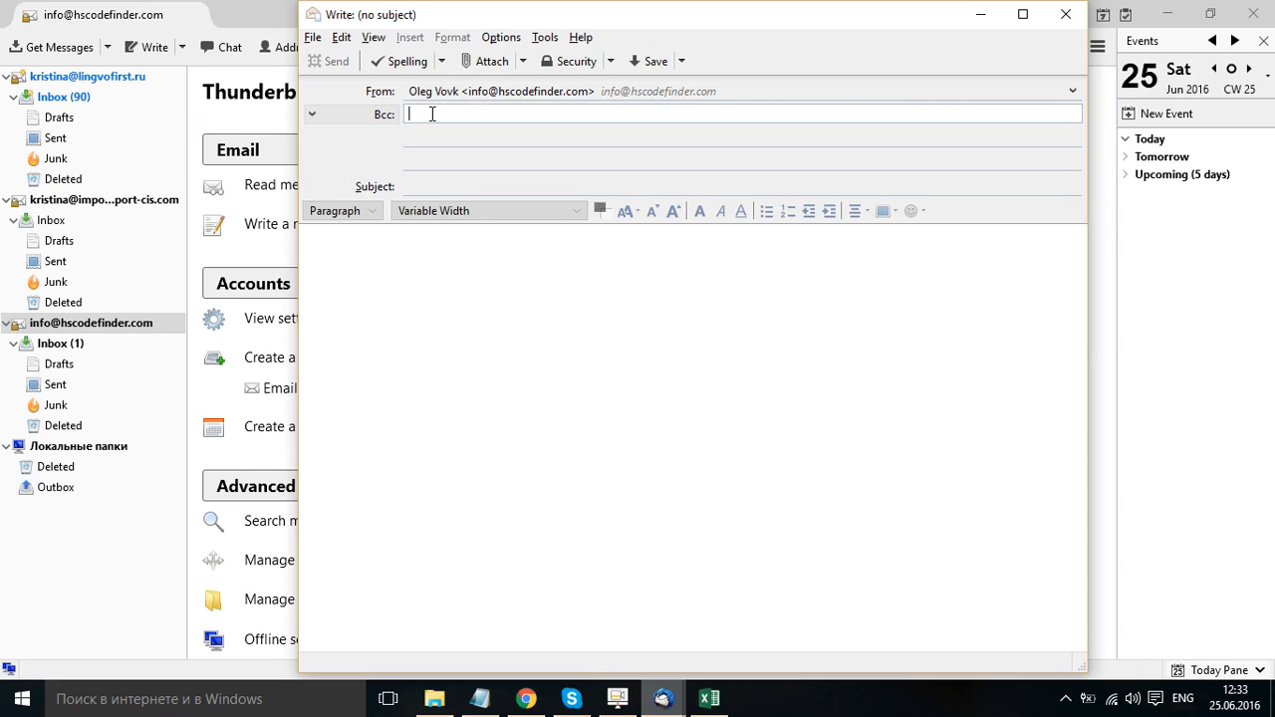
text(7 <7>)
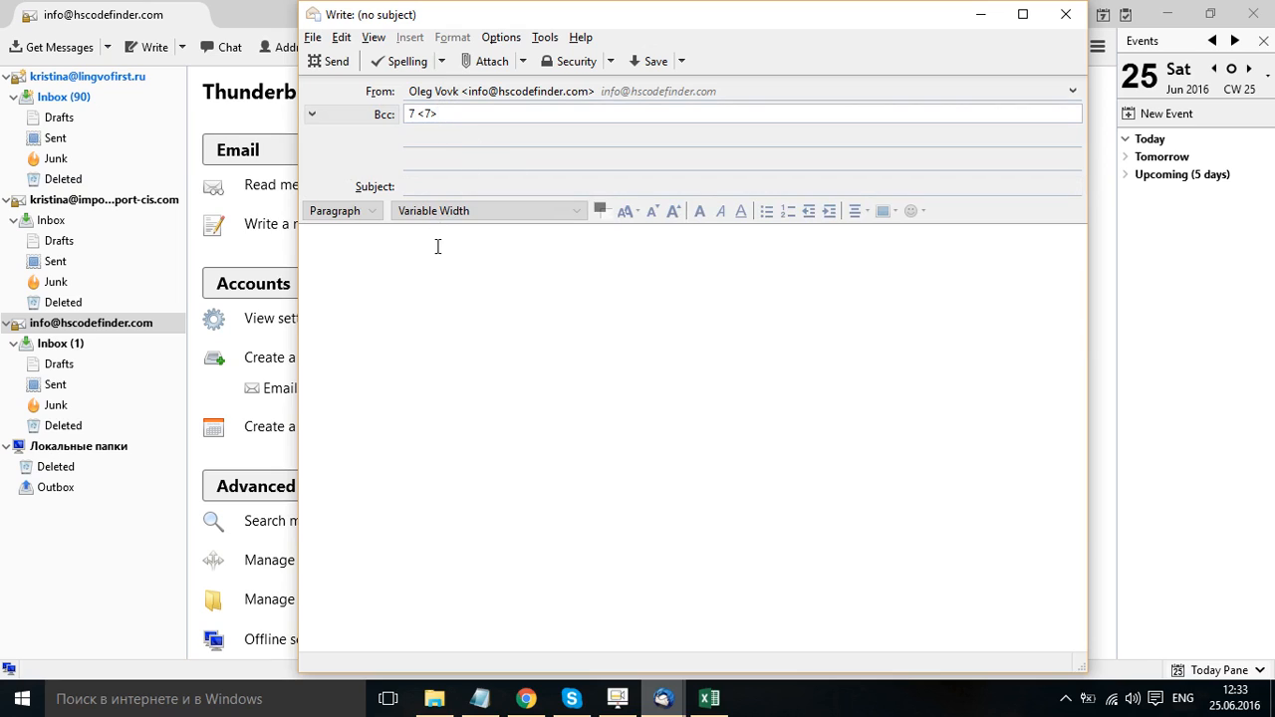
text(hello)
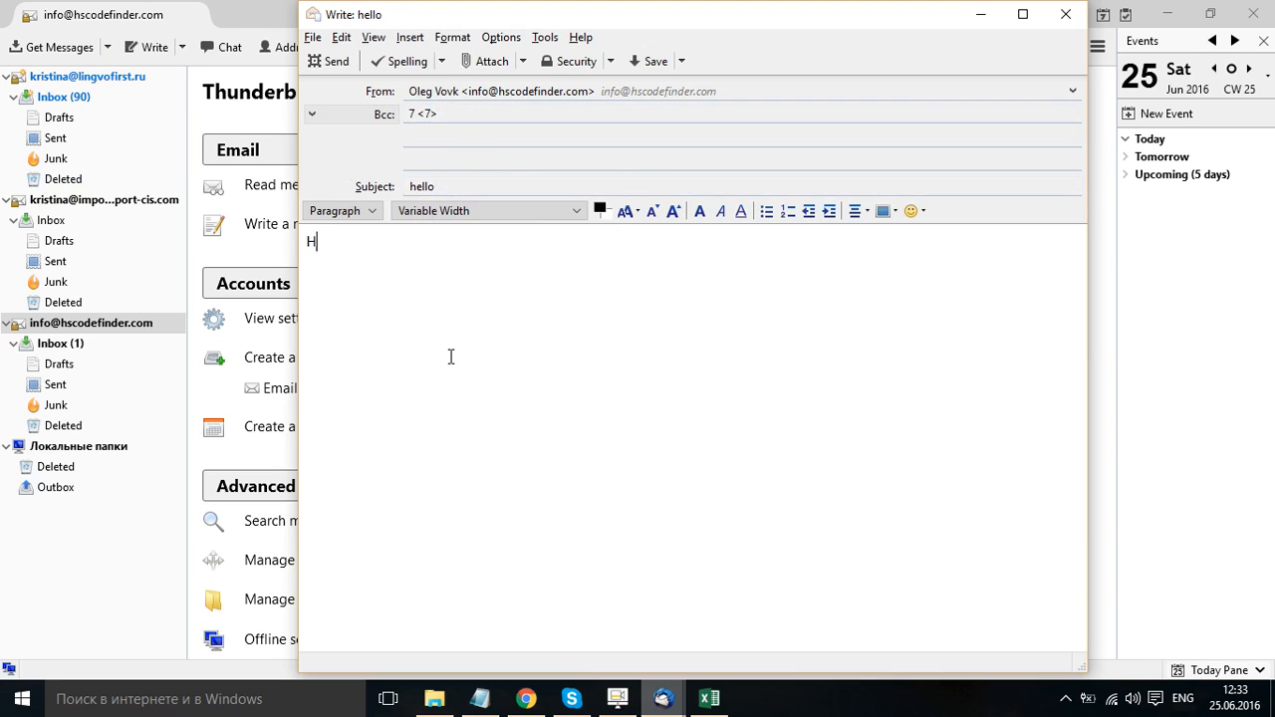
text(ello)
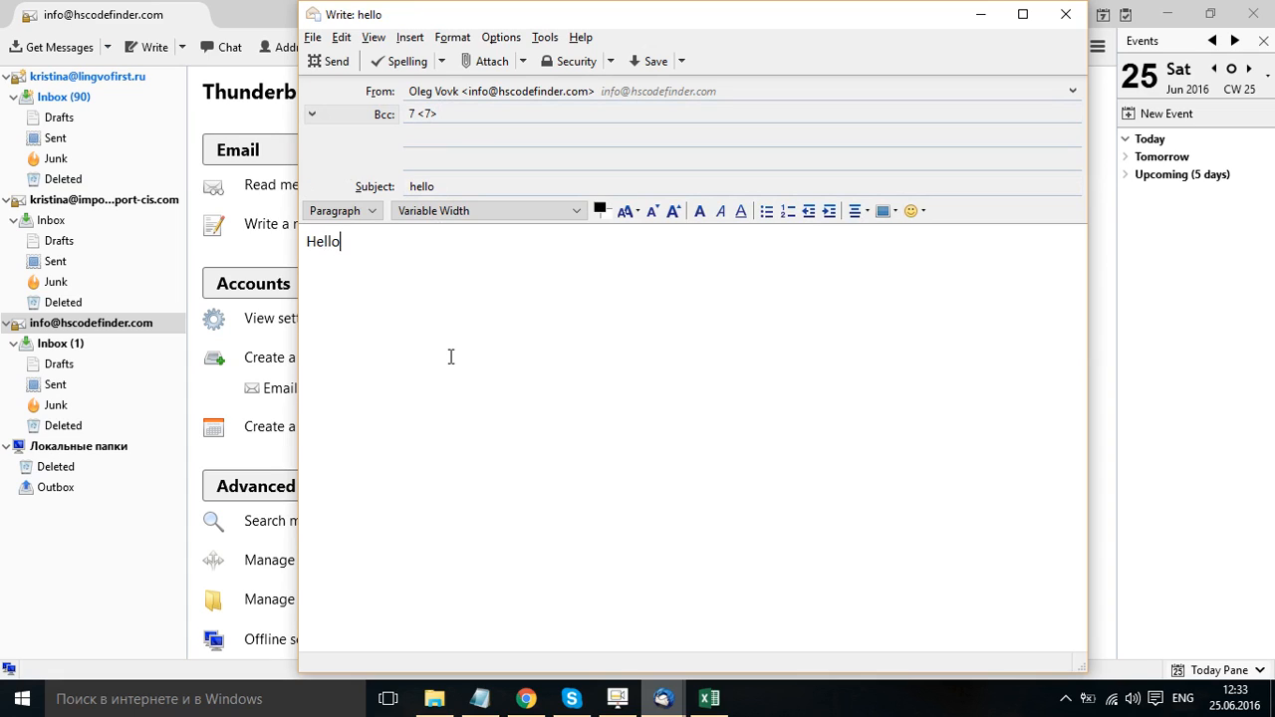
mouse_move(327, 60)
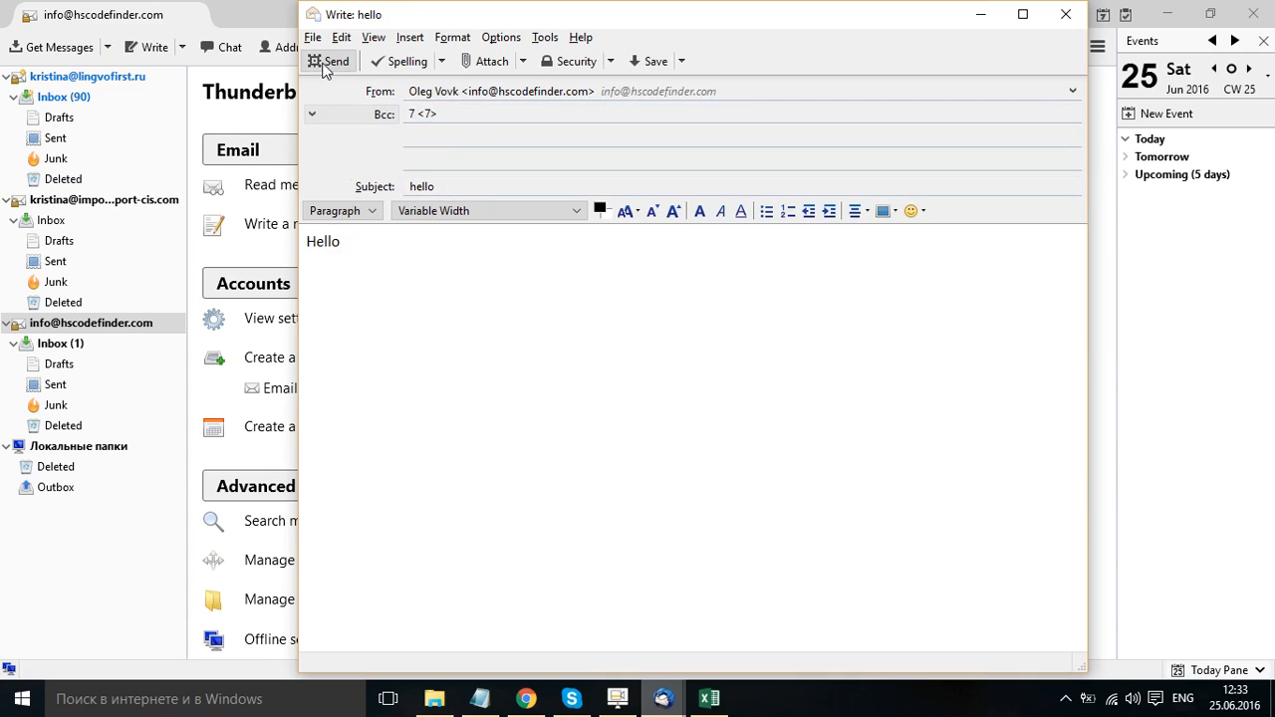
mouse_move(570, 251)
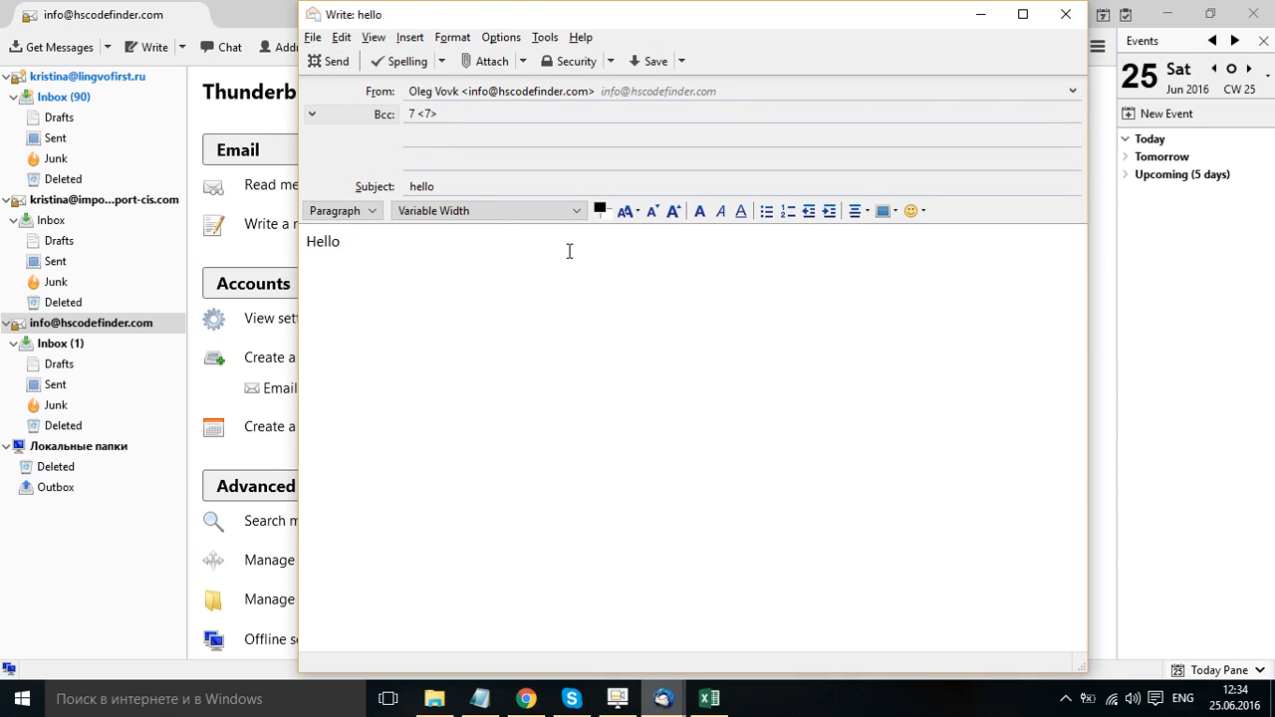
mouse_move(555, 277)
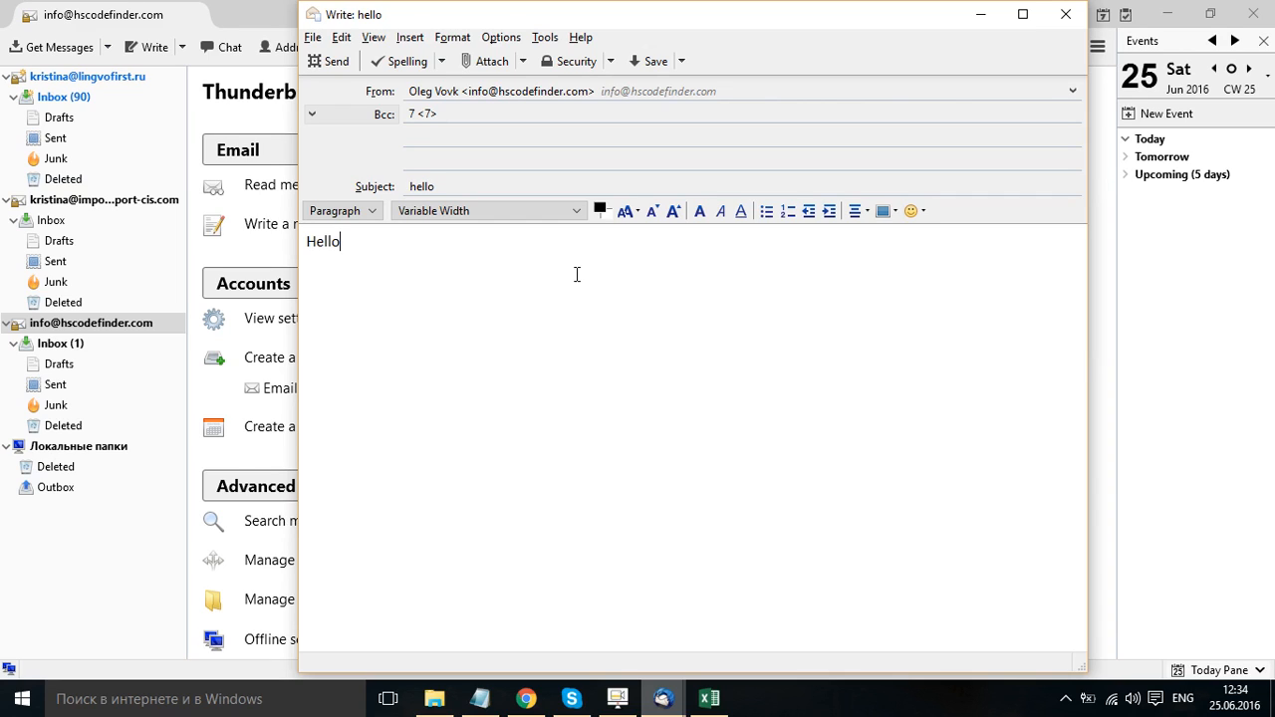
mouse_move(849, 235)
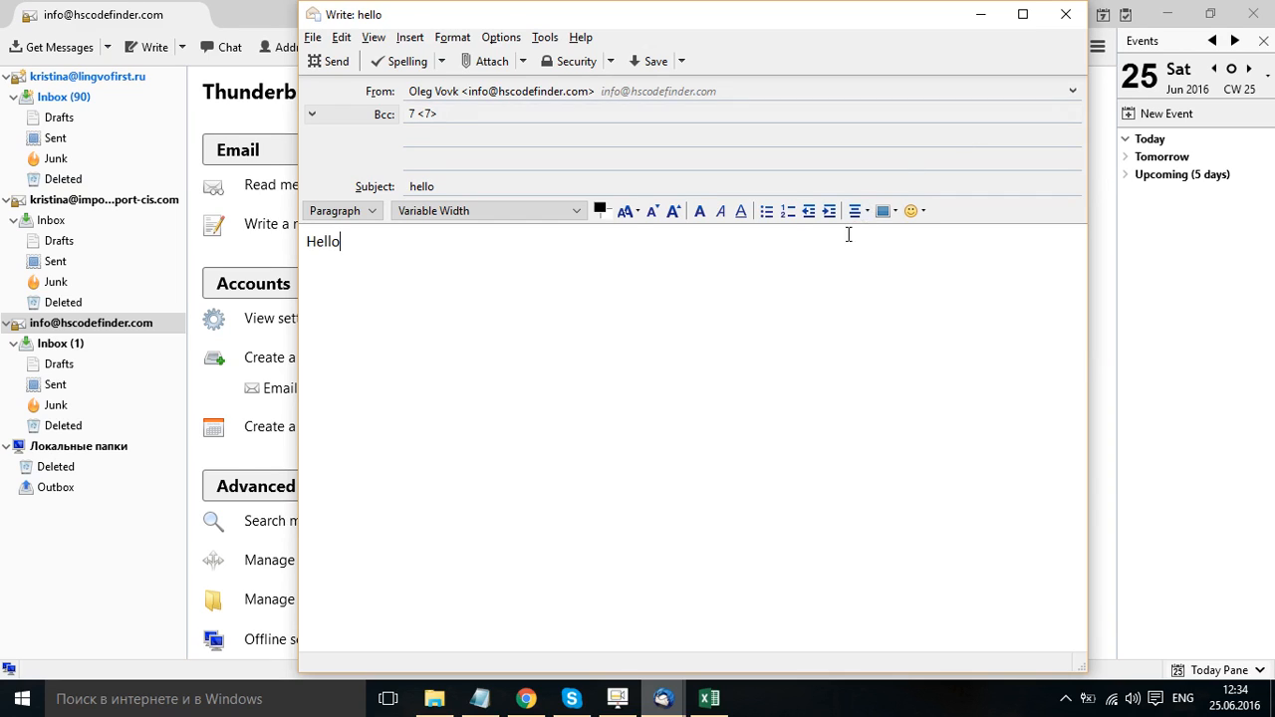
mouse_move(634, 240)
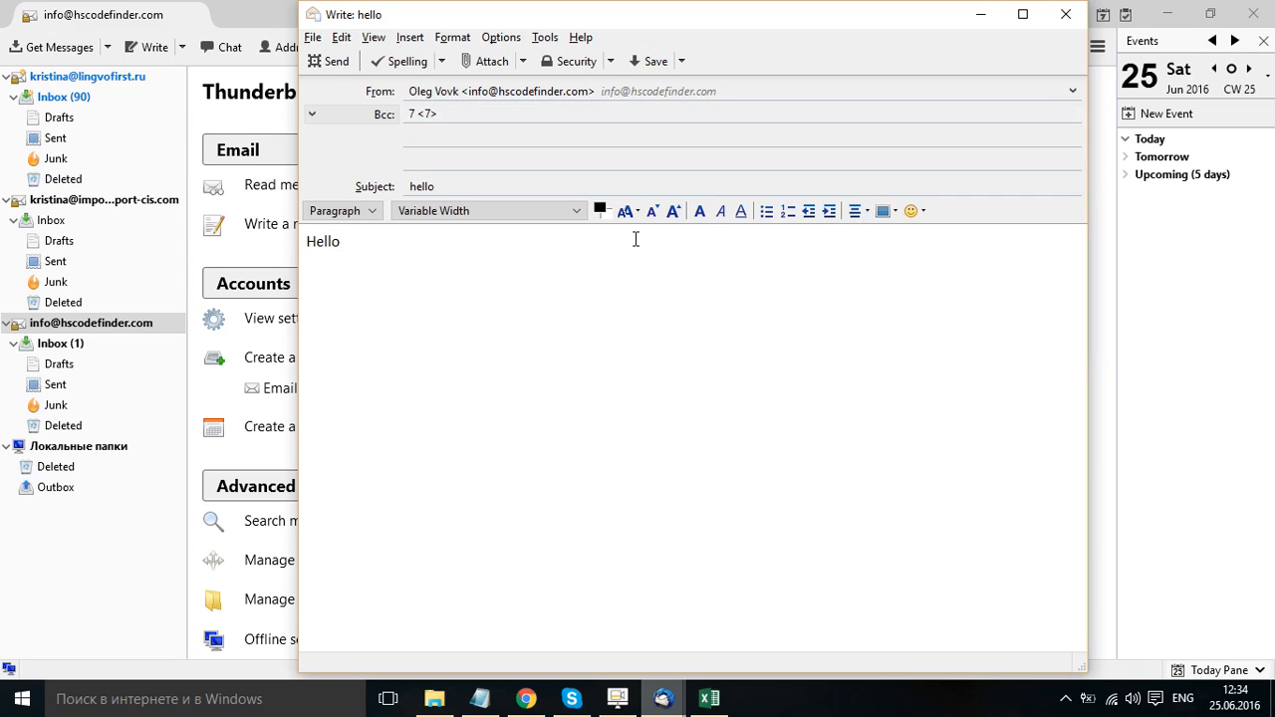
mouse_move(637, 662)
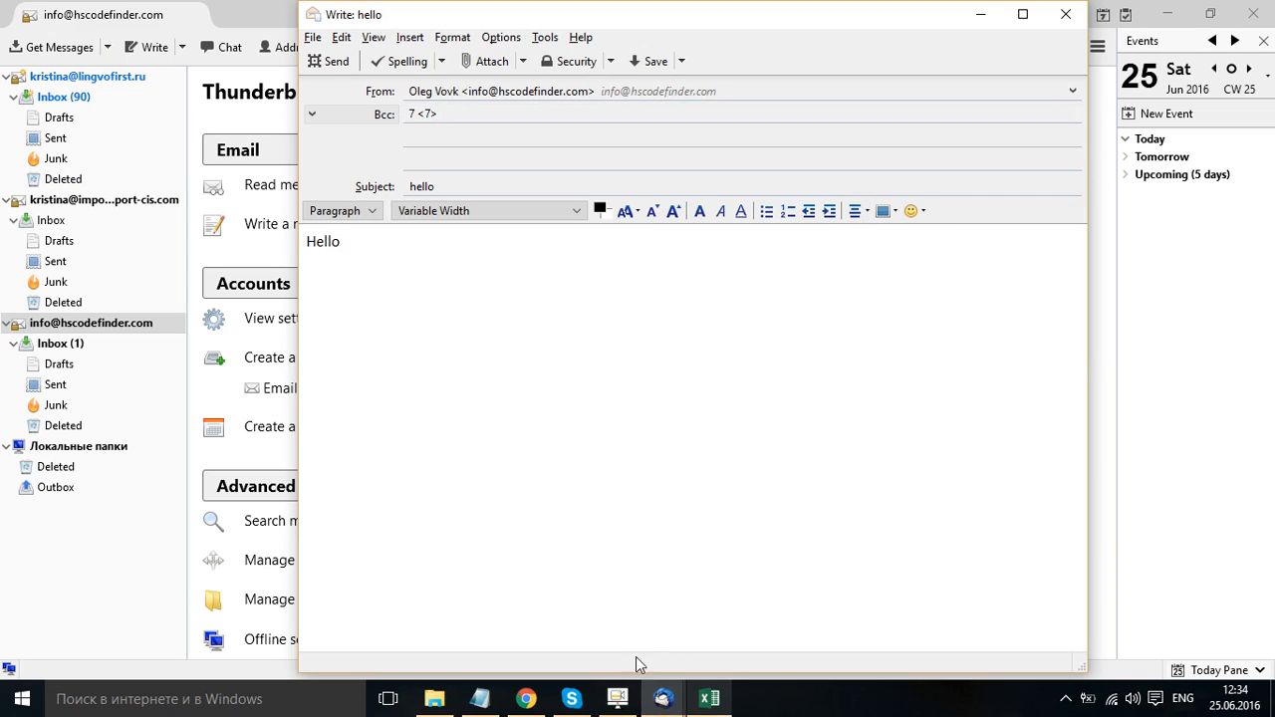
Add step '4) configure mozilla thunderbird' to the Notepad list.
click(663, 697)
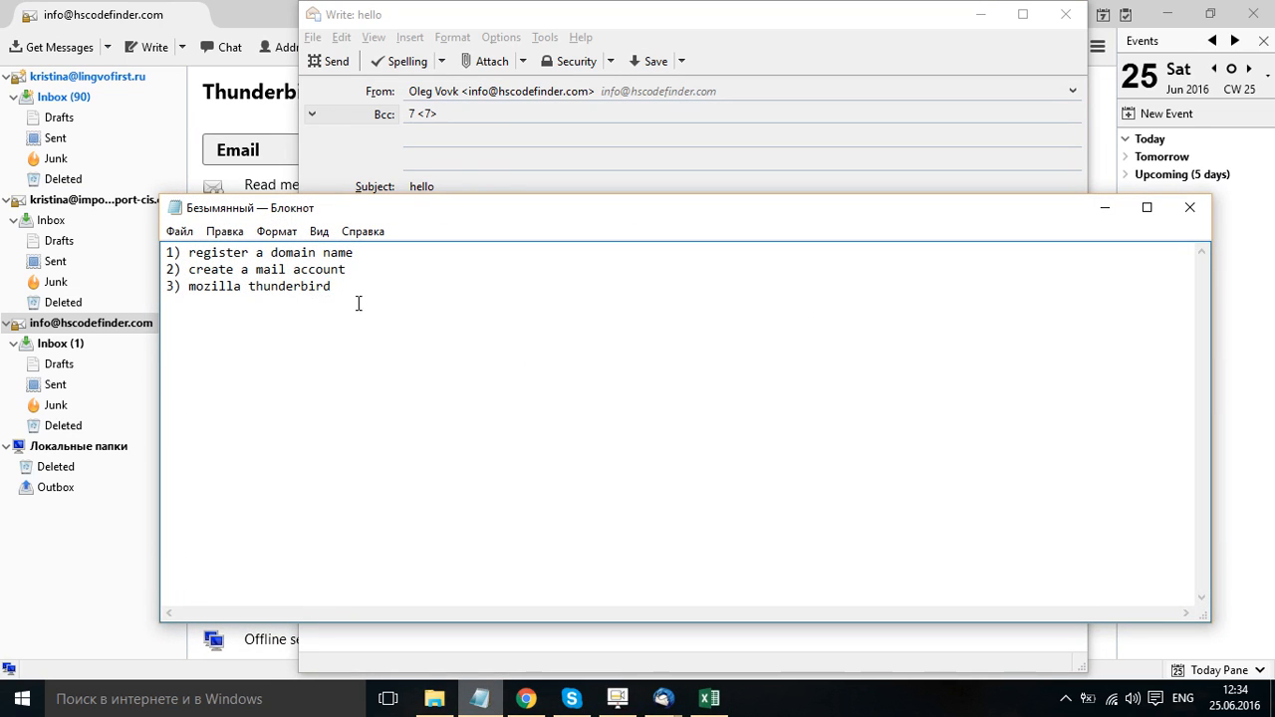
text(4))
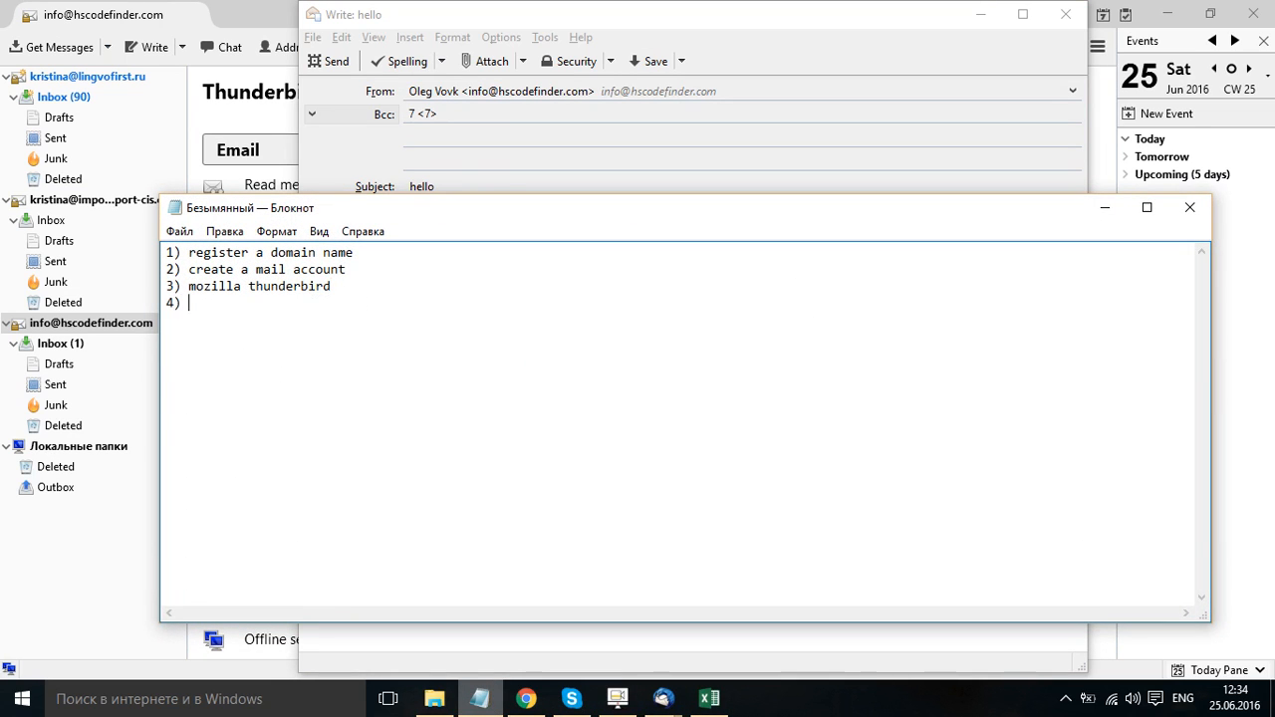
text(configure mozilla)
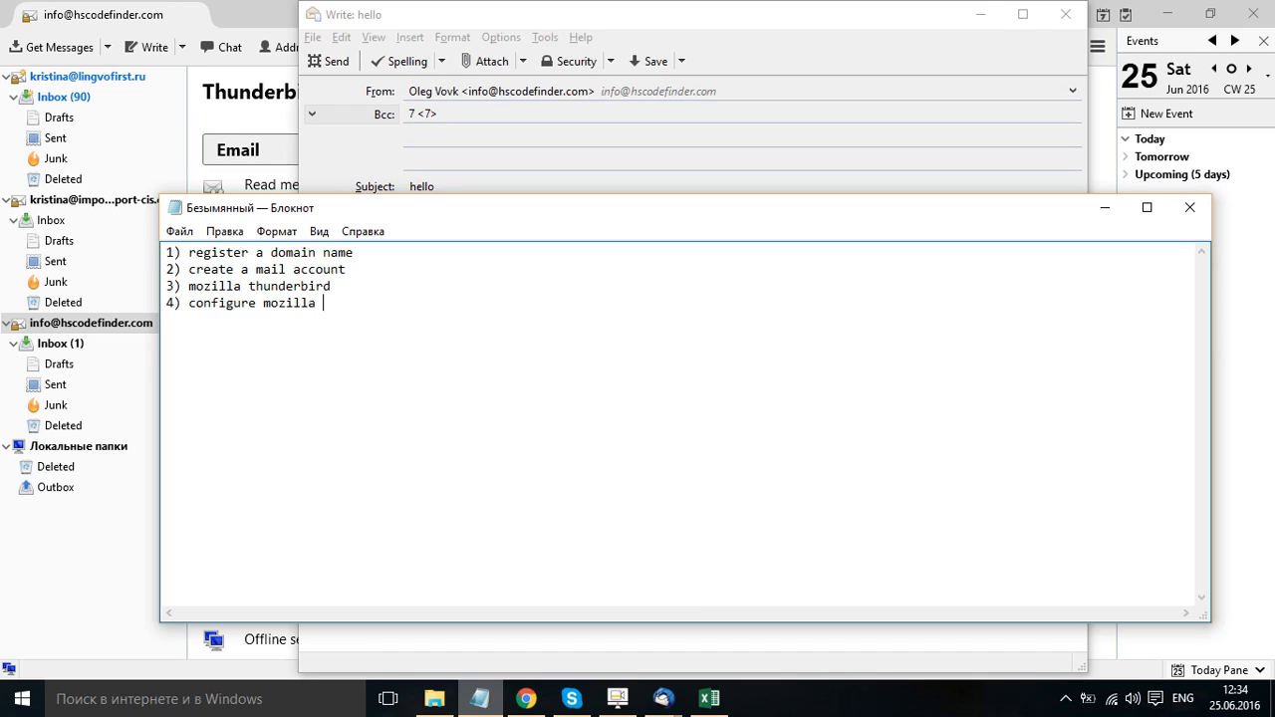
text(thunderbird)
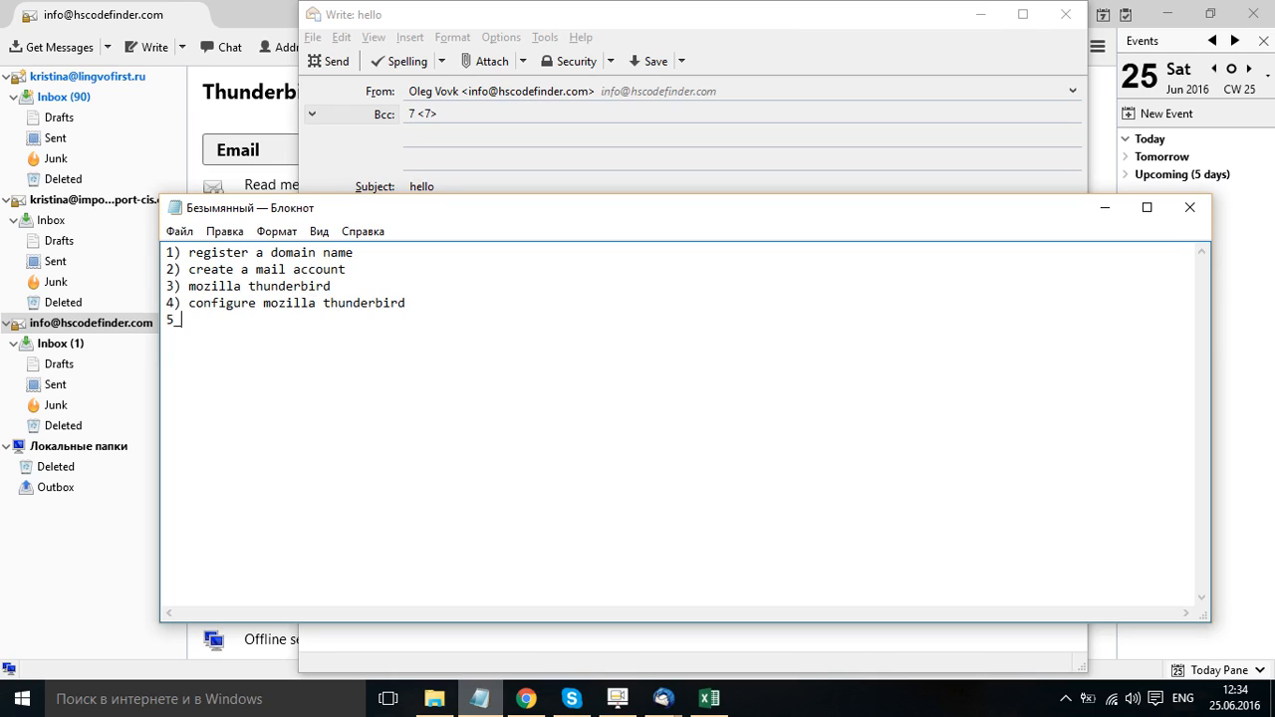
Add step 5 'SEND EMAIL IN BULK FOR FREE OF CHARGE!!! =)' and 'Thank you!'.
text(SE)
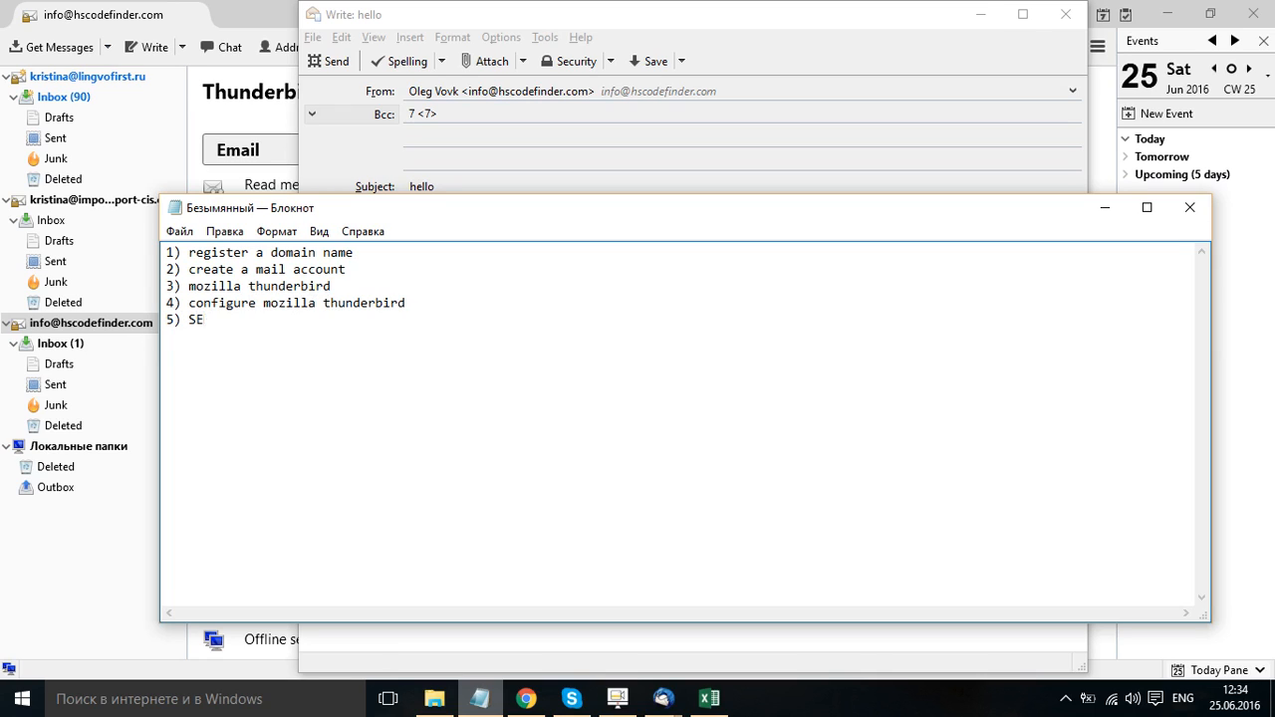
text(ND)
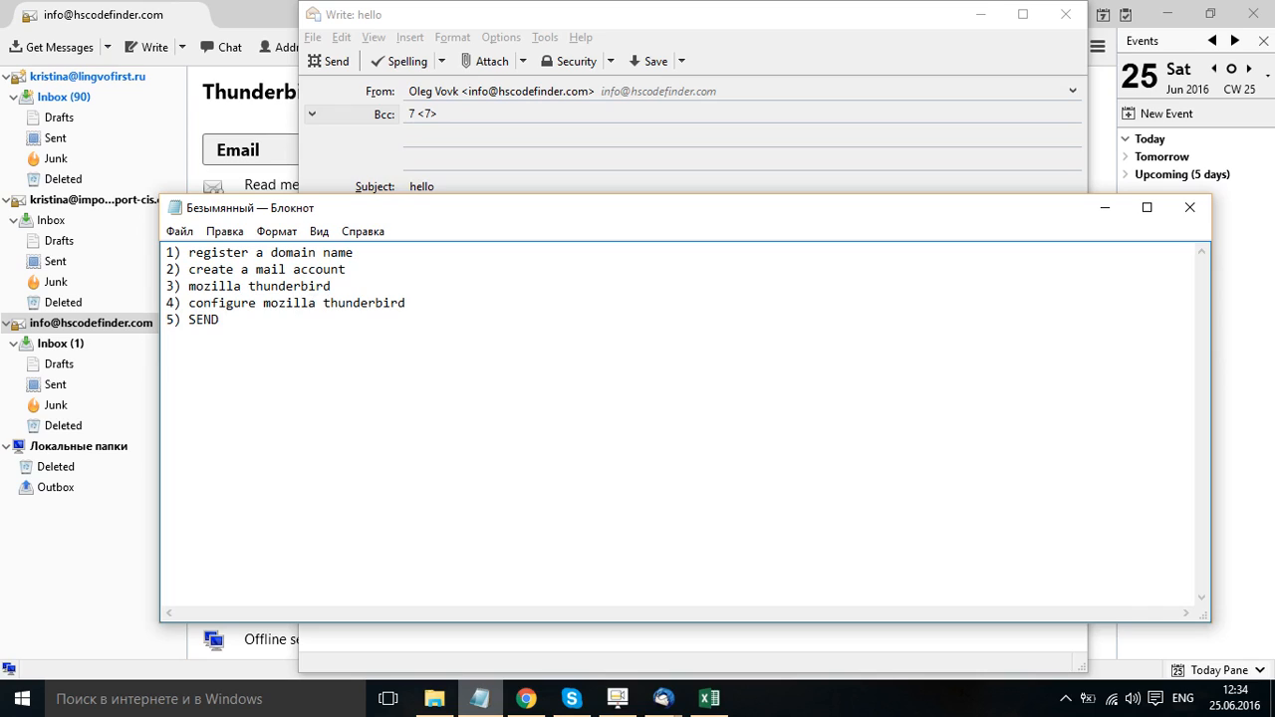
text(EMAIL IN BU)
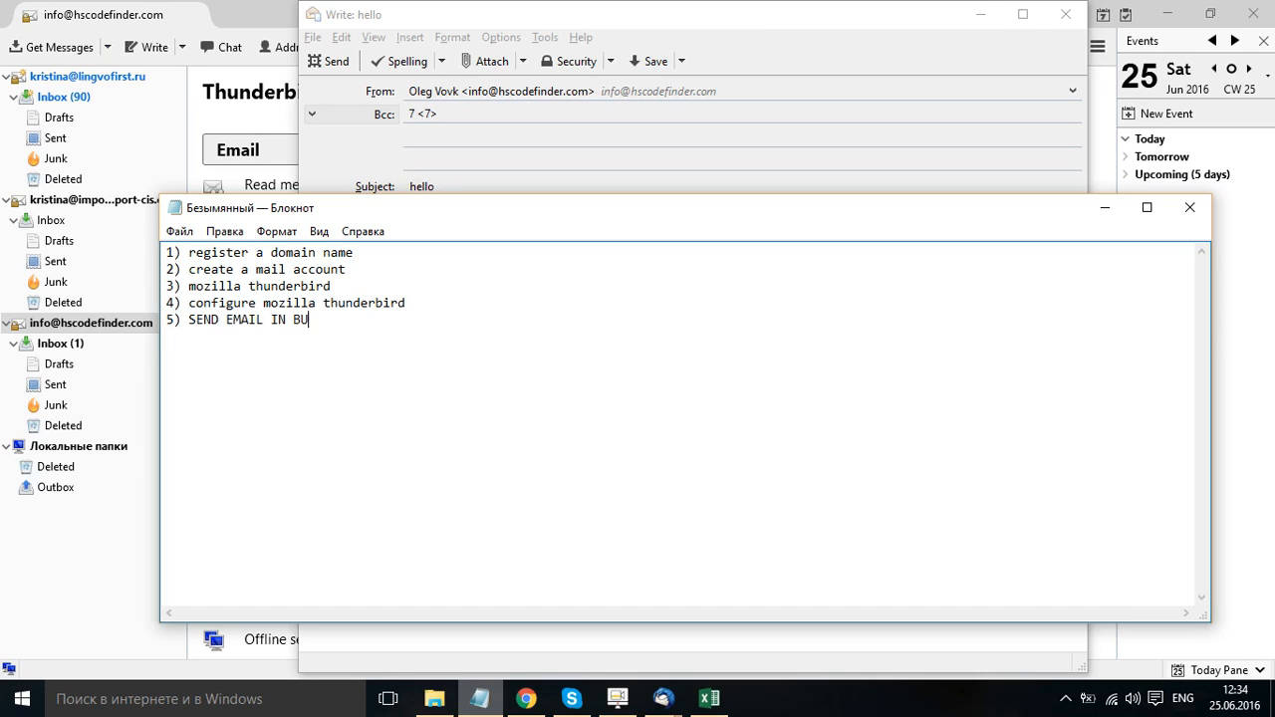
text(LK FOR FREE OF)
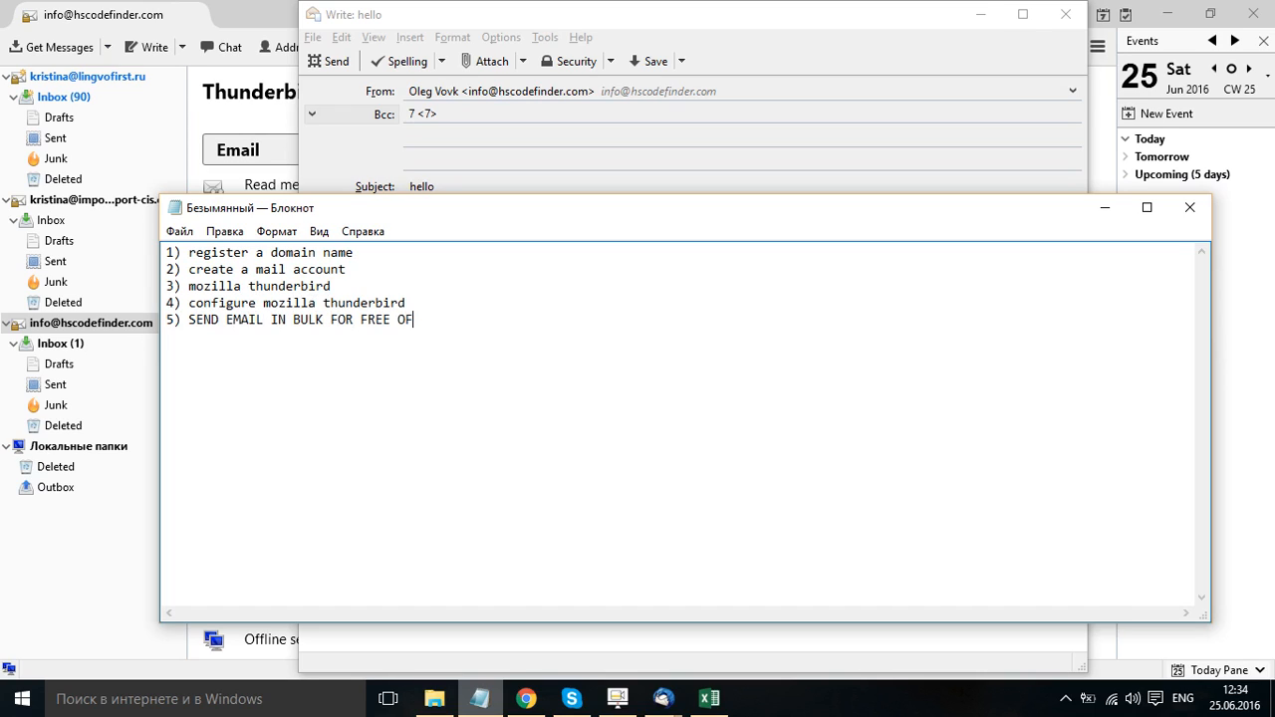
text(CHARGE)
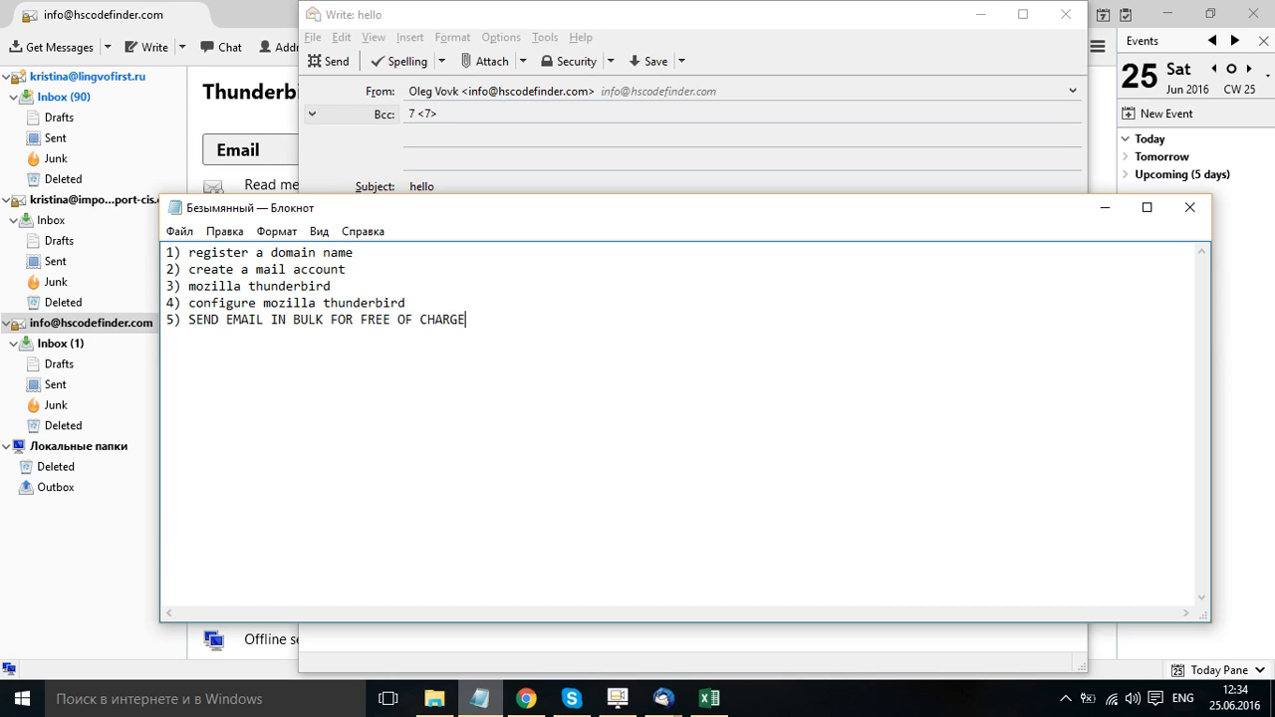
text(!!! =))
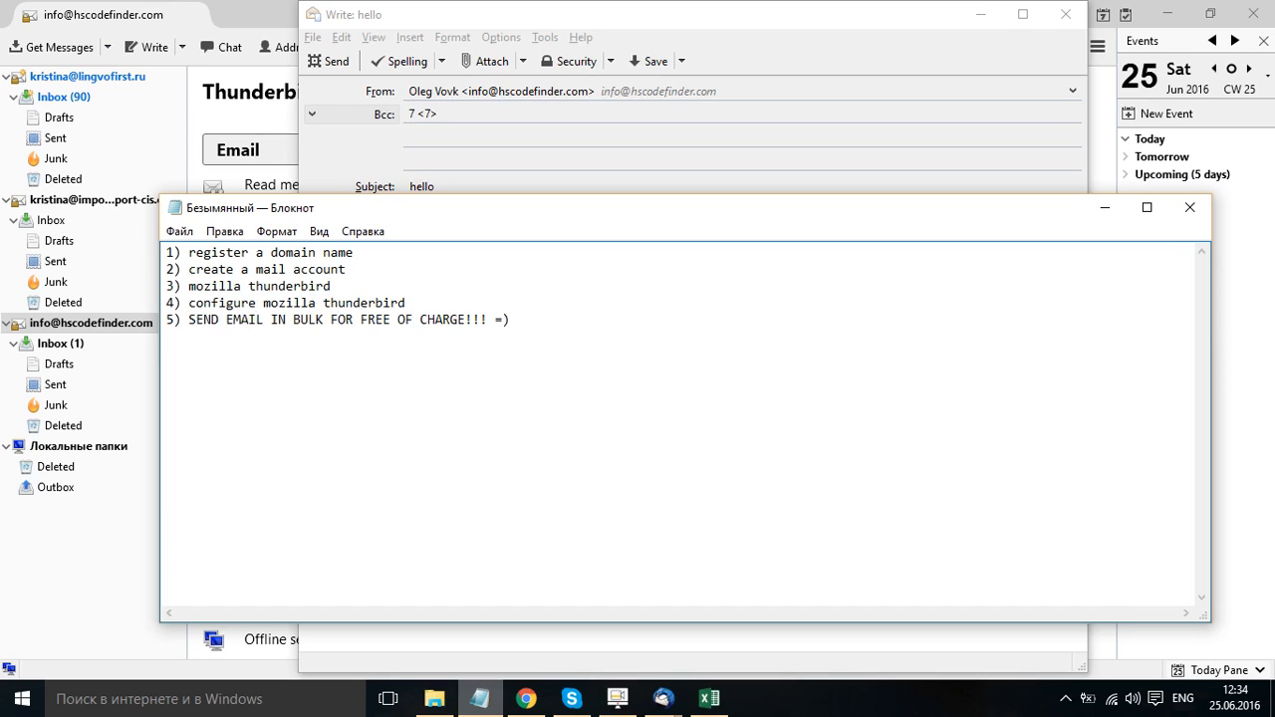
text(Thank)
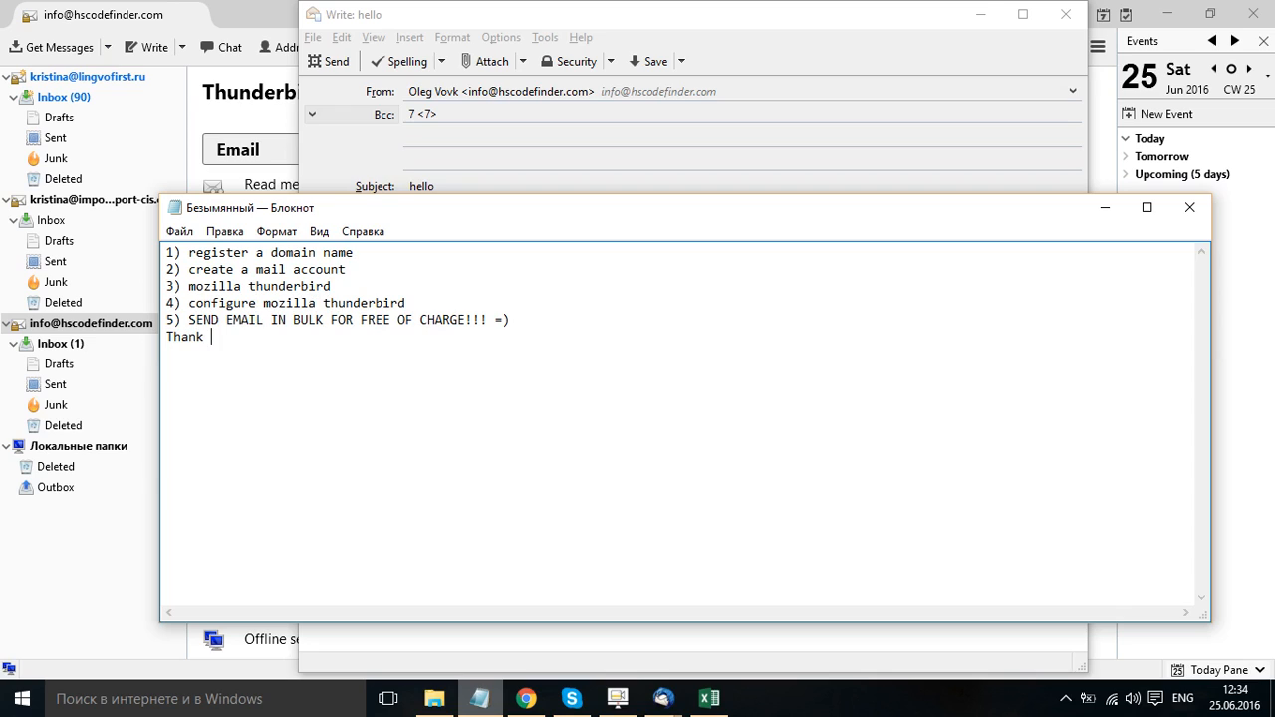
text(you!)
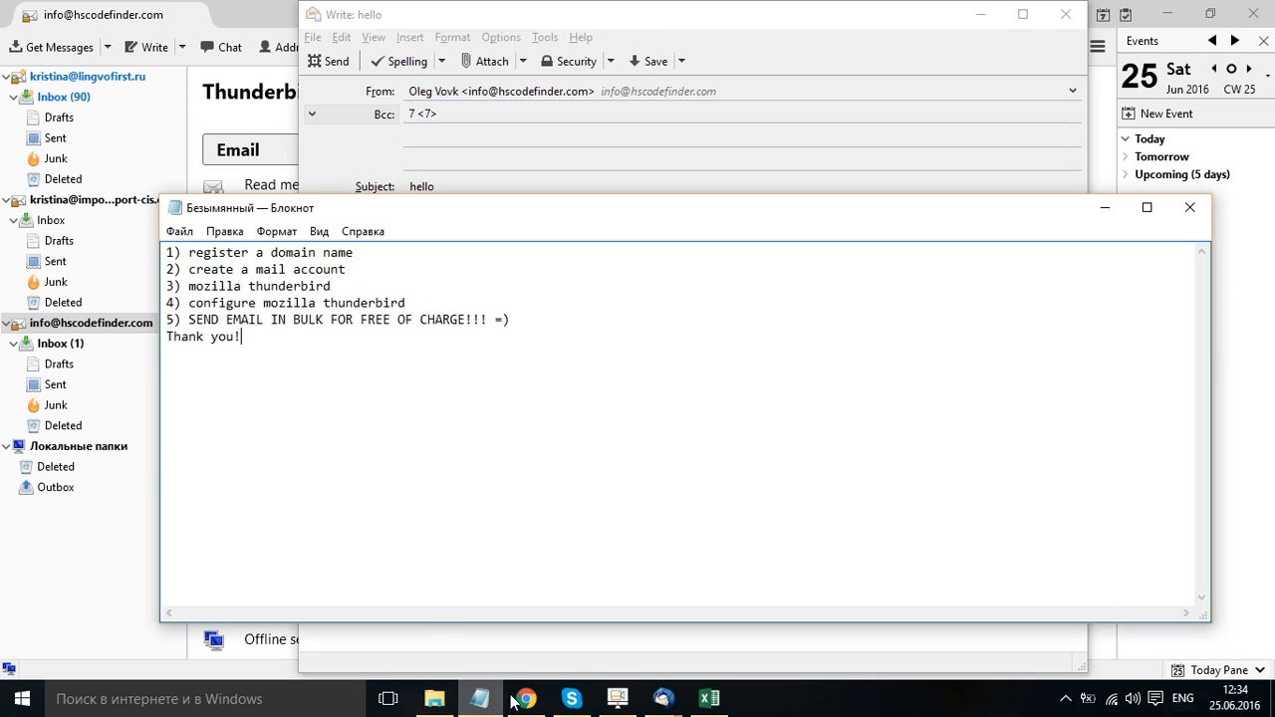